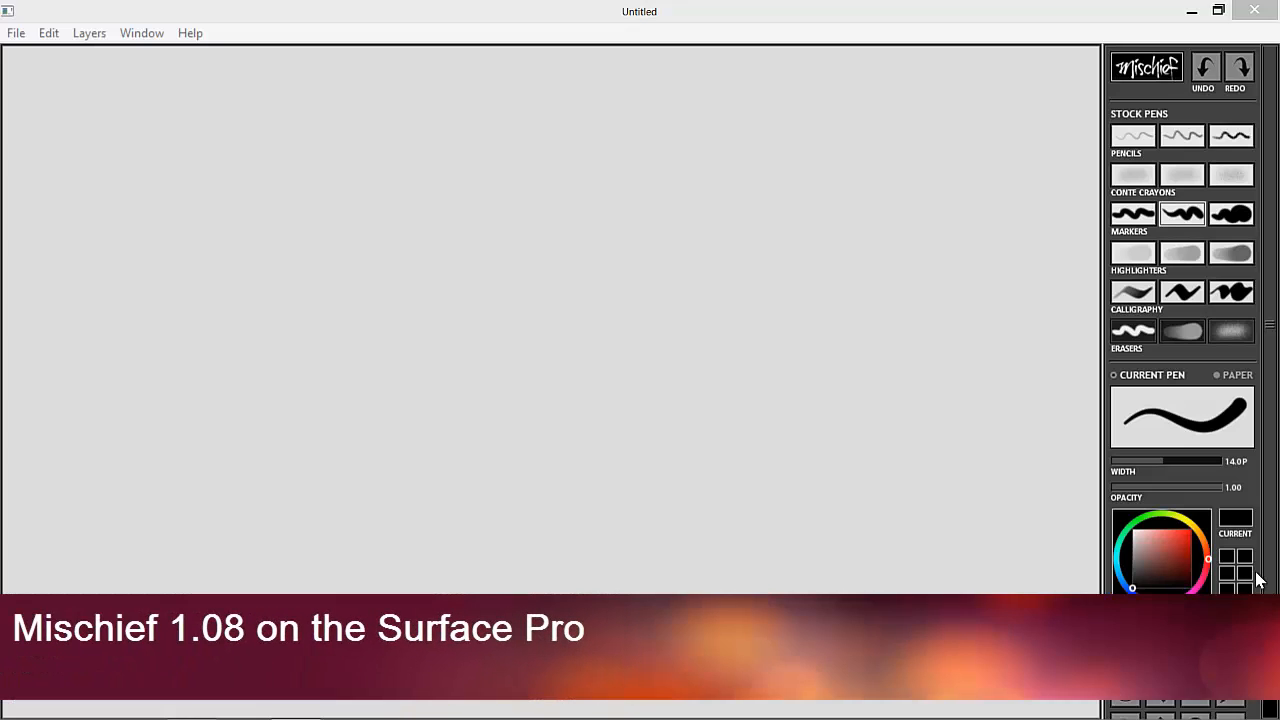
pyautogui.moveTo(658, 44)
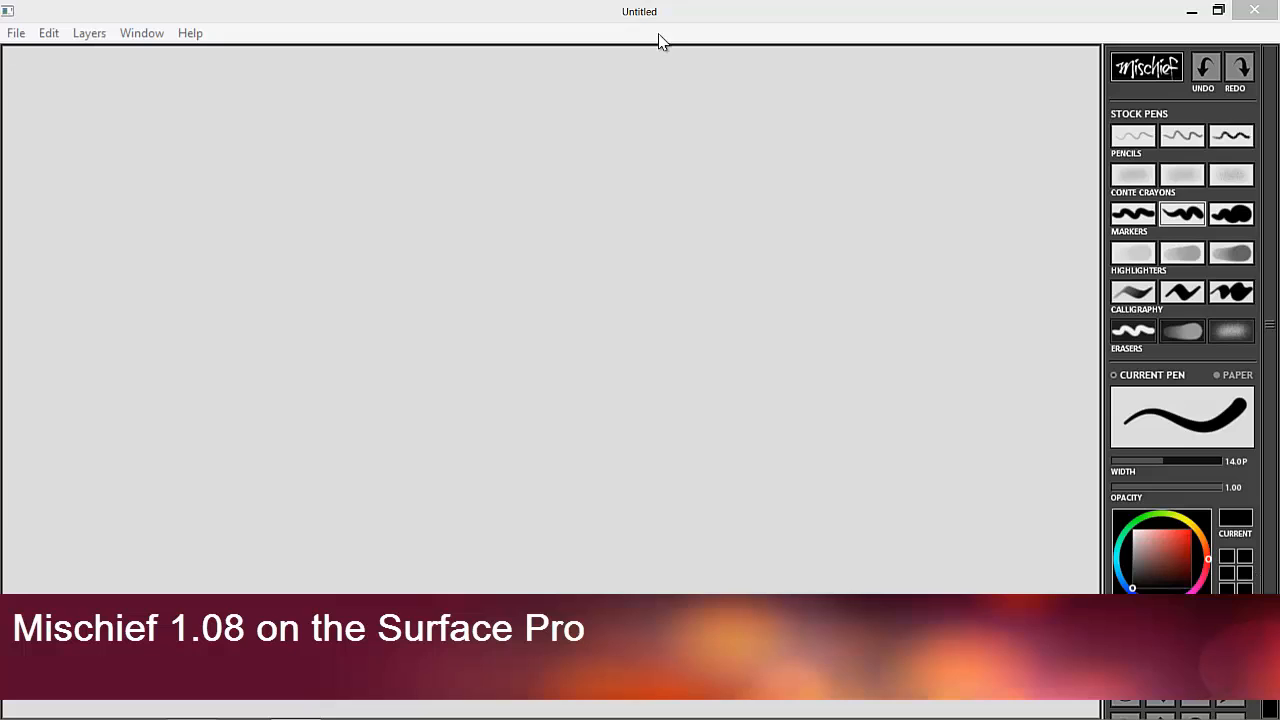
pyautogui.moveTo(1150, 70)
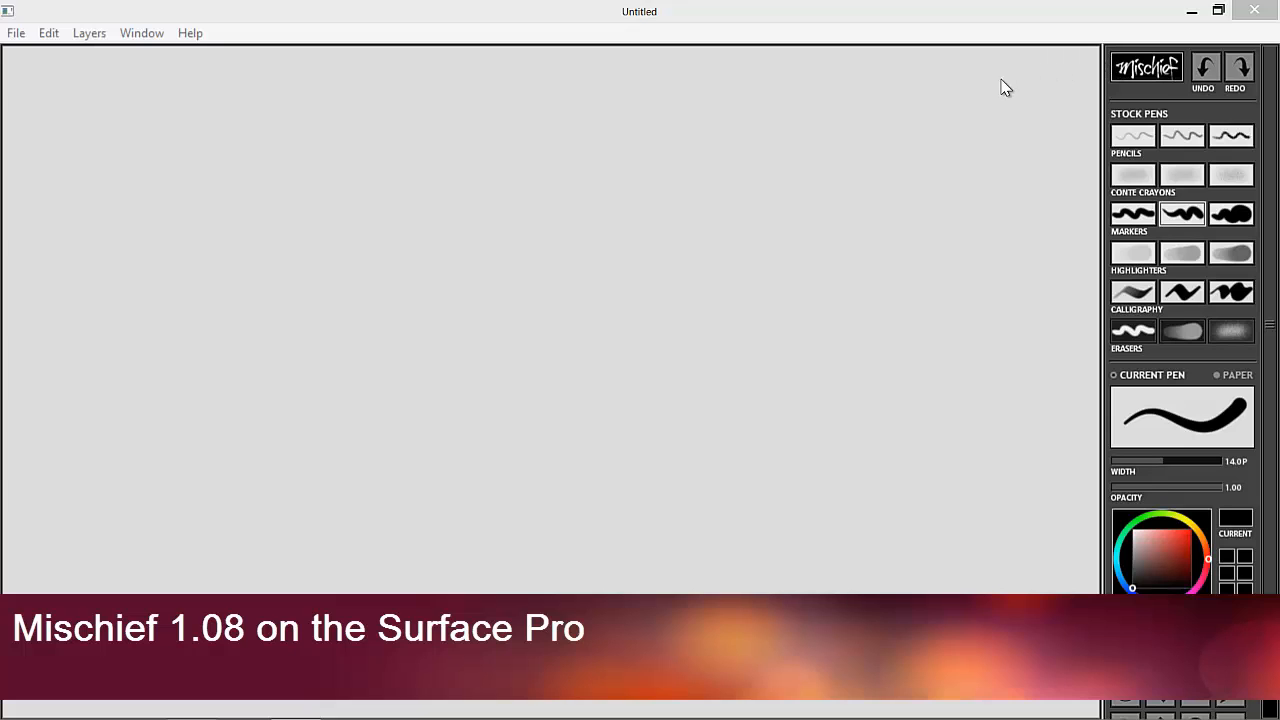
pyautogui.moveTo(1093, 99)
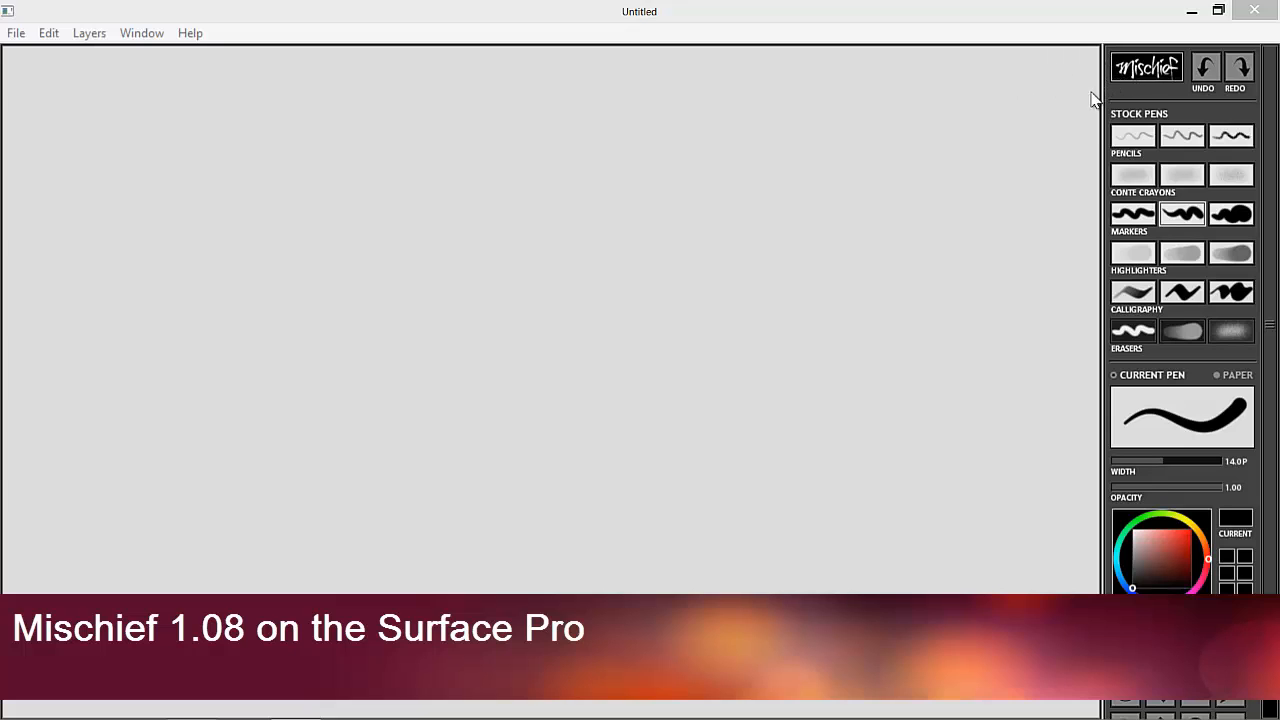
pyautogui.moveTo(1093, 268)
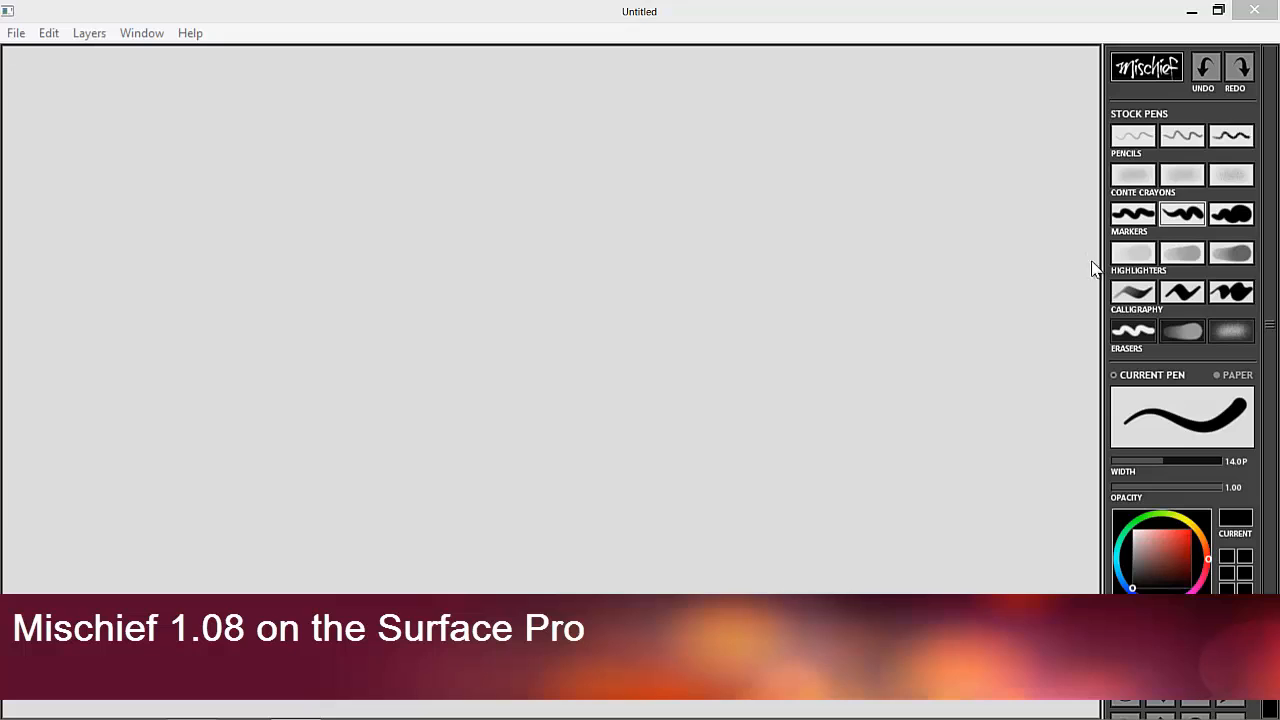
pyautogui.moveTo(1011, 329)
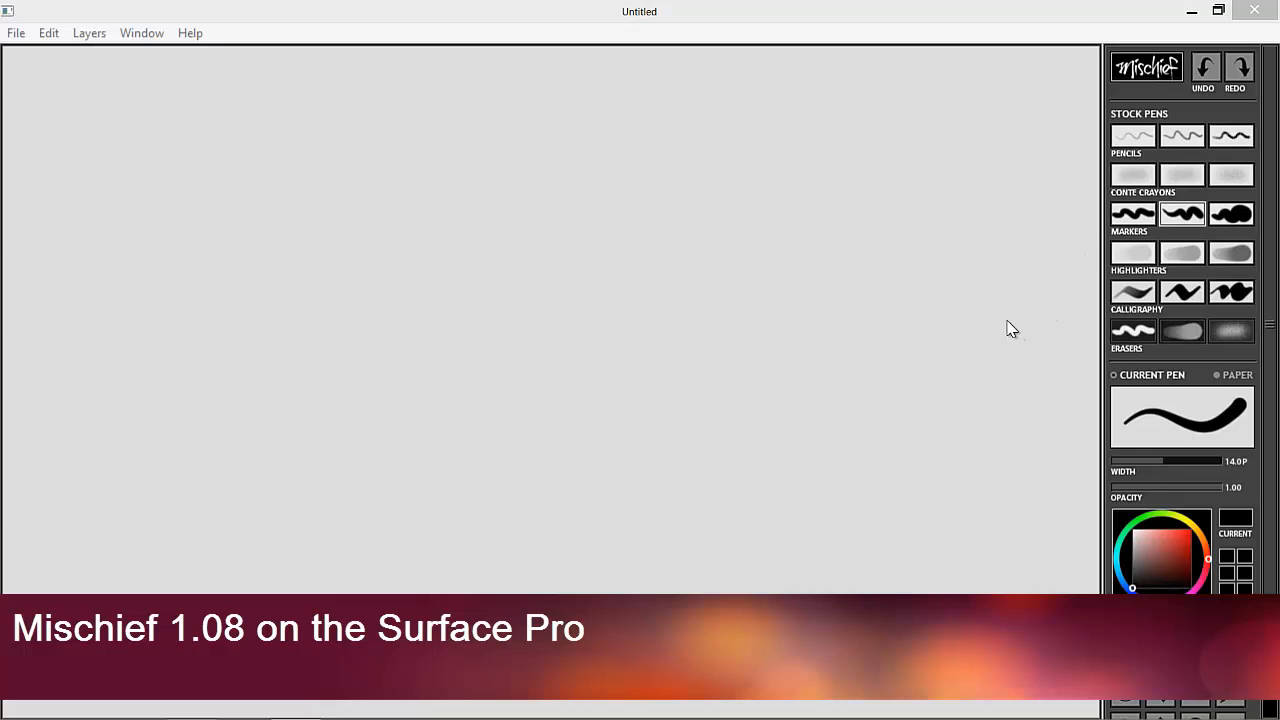
pyautogui.moveTo(989, 301)
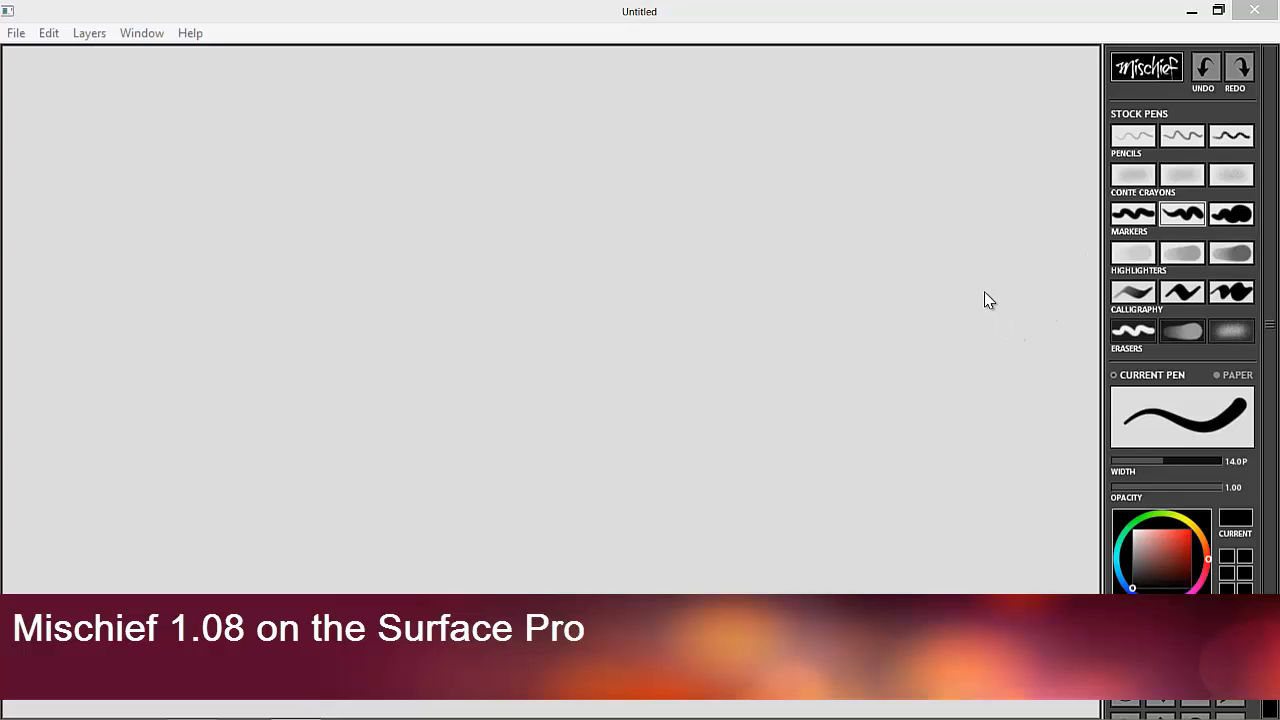
pyautogui.moveTo(1095, 304)
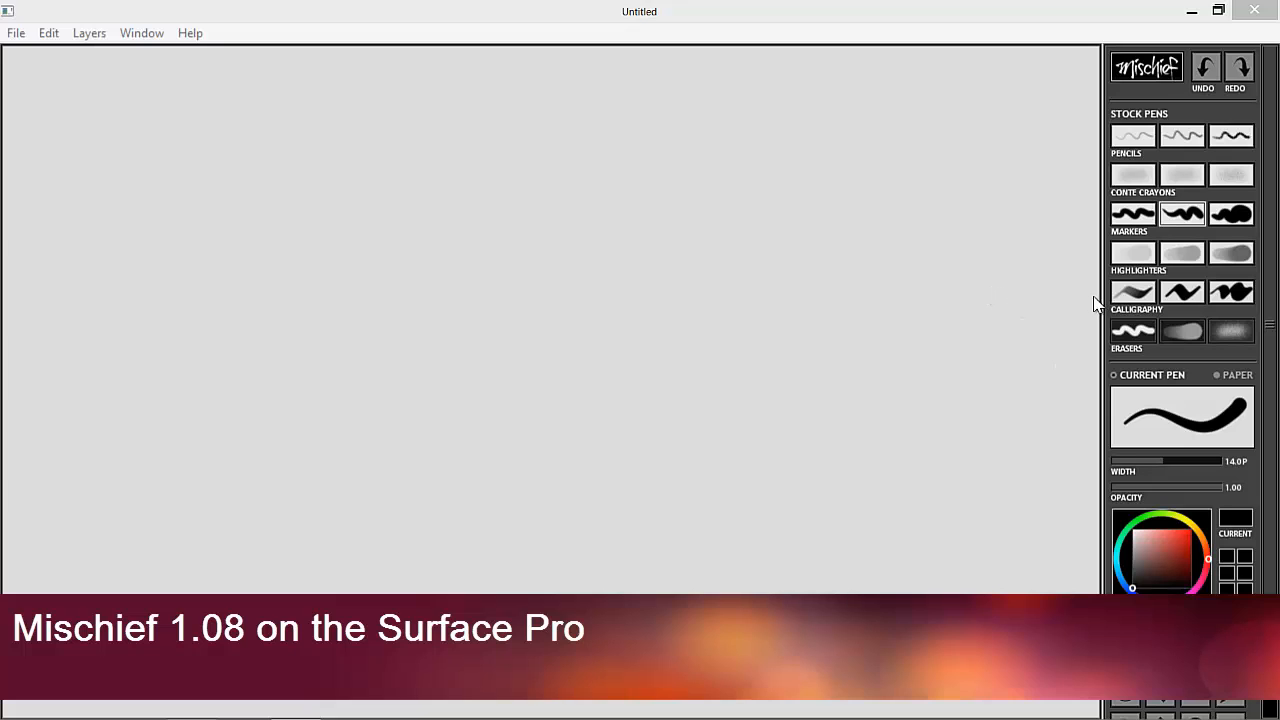
pyautogui.moveTo(1060, 274)
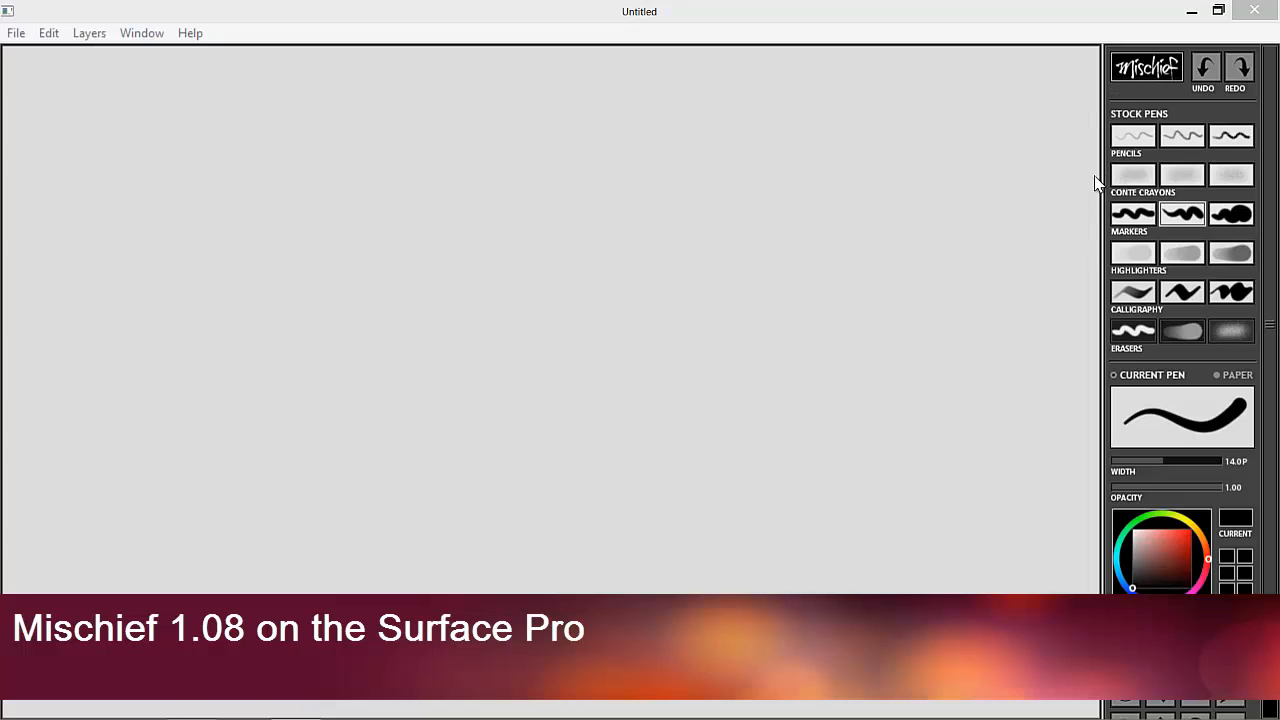
# - Show the About Mischief box with the version 1.08 and copyright details
pyautogui.click(191, 32)
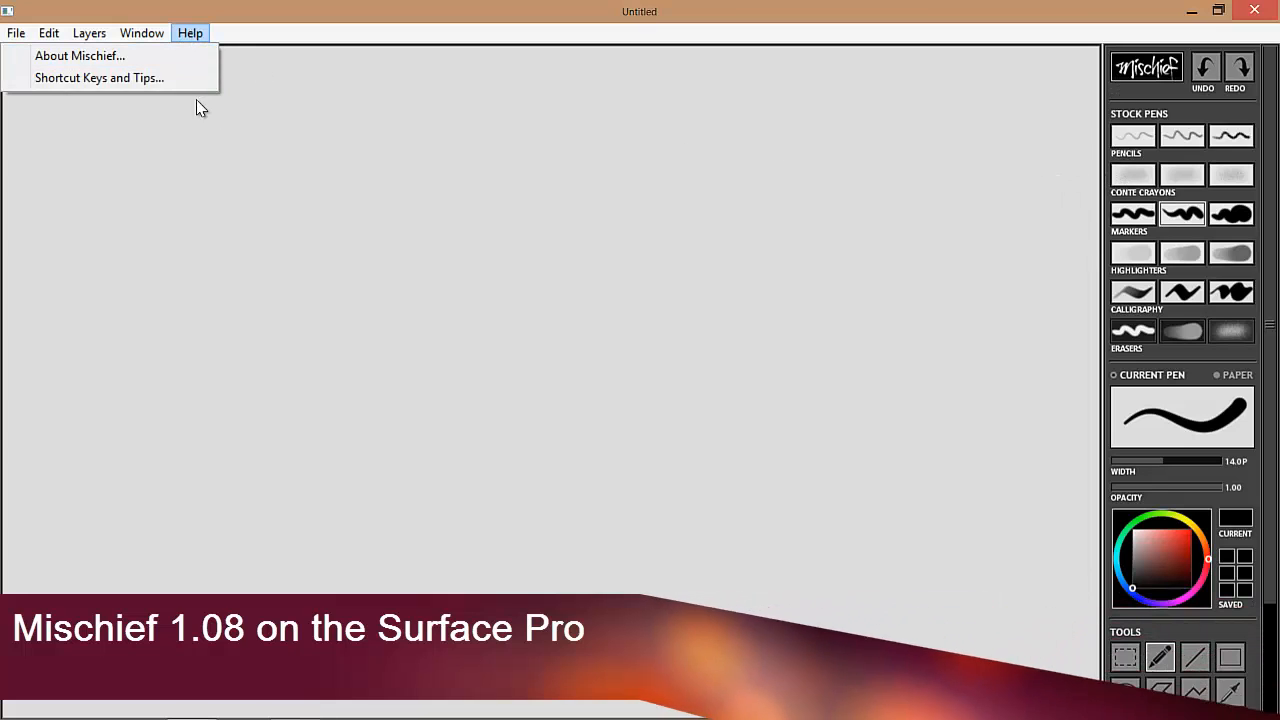
pyautogui.click(80, 55)
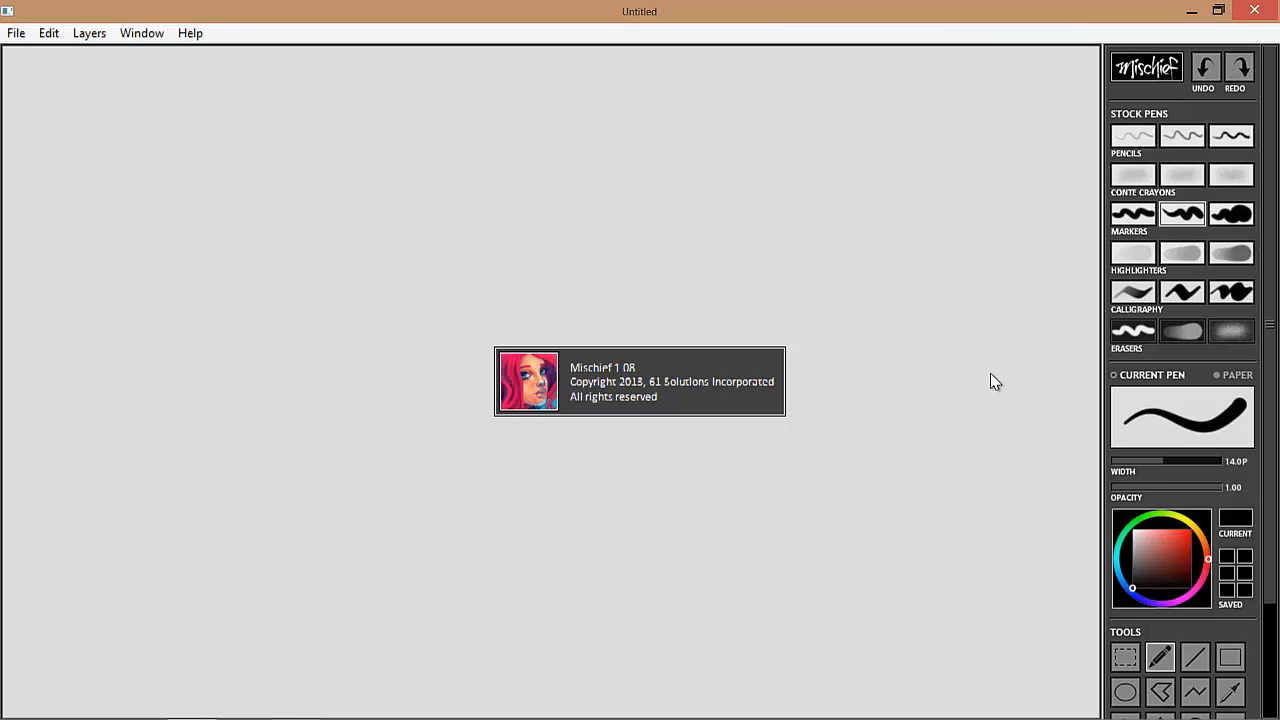
pyautogui.moveTo(739, 285)
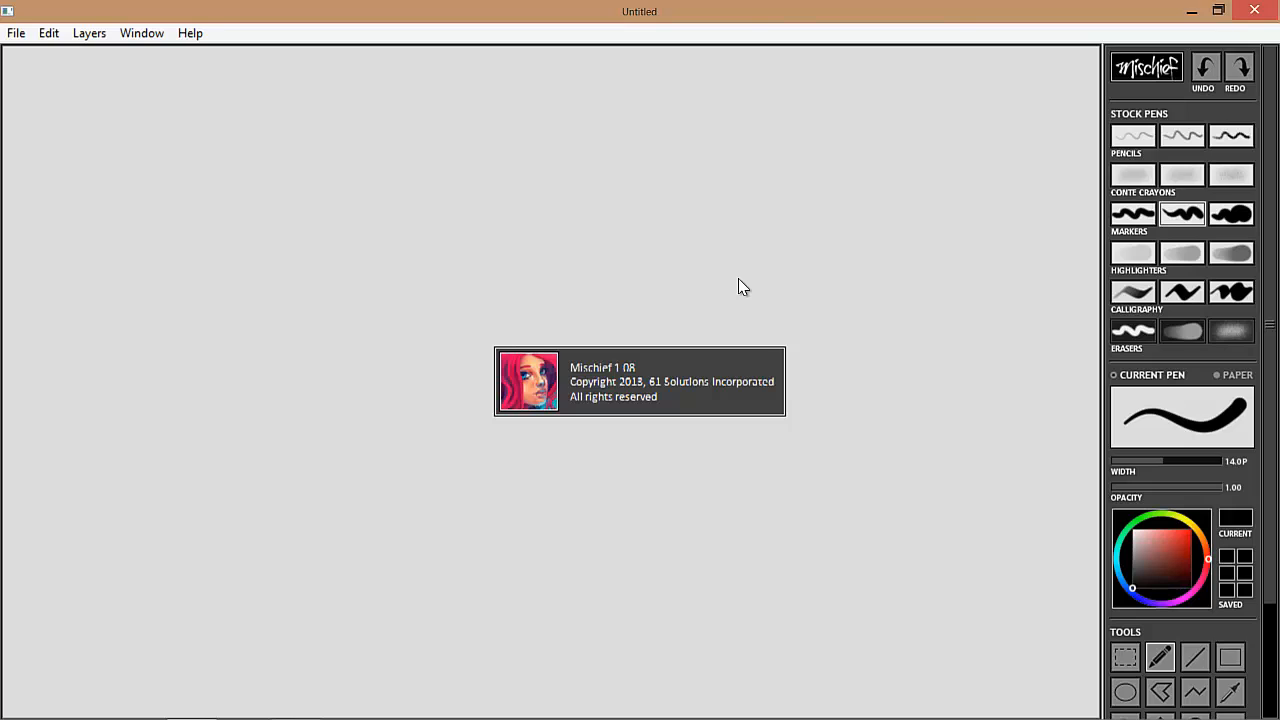
pyautogui.moveTo(575, 326)
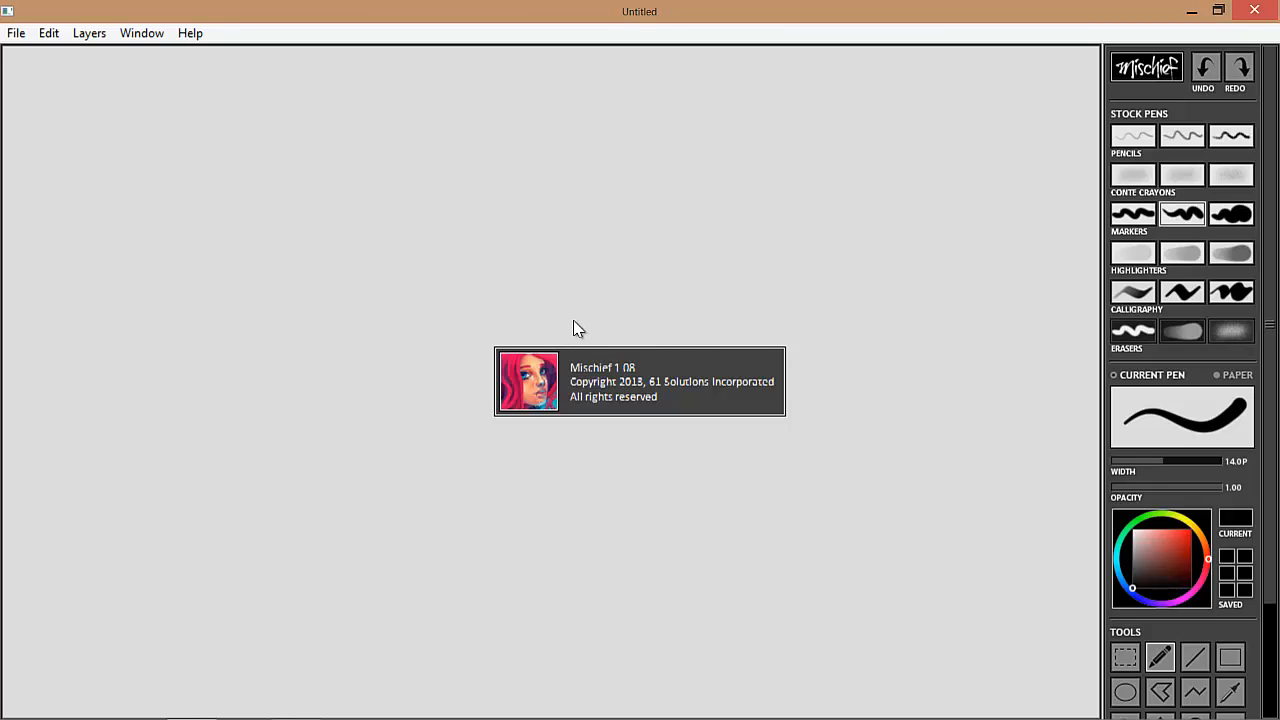
pyautogui.moveTo(530, 231)
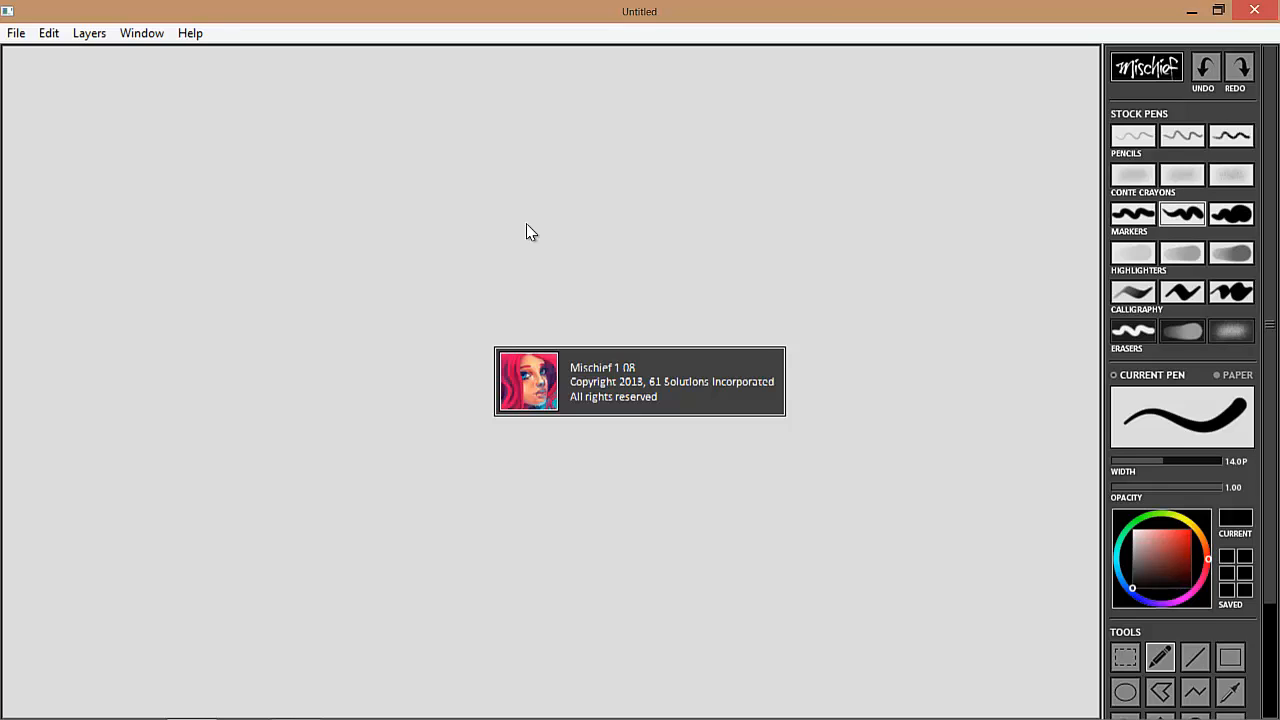
pyautogui.moveTo(196, 82)
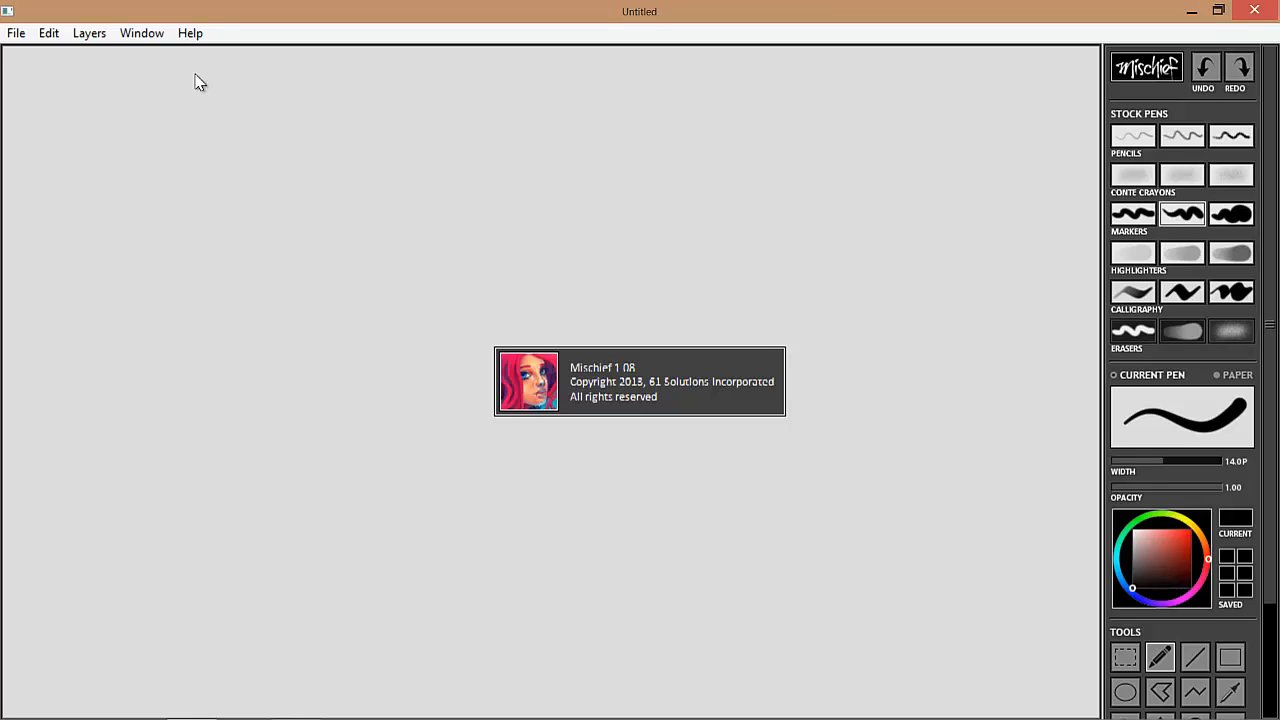
pyautogui.moveTo(485, 400)
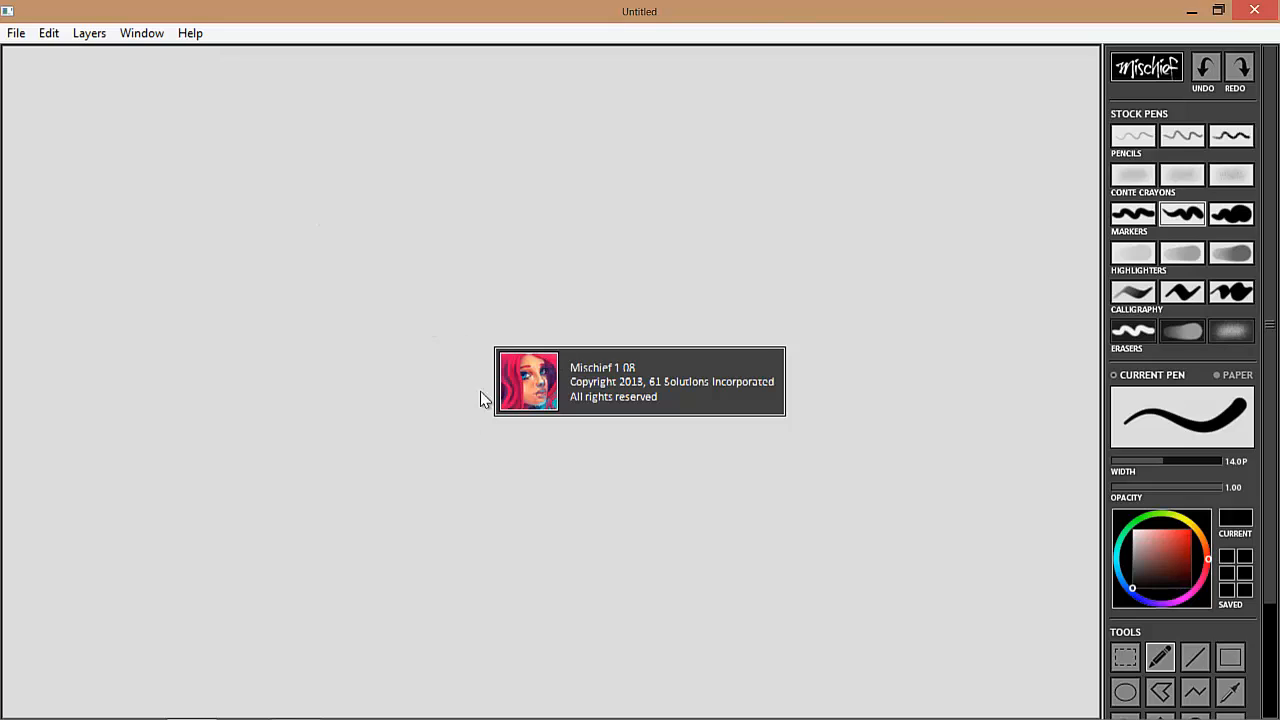
pyautogui.moveTo(547, 316)
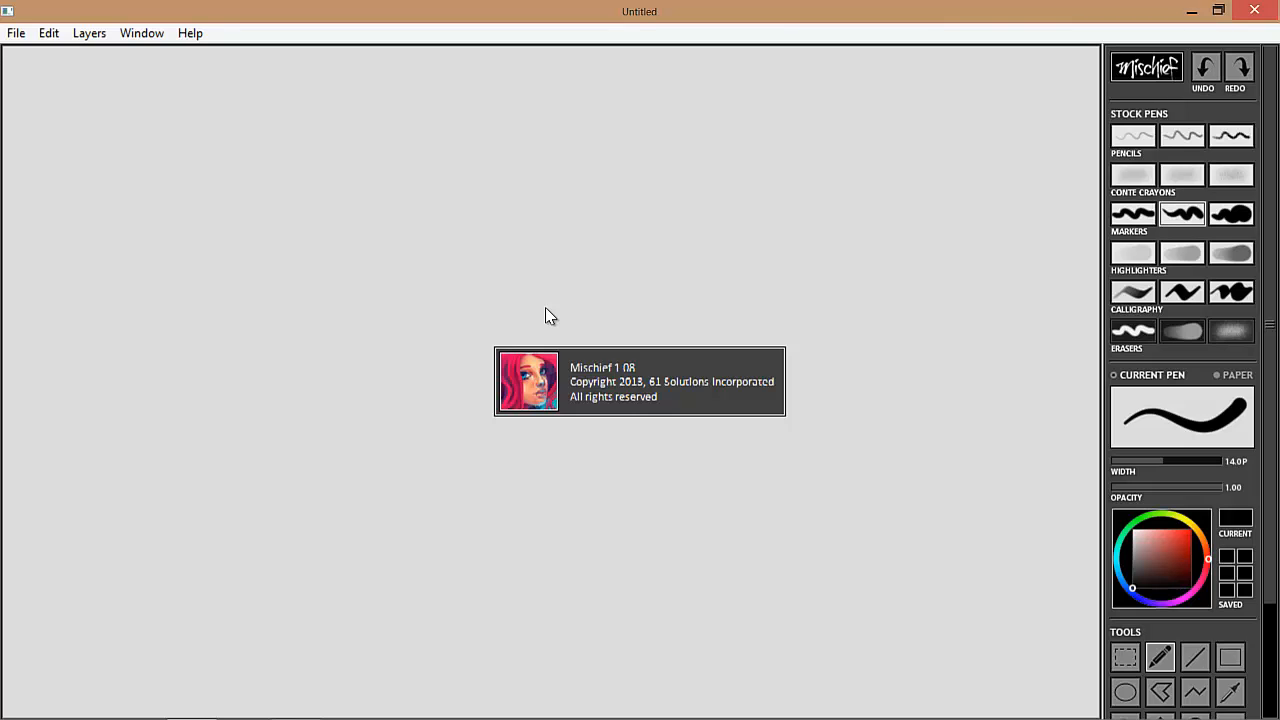
pyautogui.moveTo(196, 60)
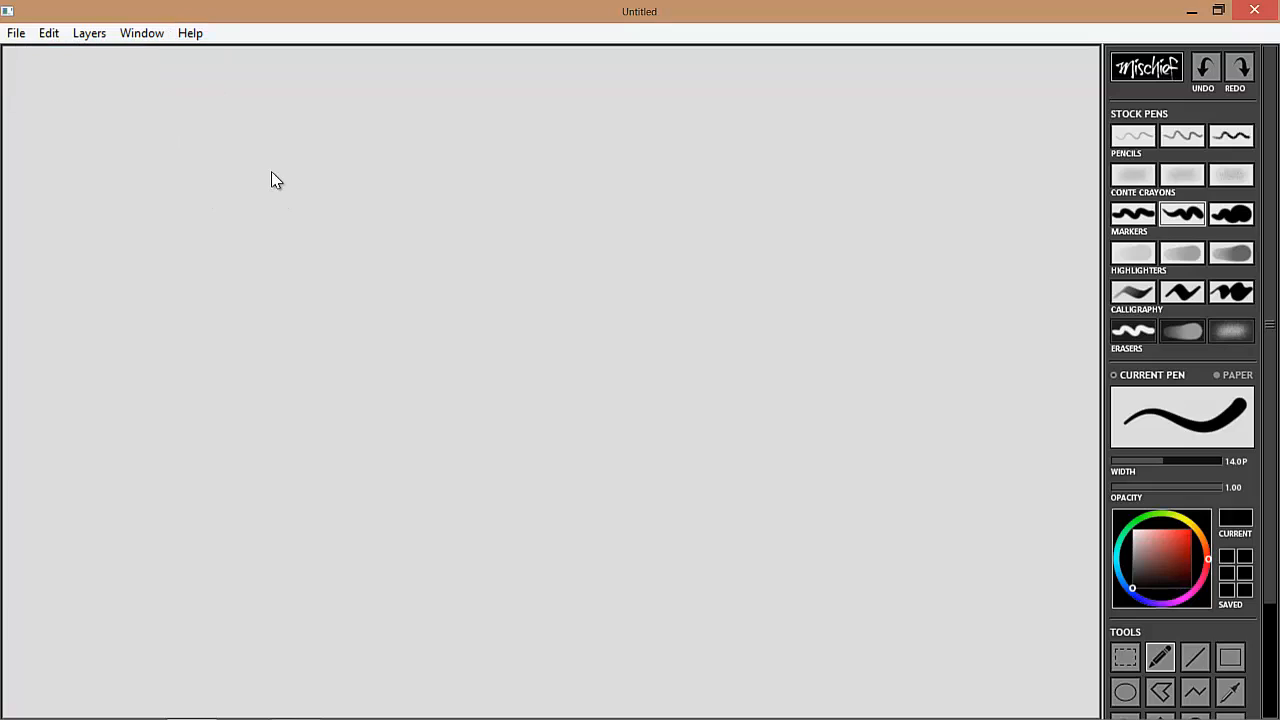
pyautogui.moveTo(623, 204)
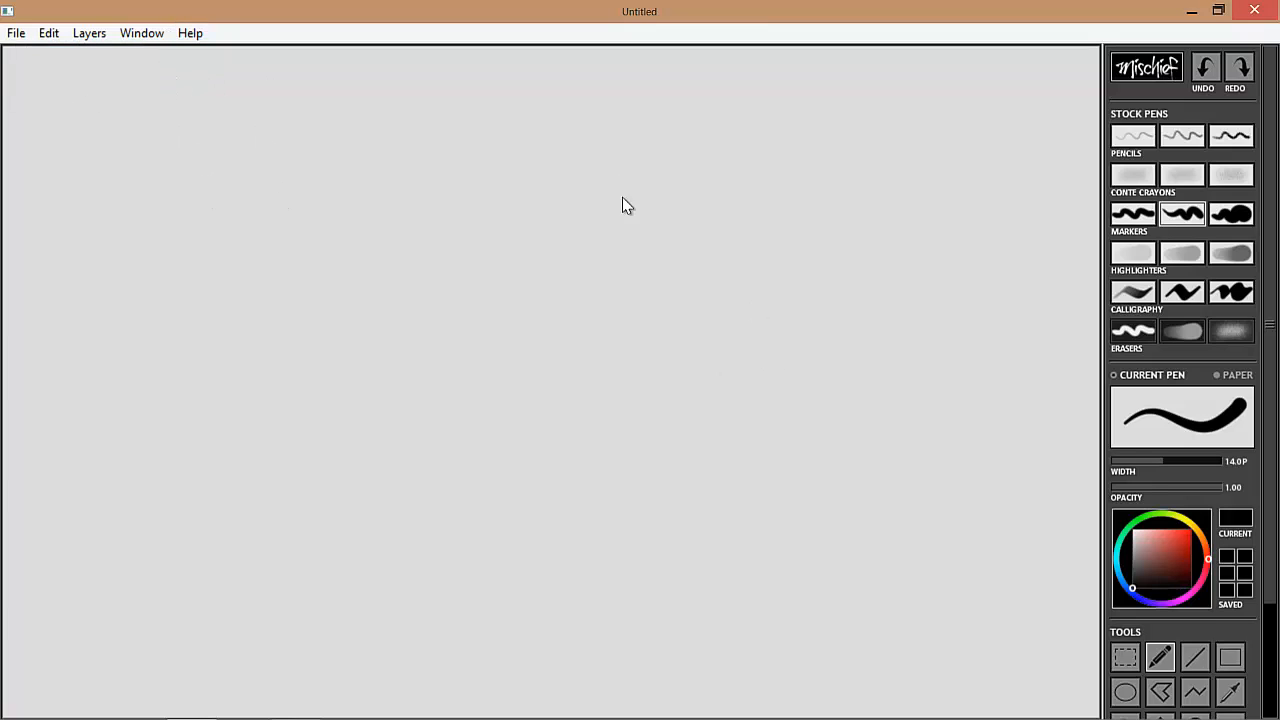
pyautogui.moveTo(393, 197)
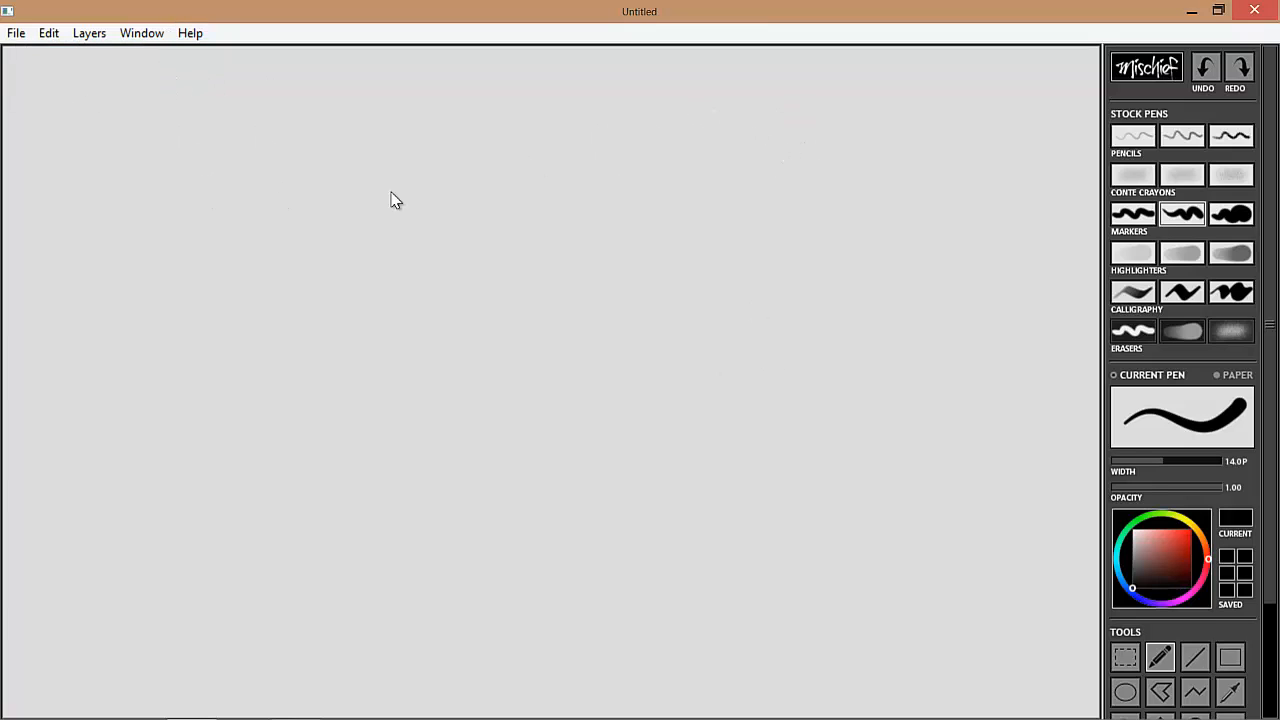
pyautogui.moveTo(686, 239)
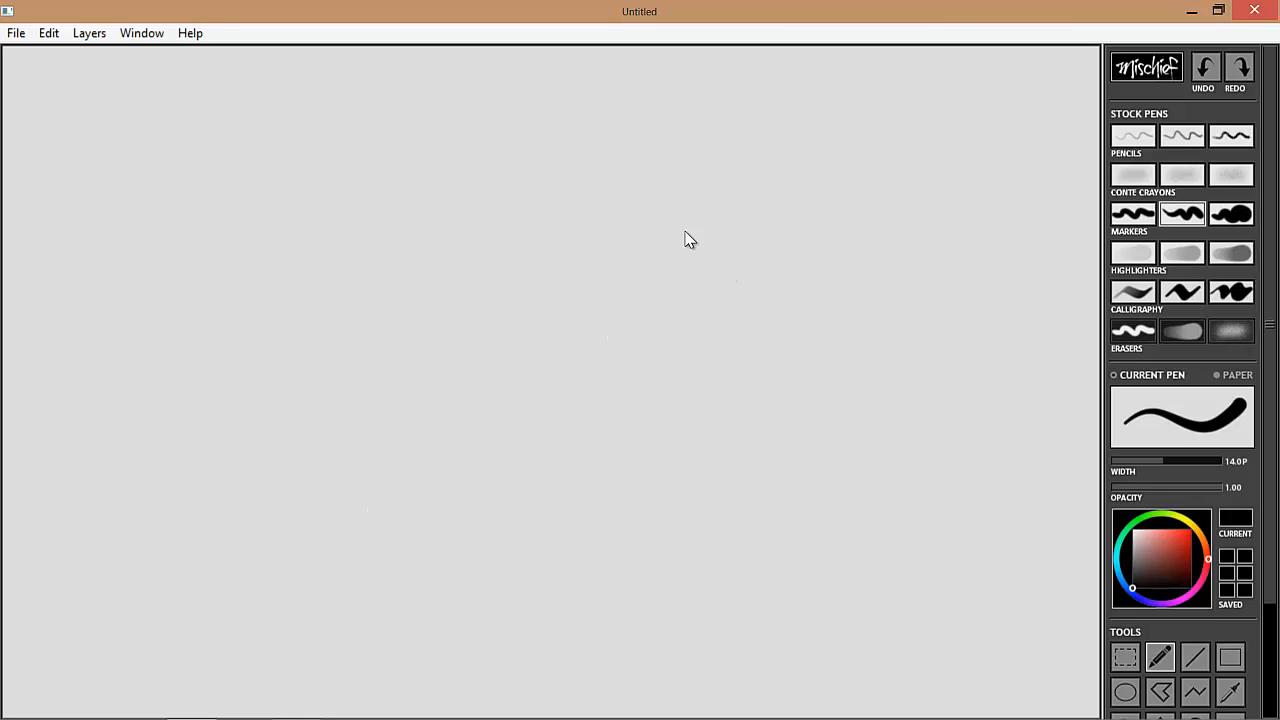
pyautogui.moveTo(642, 220)
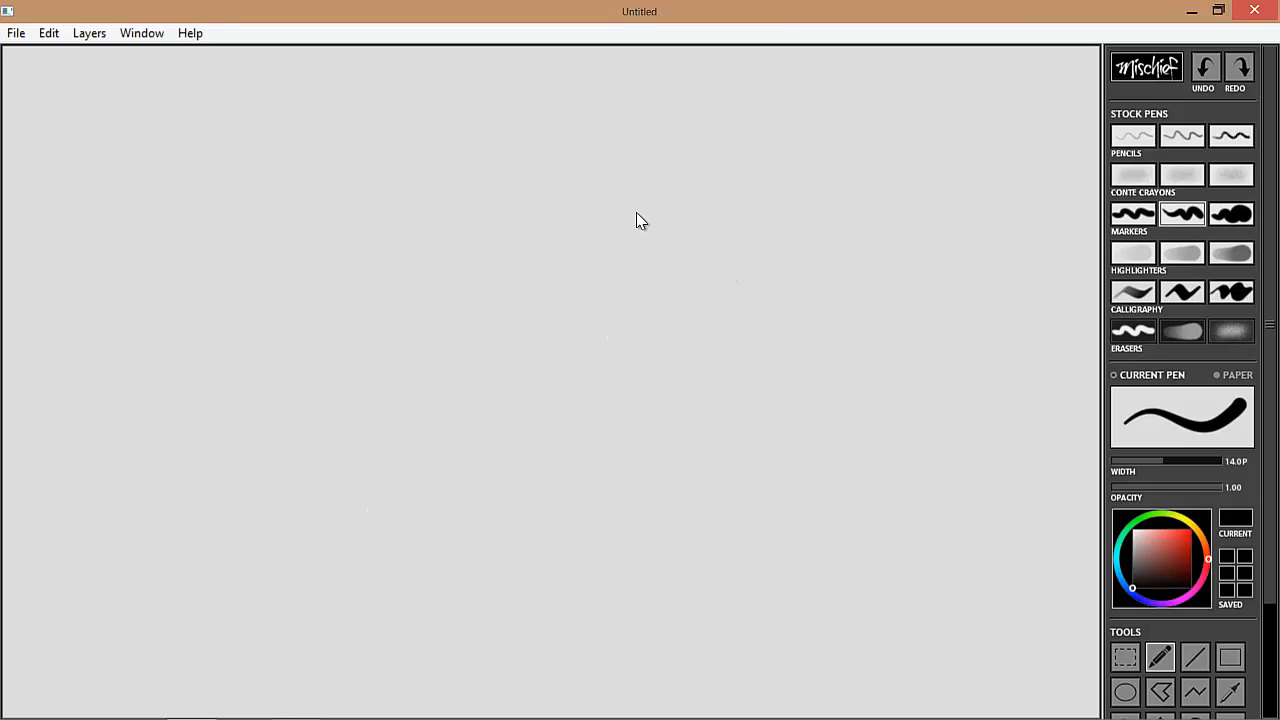
pyautogui.moveTo(553, 264)
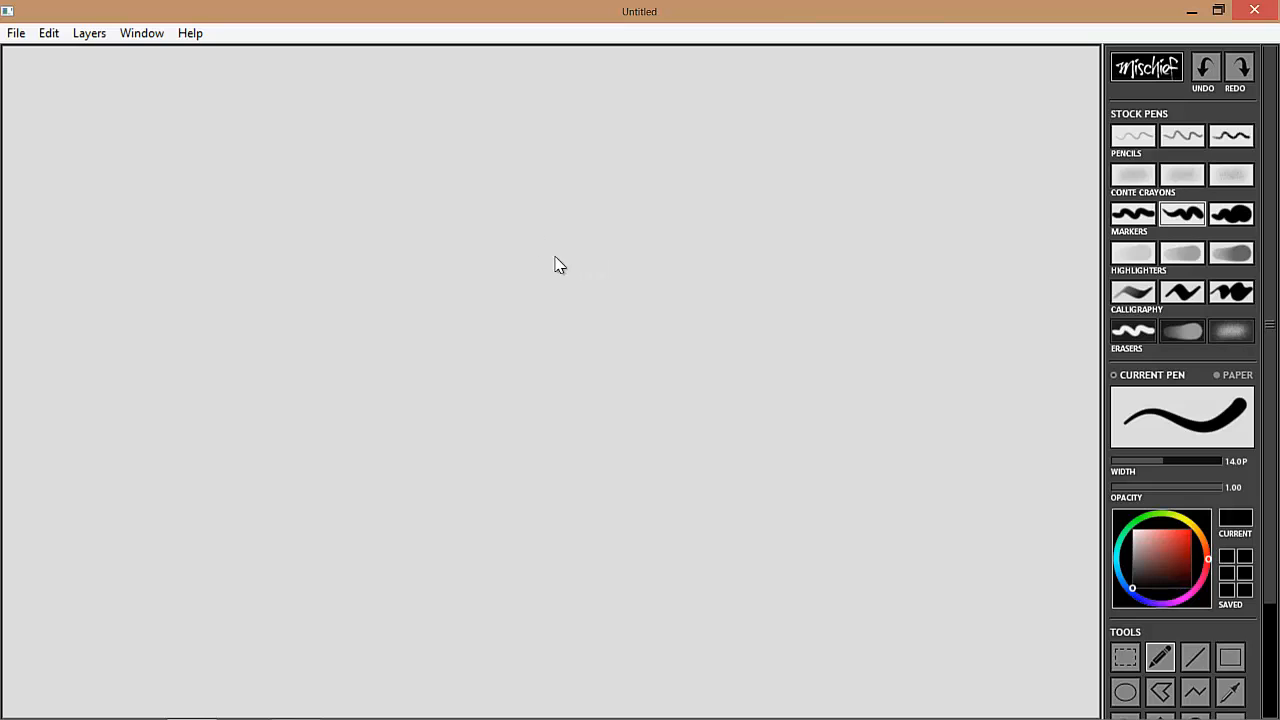
pyautogui.moveTo(87, 86)
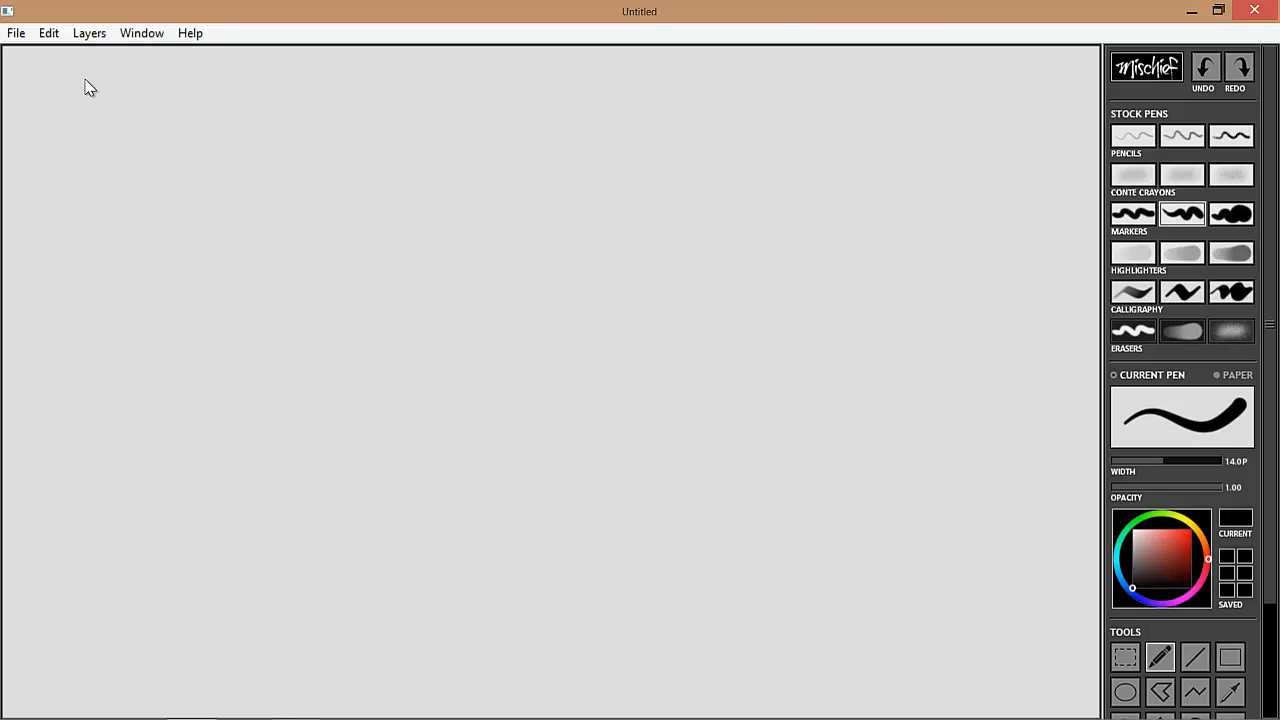
# - Open Preferences and set the cursor to Crosshair and freehand curve smoothing to Smooth
pyautogui.click(46, 32)
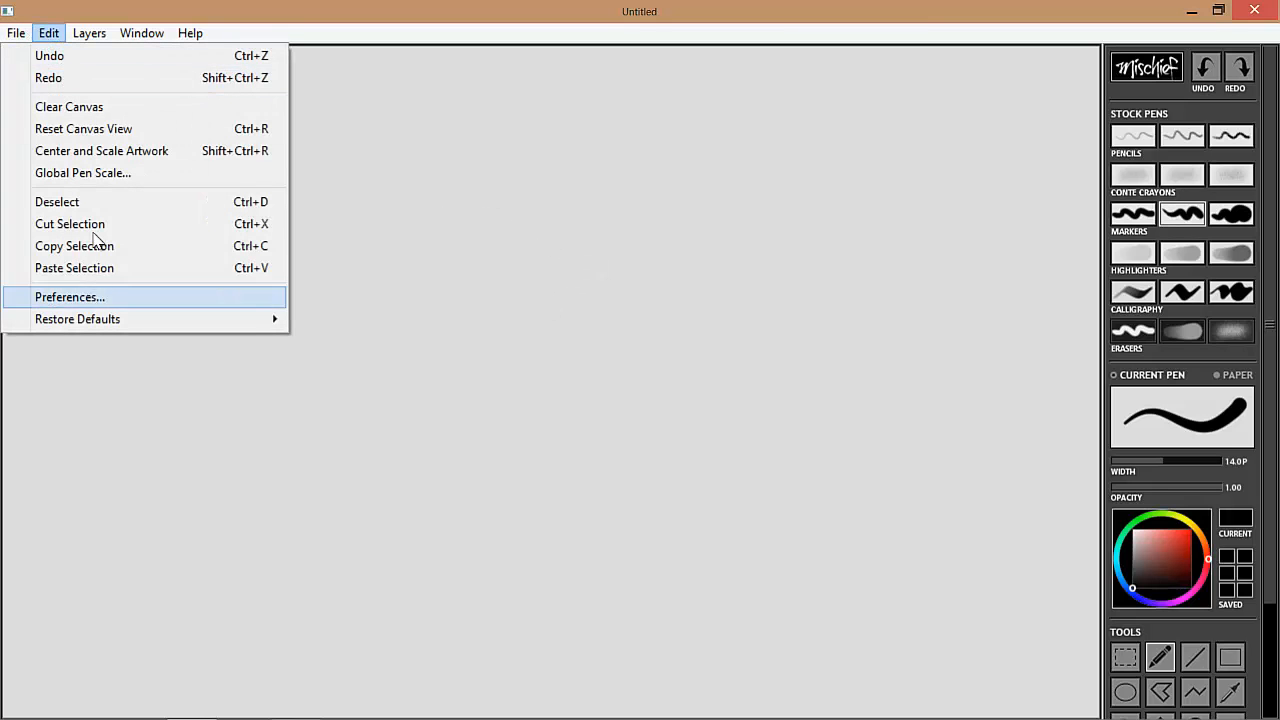
pyautogui.click(69, 297)
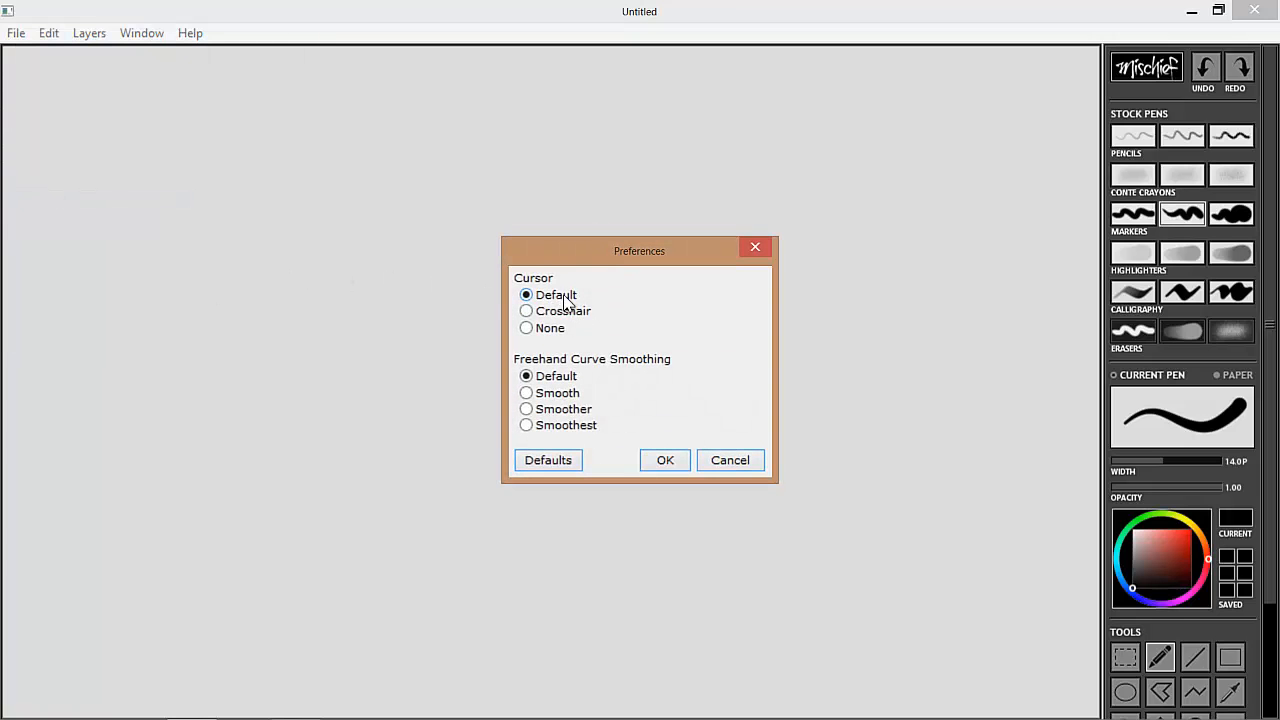
pyautogui.moveTo(704, 179)
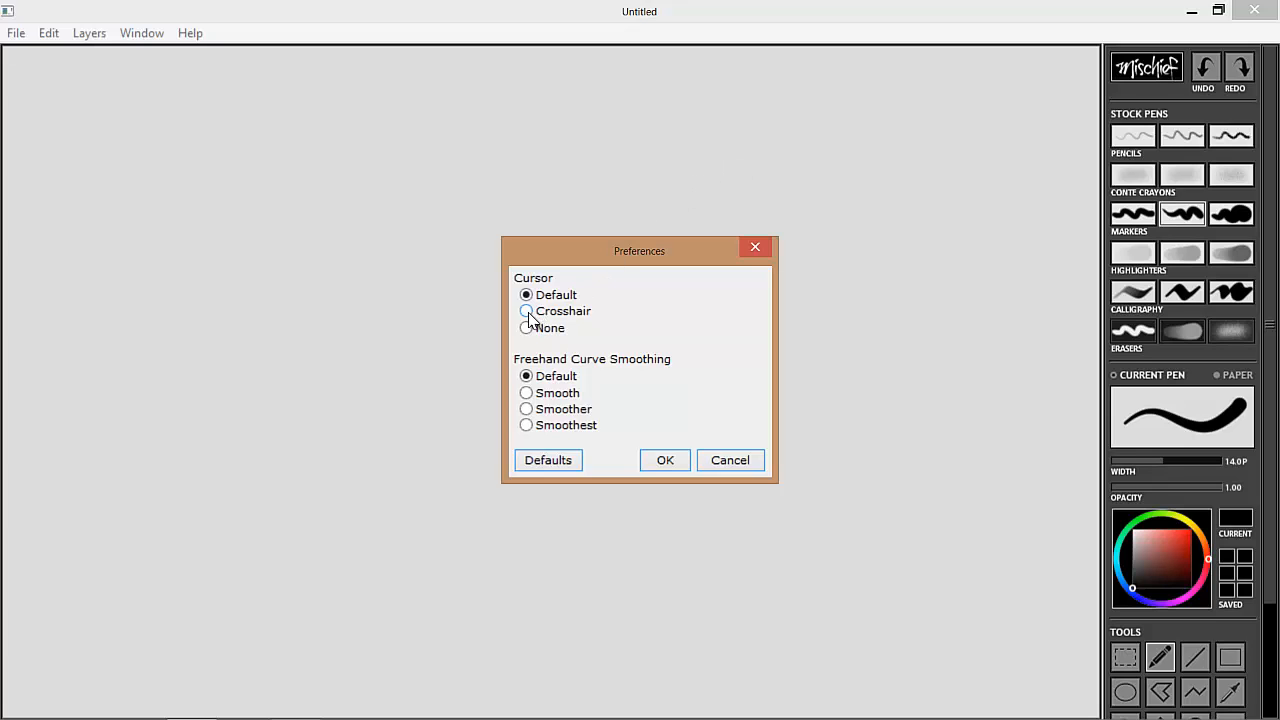
pyautogui.click(525, 311)
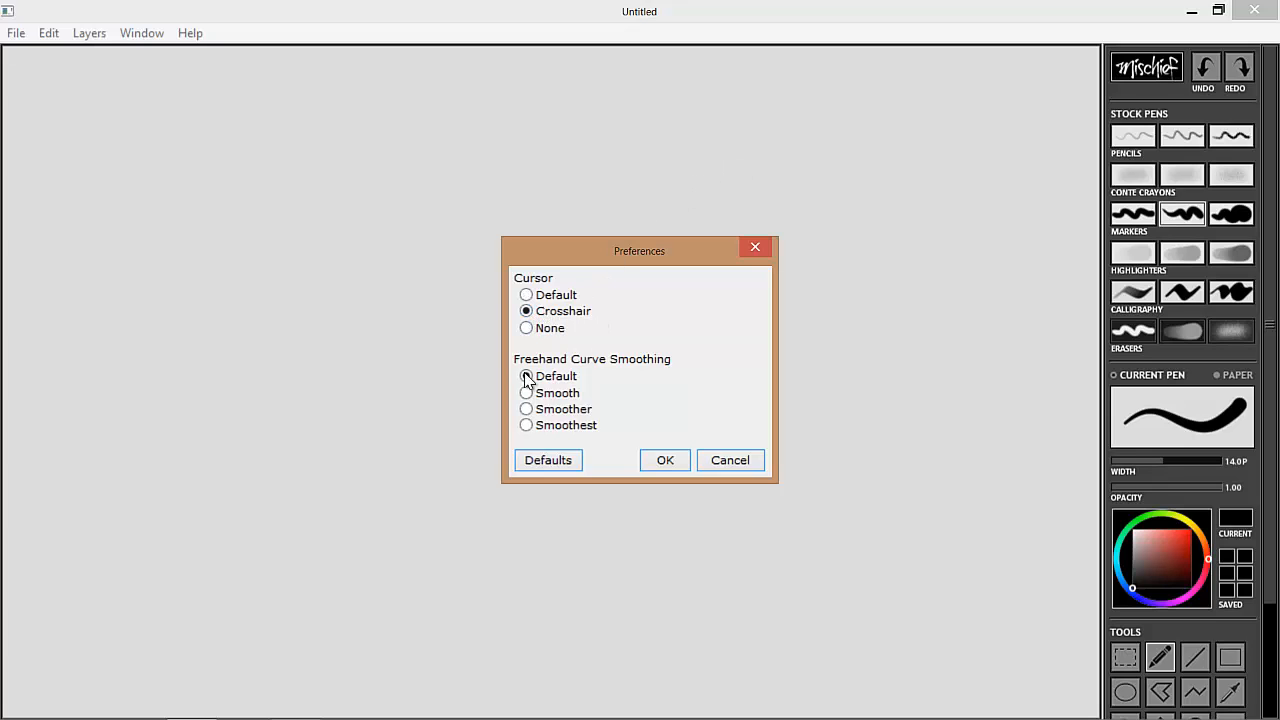
pyautogui.click(525, 376)
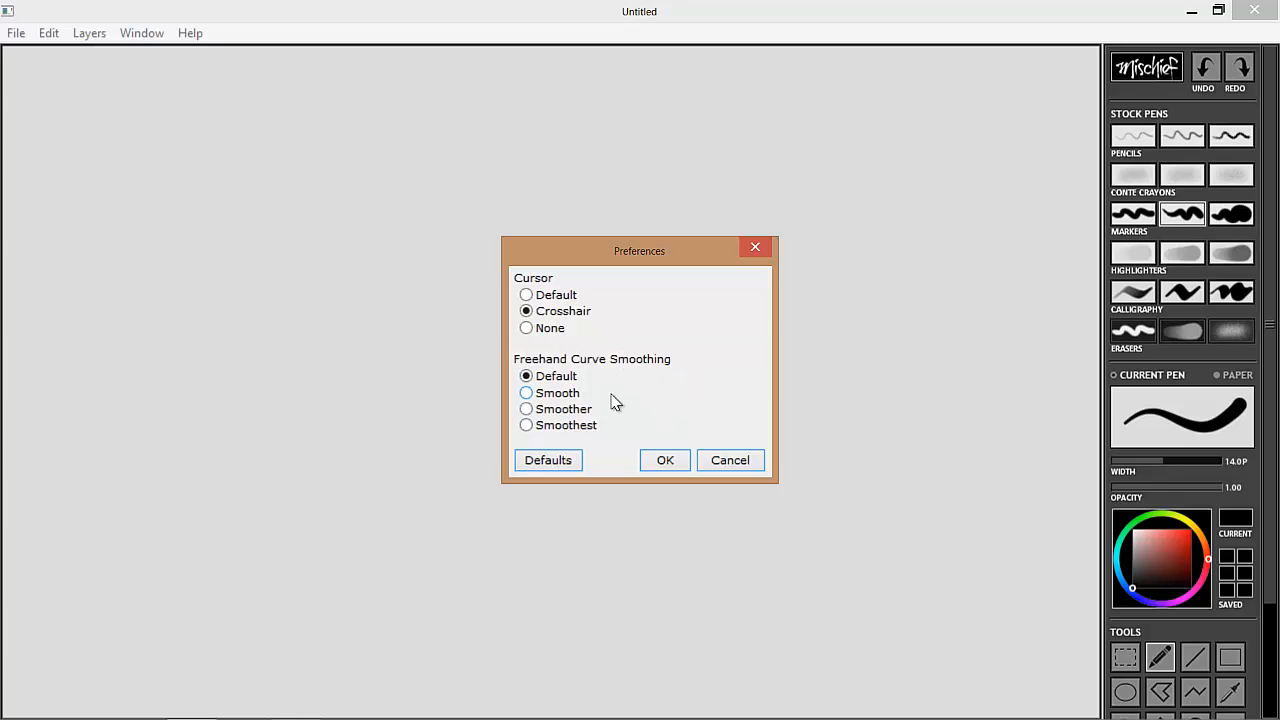
pyautogui.click(525, 393)
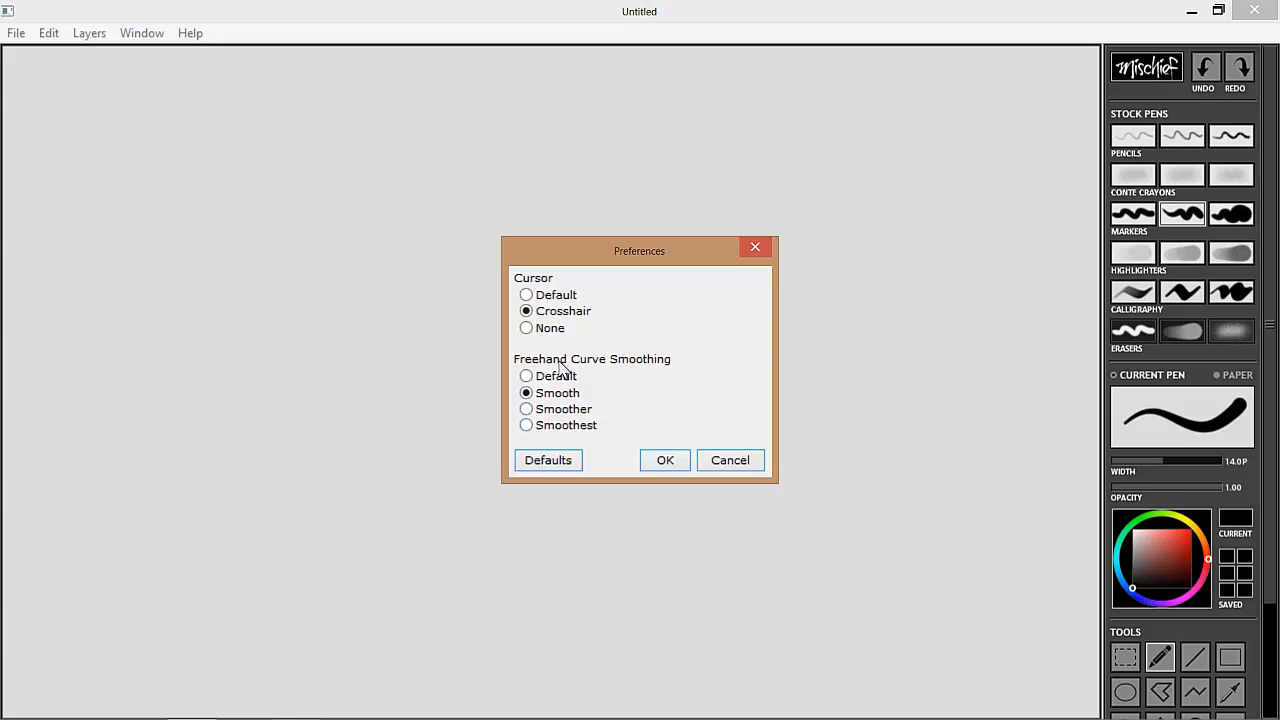
pyautogui.moveTo(557, 396)
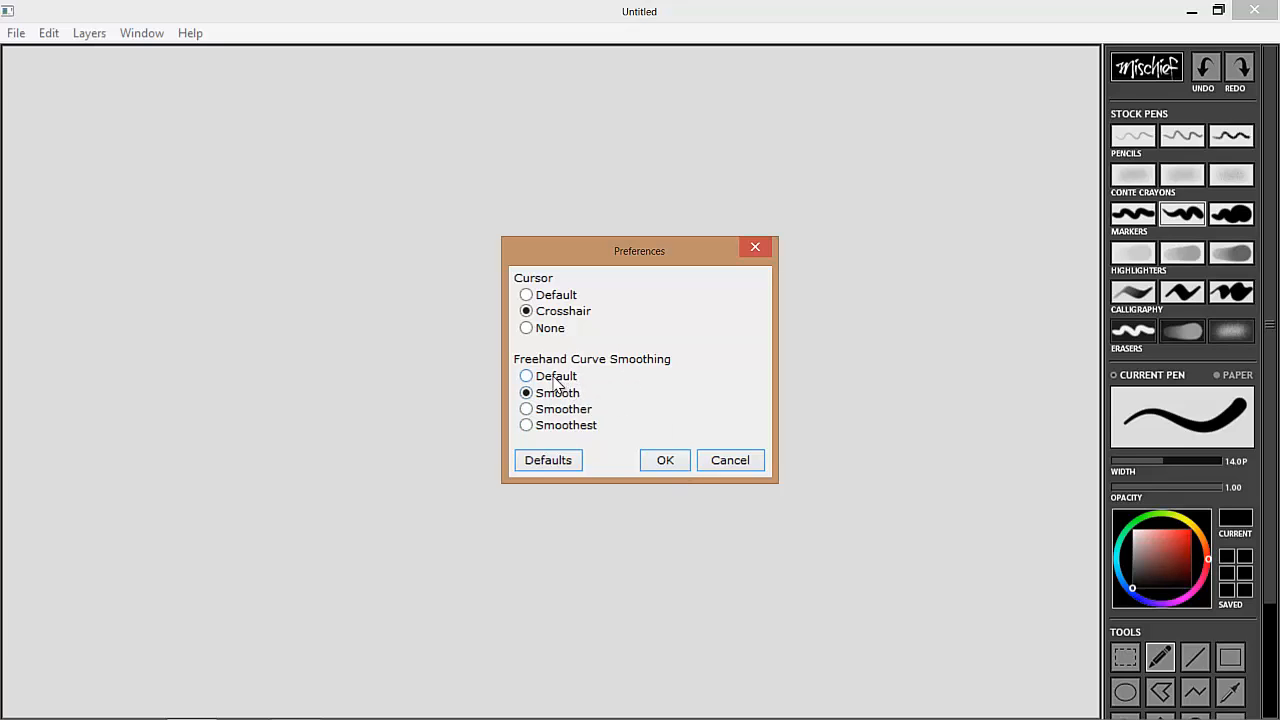
pyautogui.moveTo(597, 446)
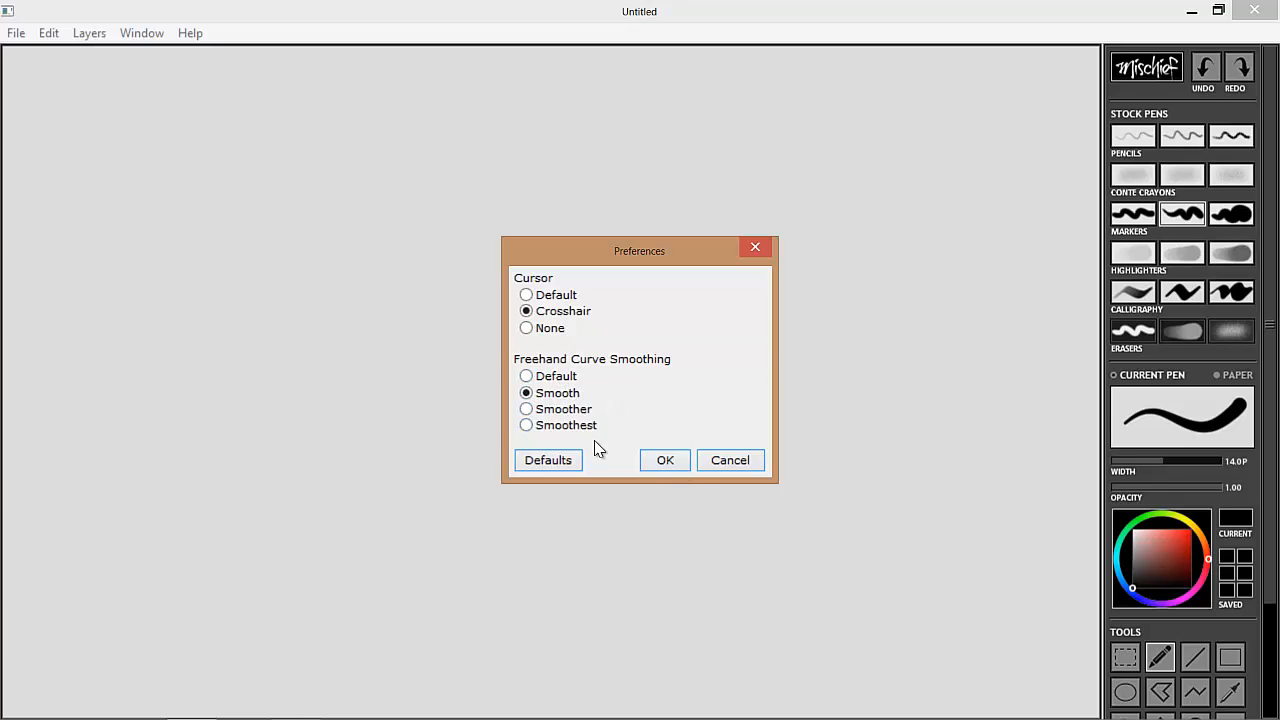
pyautogui.moveTo(565, 357)
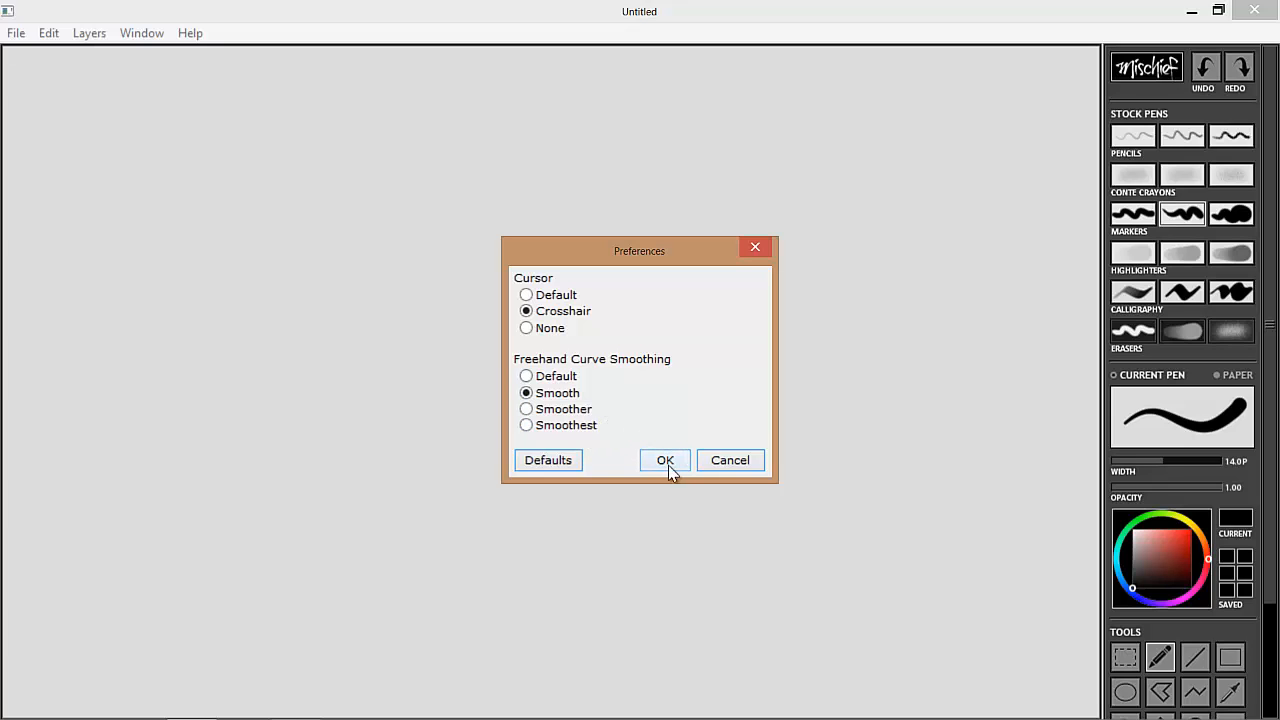
# - Confirm the preferences and pick a bright blue pen colour from the wheel
pyautogui.click(664, 460)
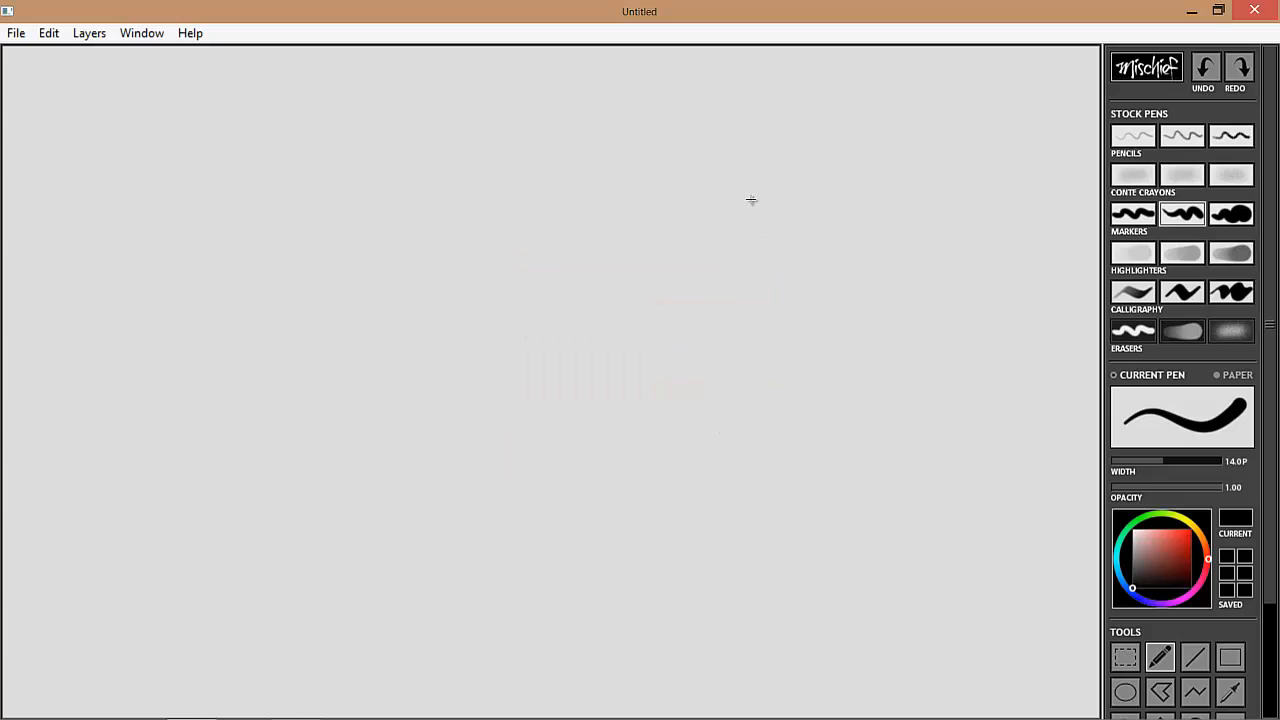
pyautogui.moveTo(635, 307)
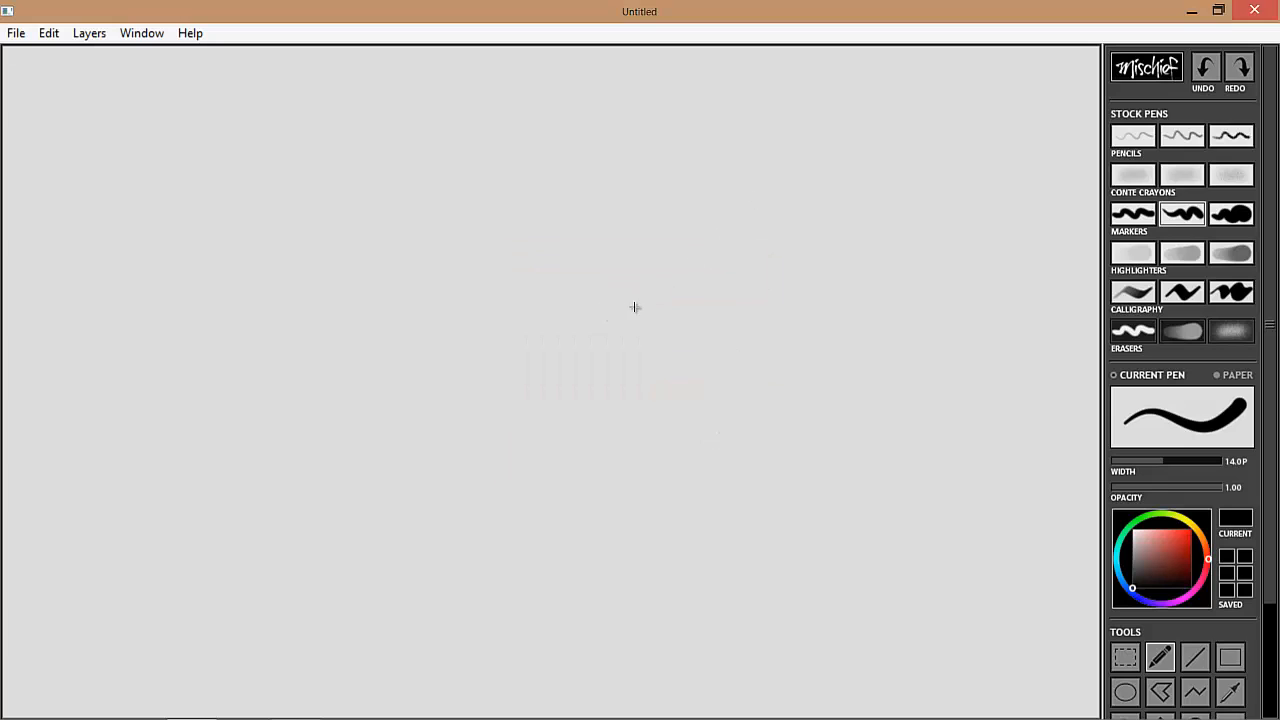
pyautogui.moveTo(624, 297)
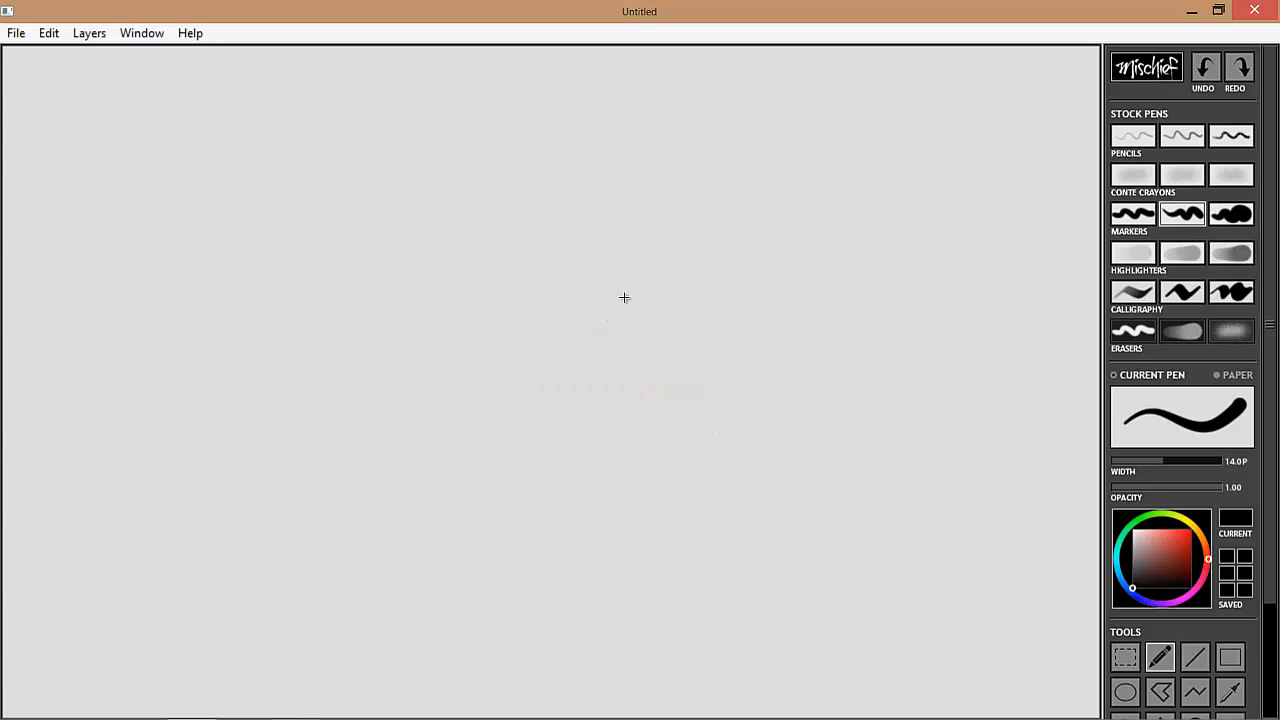
pyautogui.moveTo(948, 167)
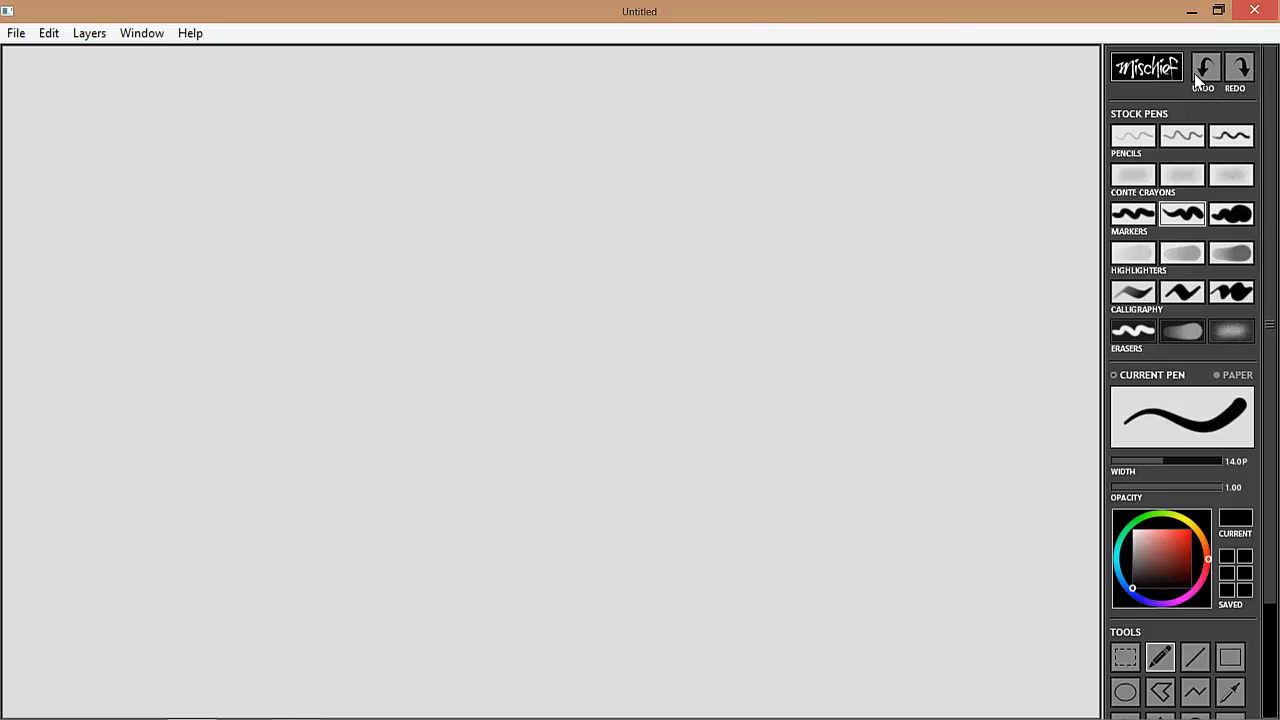
pyautogui.moveTo(1132, 129)
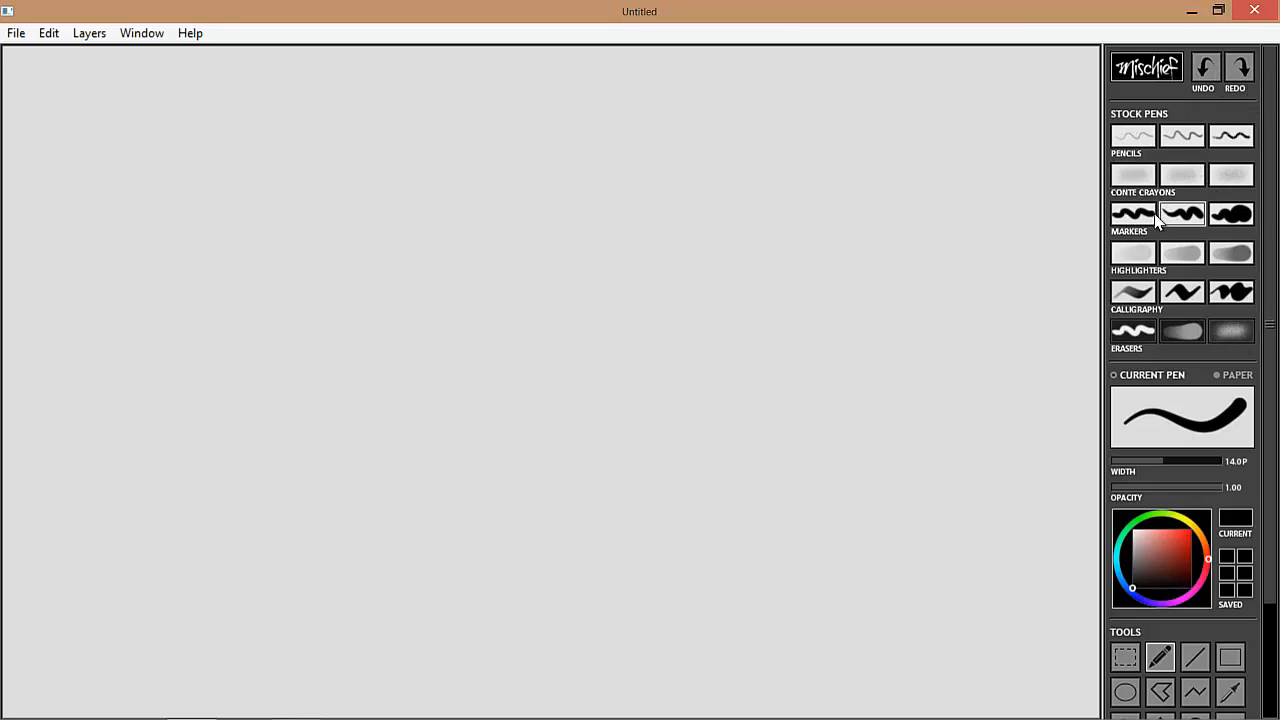
pyautogui.scroll(-3)
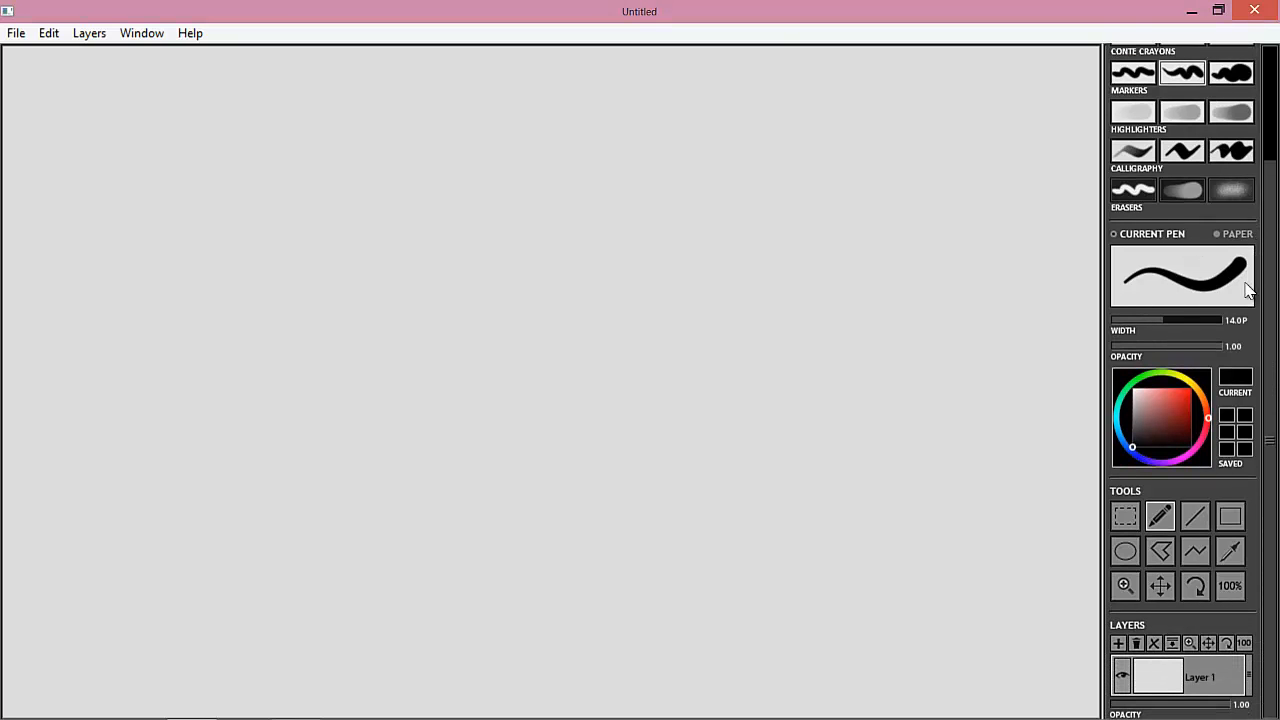
pyautogui.moveTo(1130, 356)
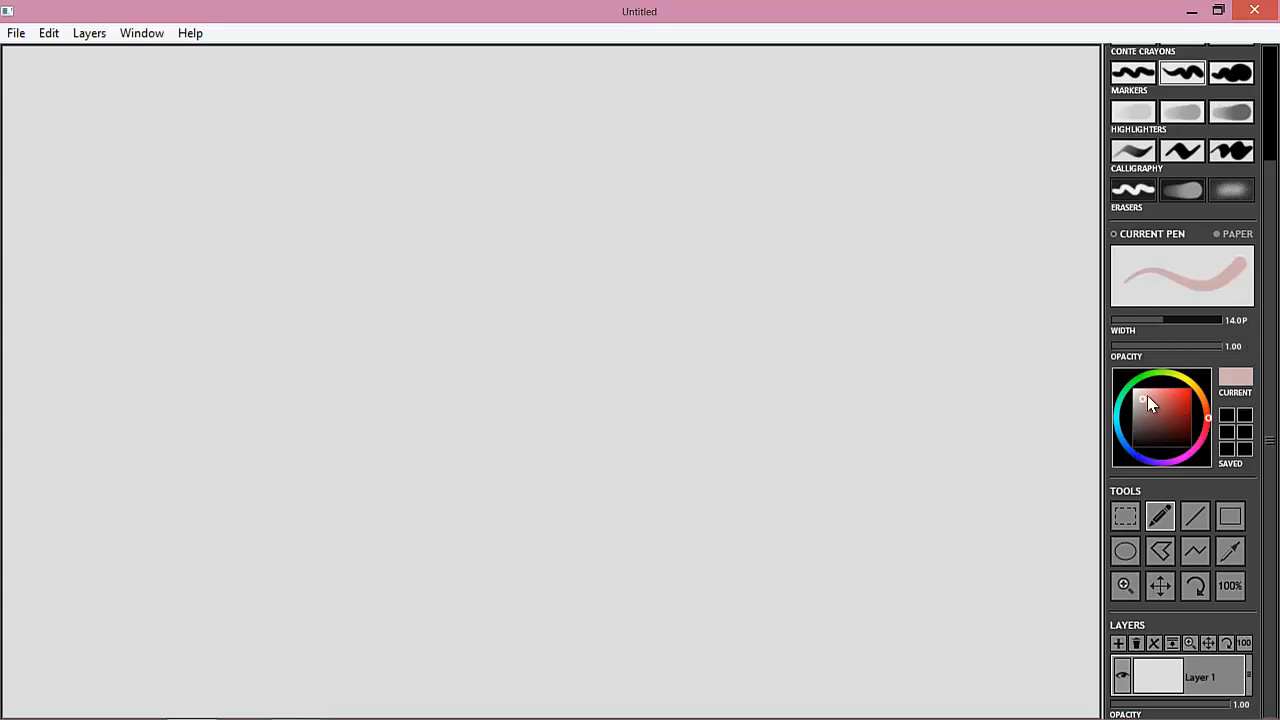
pyautogui.click(1129, 461)
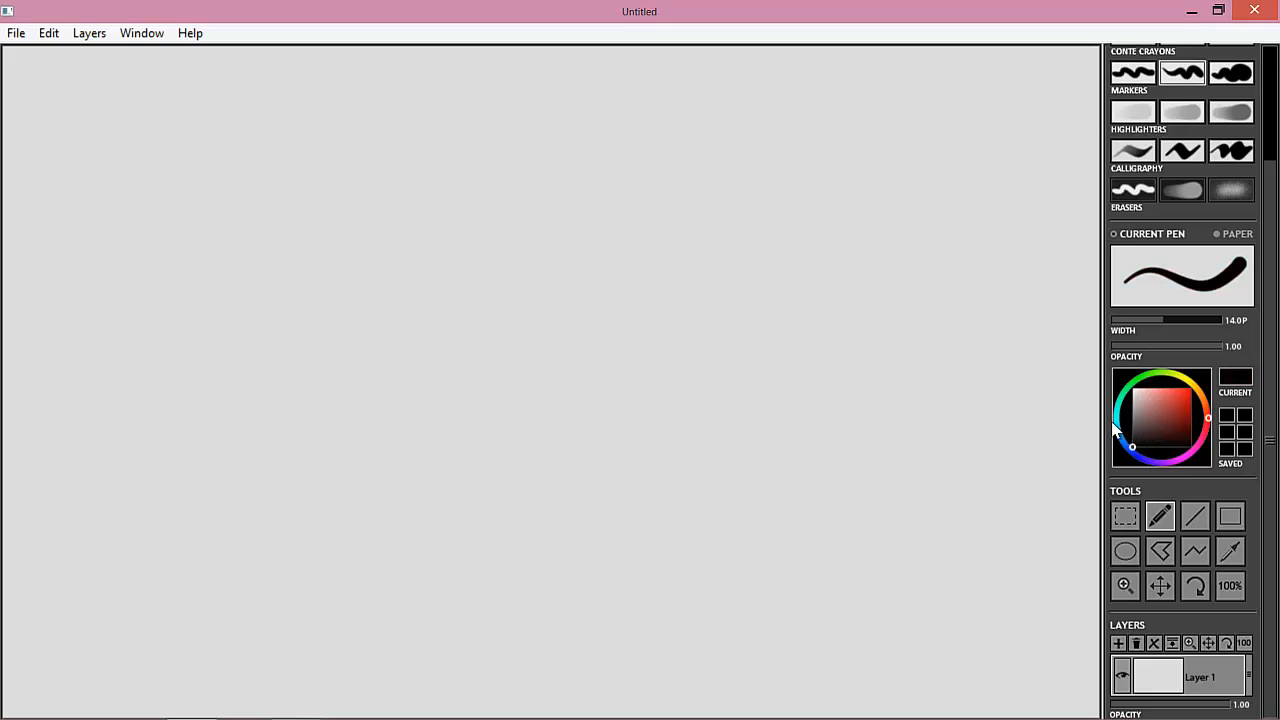
pyautogui.click(1183, 407)
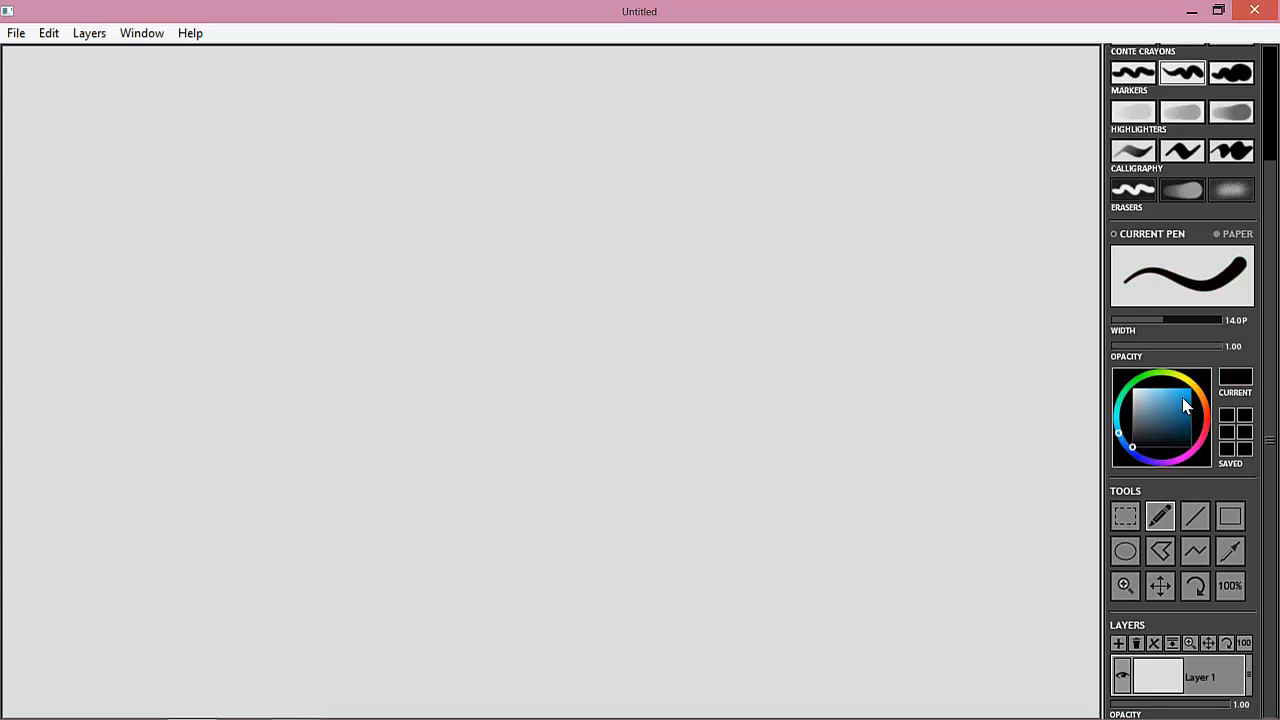
pyautogui.click(1185, 413)
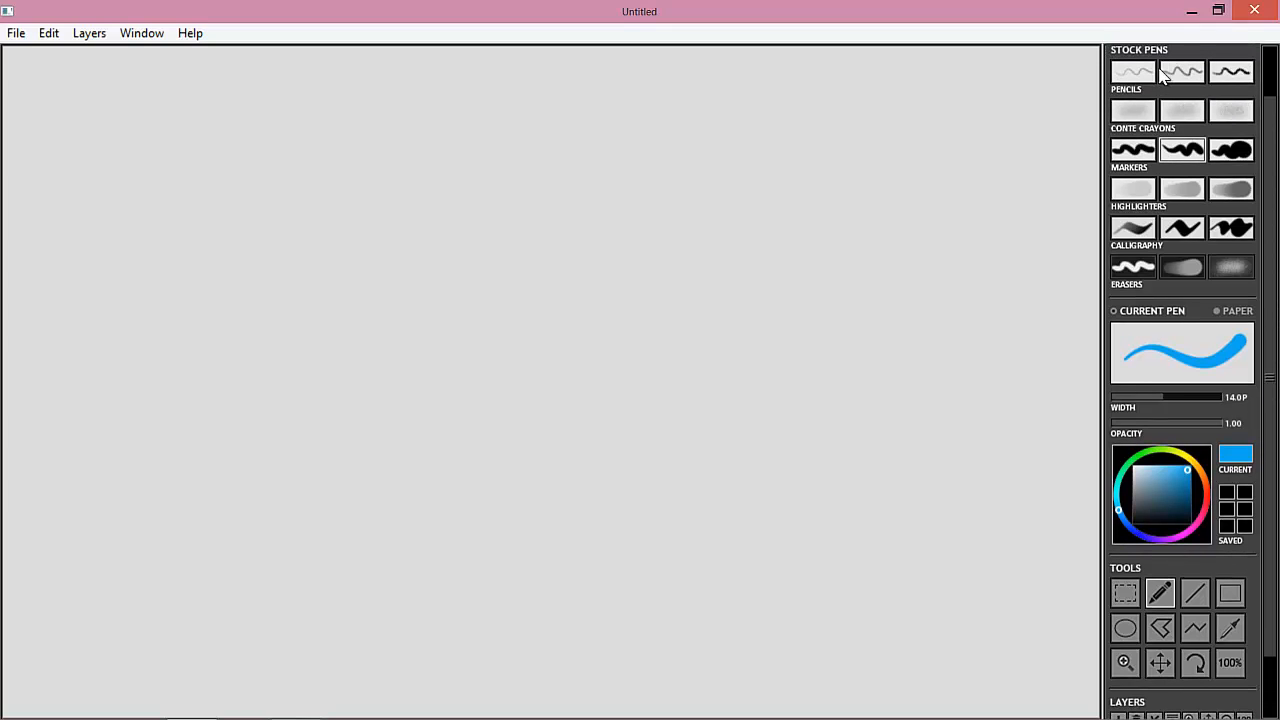
# - Choose the broad 30-width marker, try grey, then set pink and save it as a swatch
pyautogui.click(1132, 70)
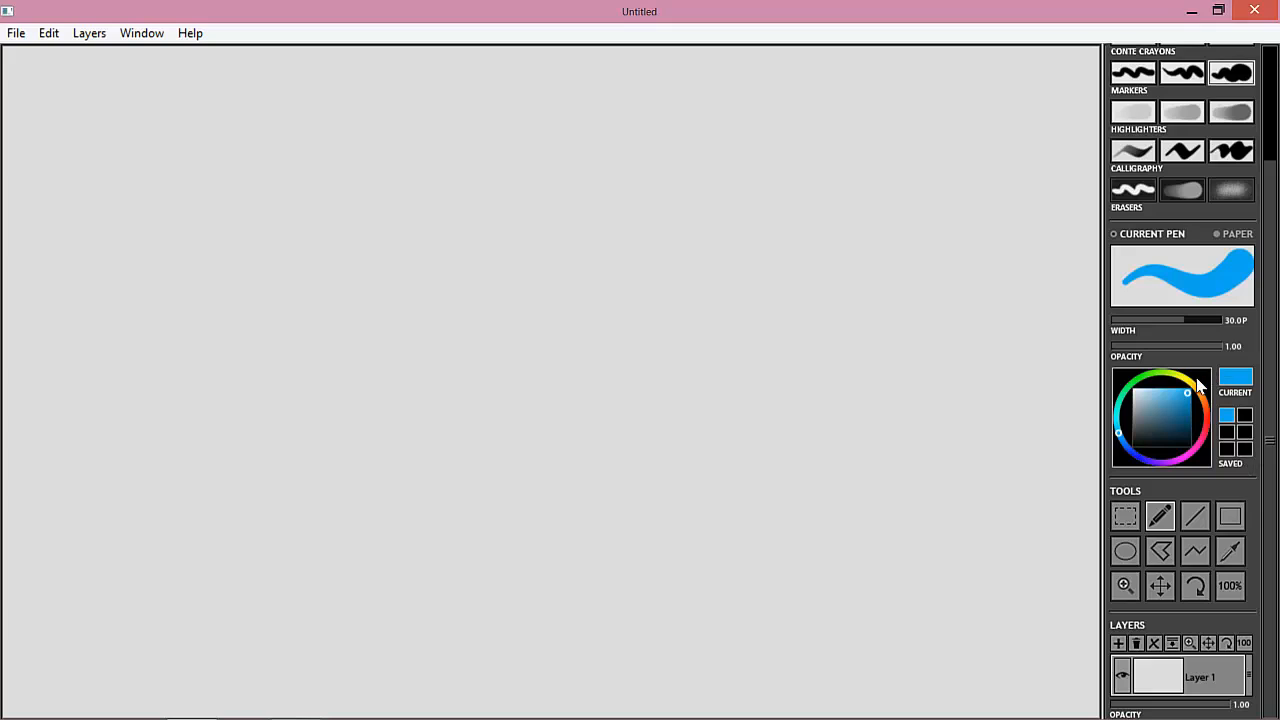
pyautogui.click(1134, 429)
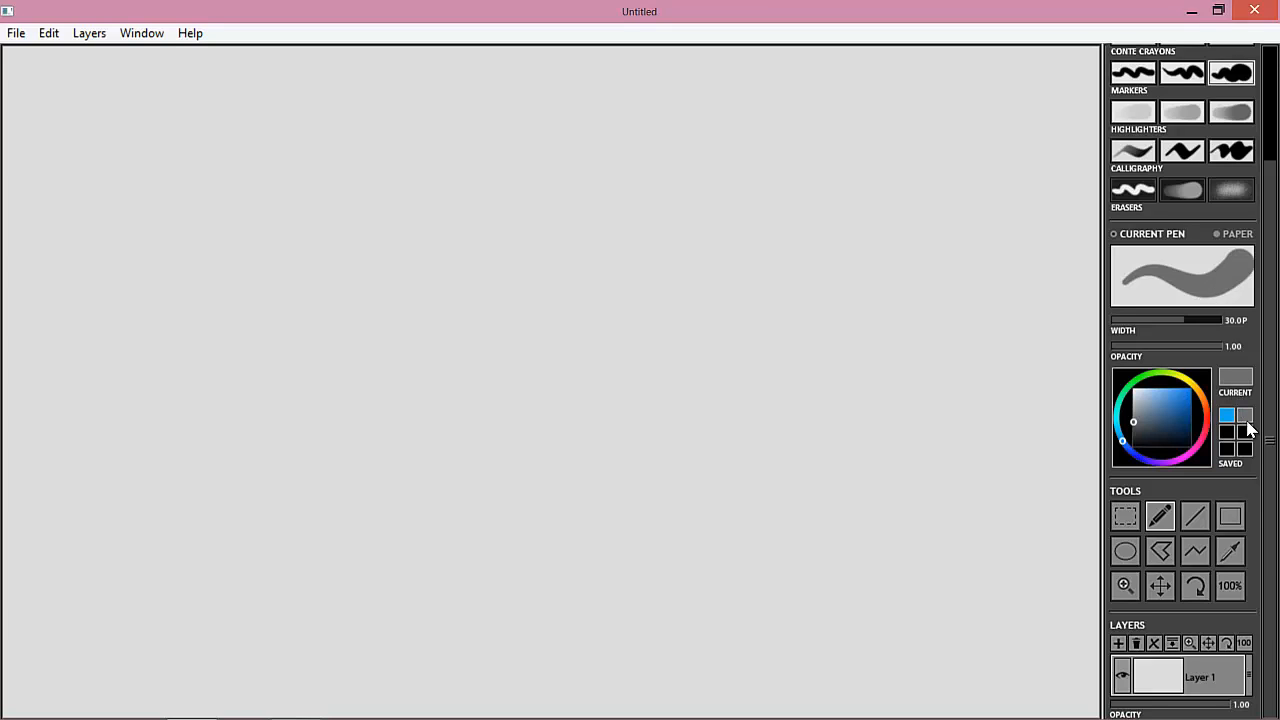
pyautogui.click(1170, 415)
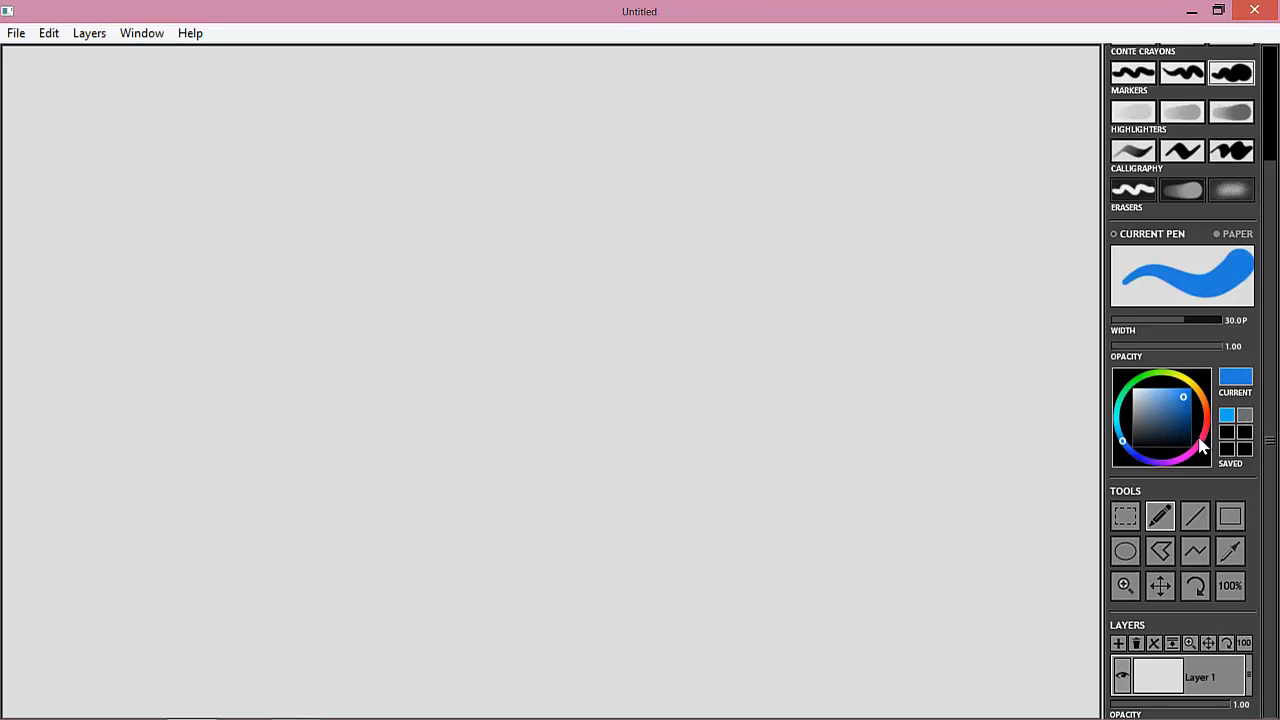
pyautogui.click(1203, 448)
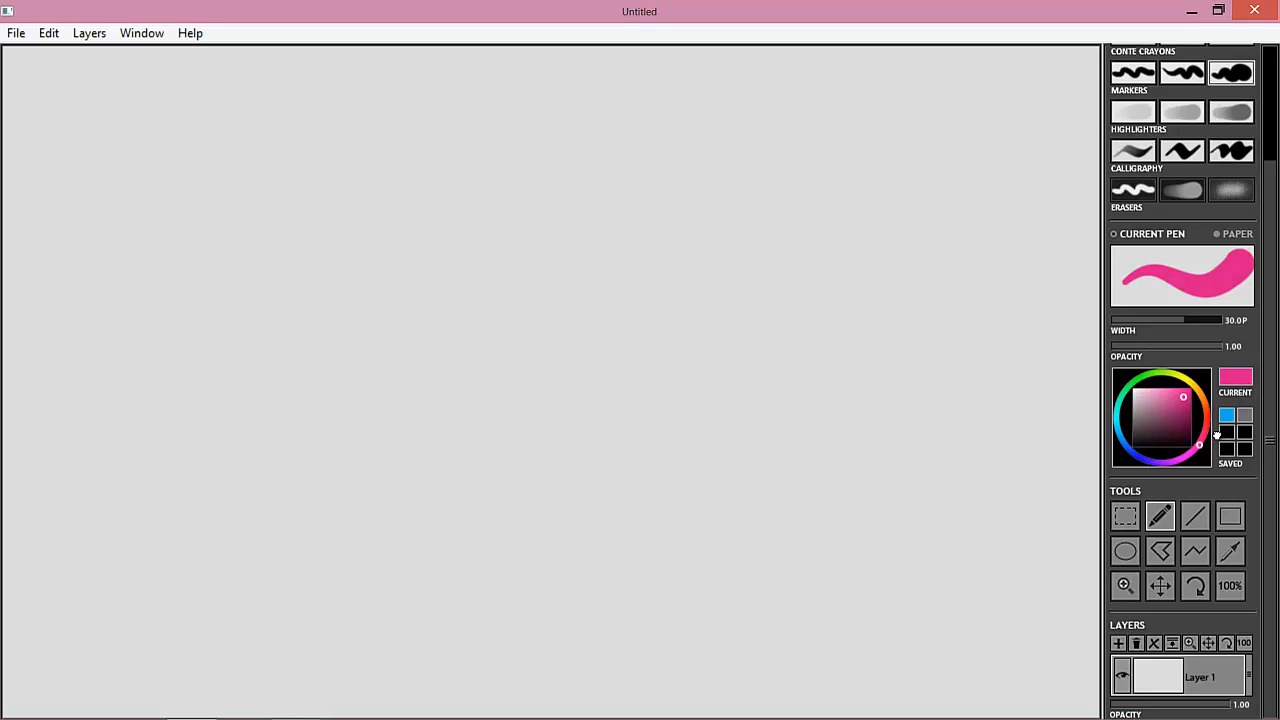
pyautogui.click(1228, 443)
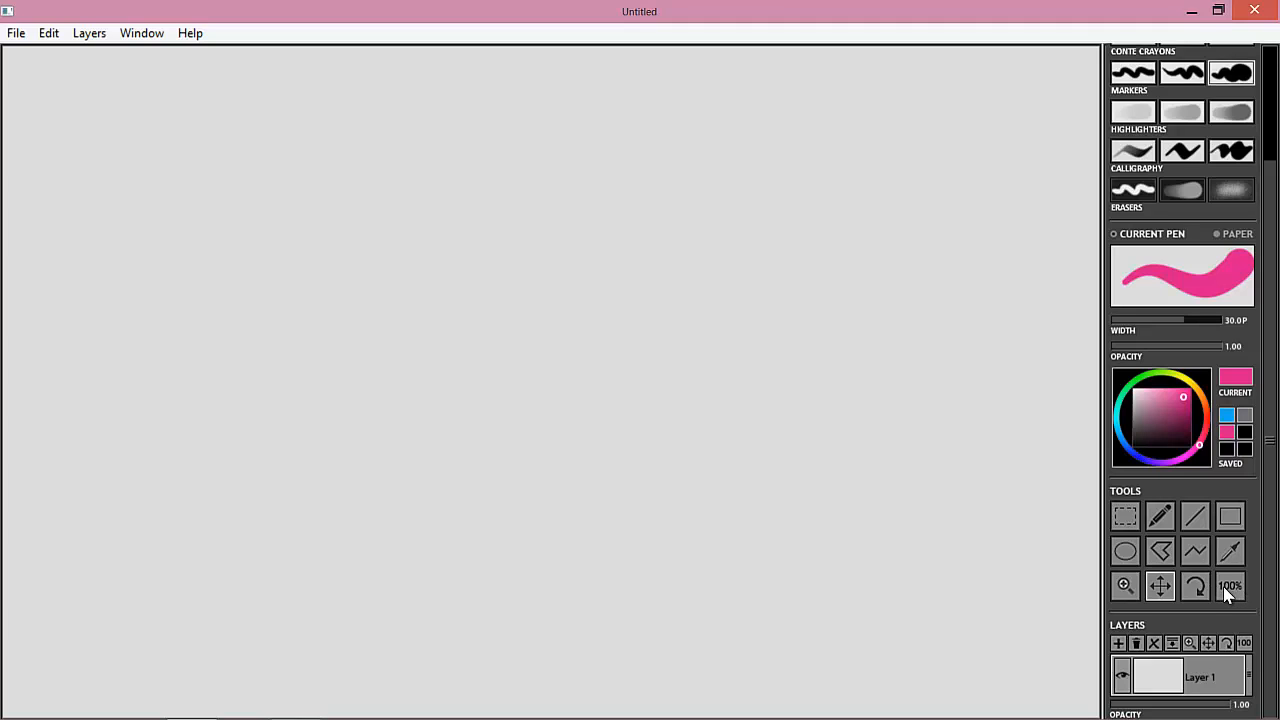
pyautogui.moveTo(1252, 605)
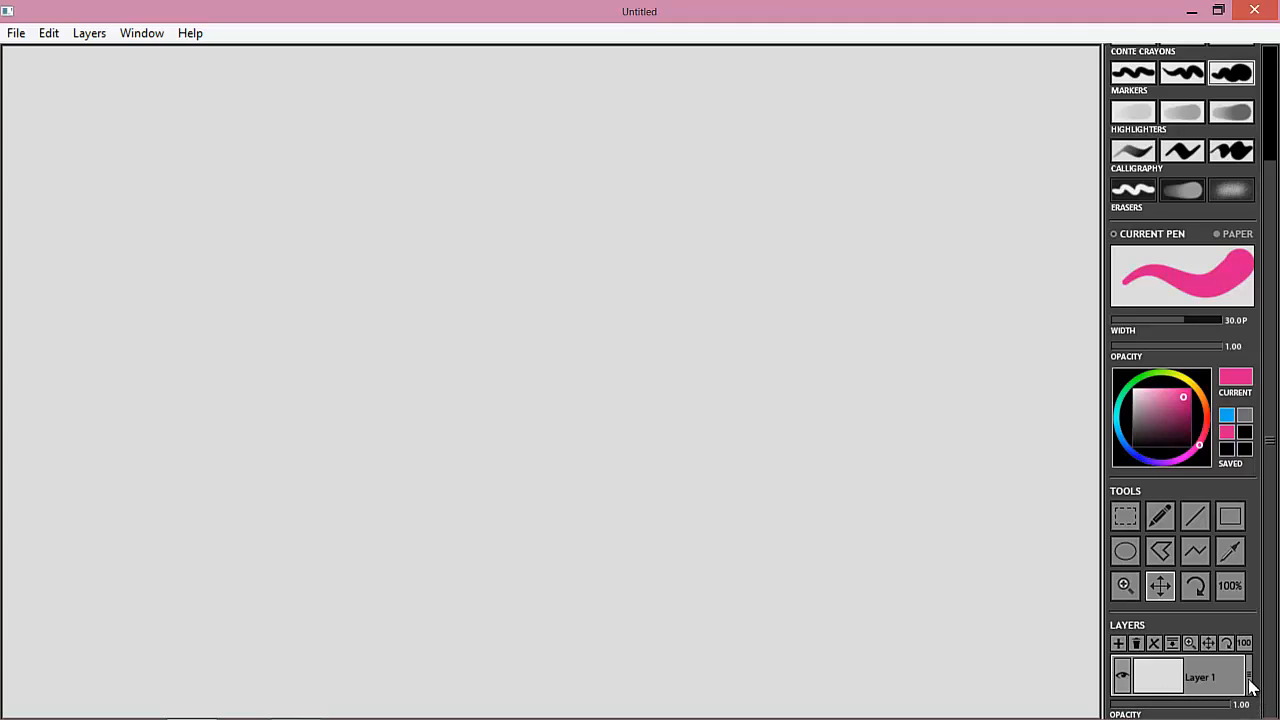
pyautogui.moveTo(1255, 699)
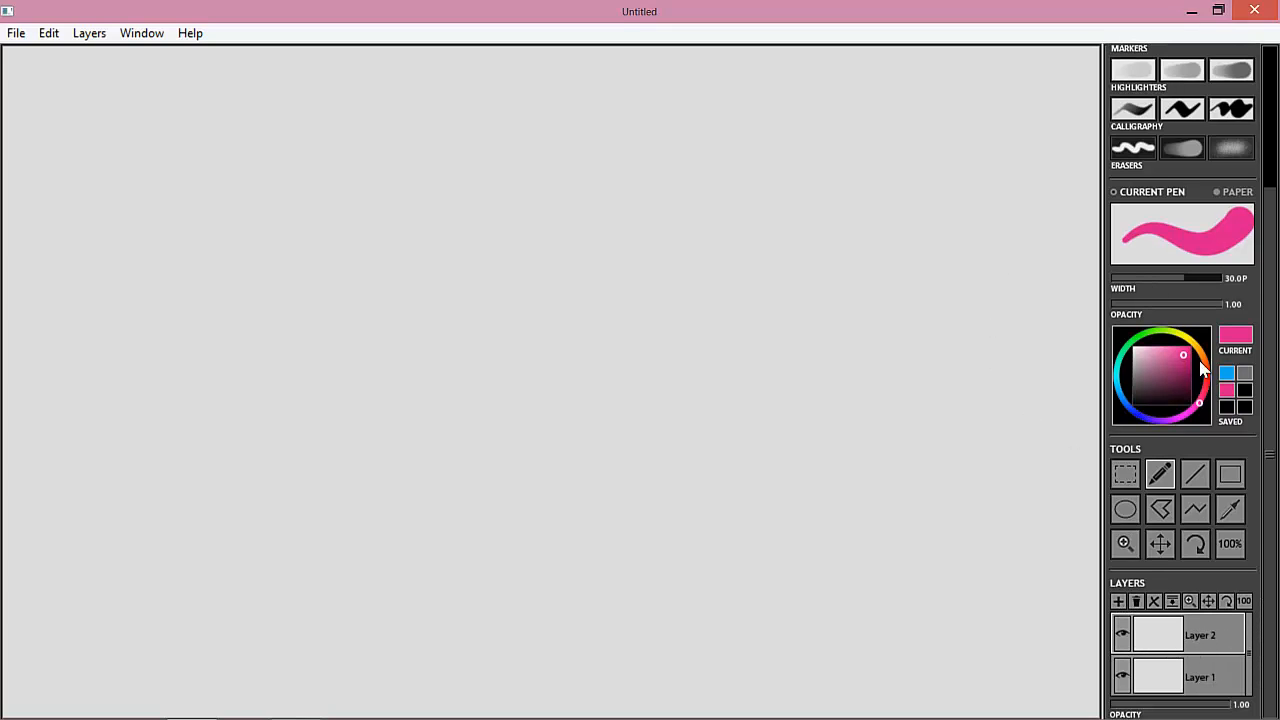
# - With the thin pencil, sketch the head's centre line, outline and facial guide lines
pyautogui.click(1229, 369)
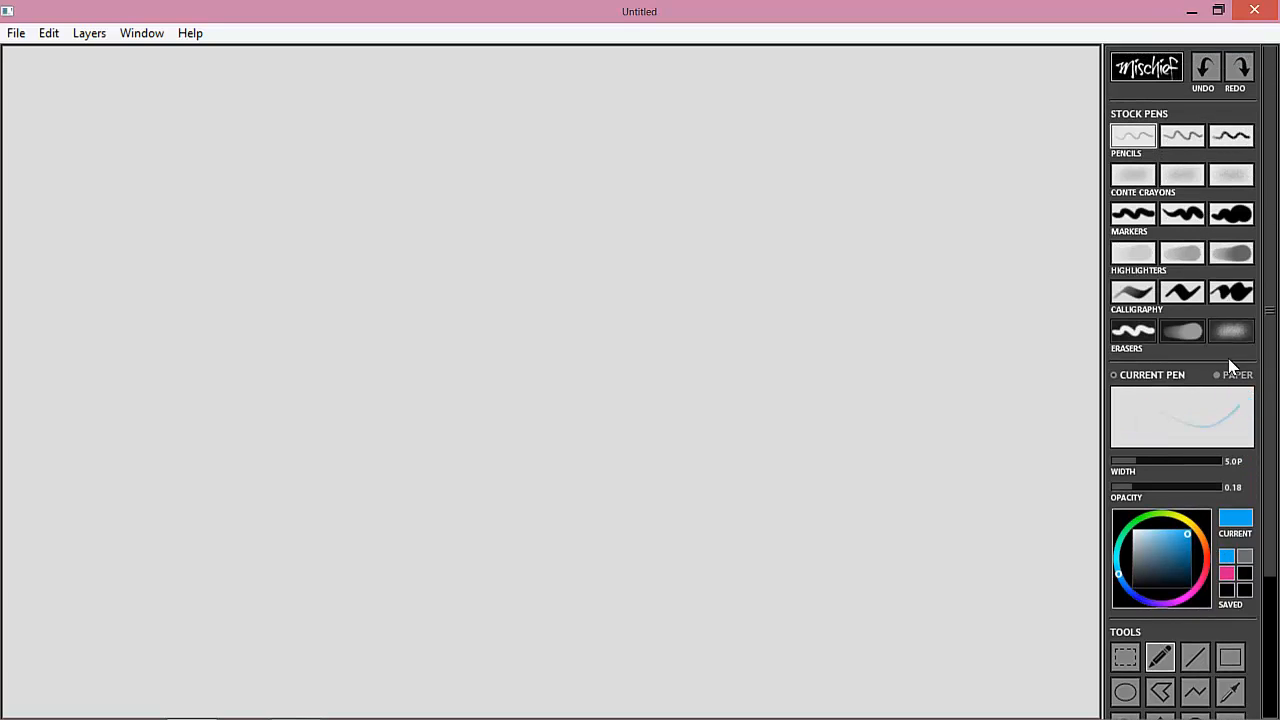
pyautogui.moveTo(1271, 409)
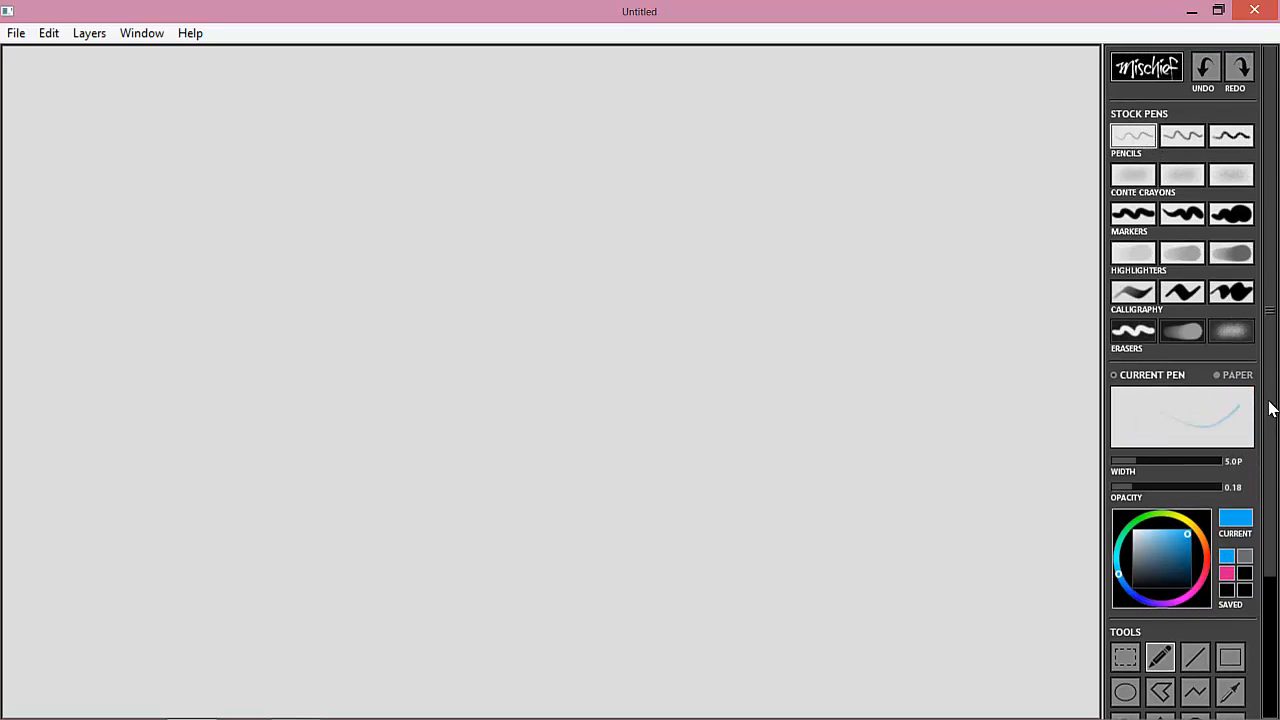
pyautogui.scroll(-3)
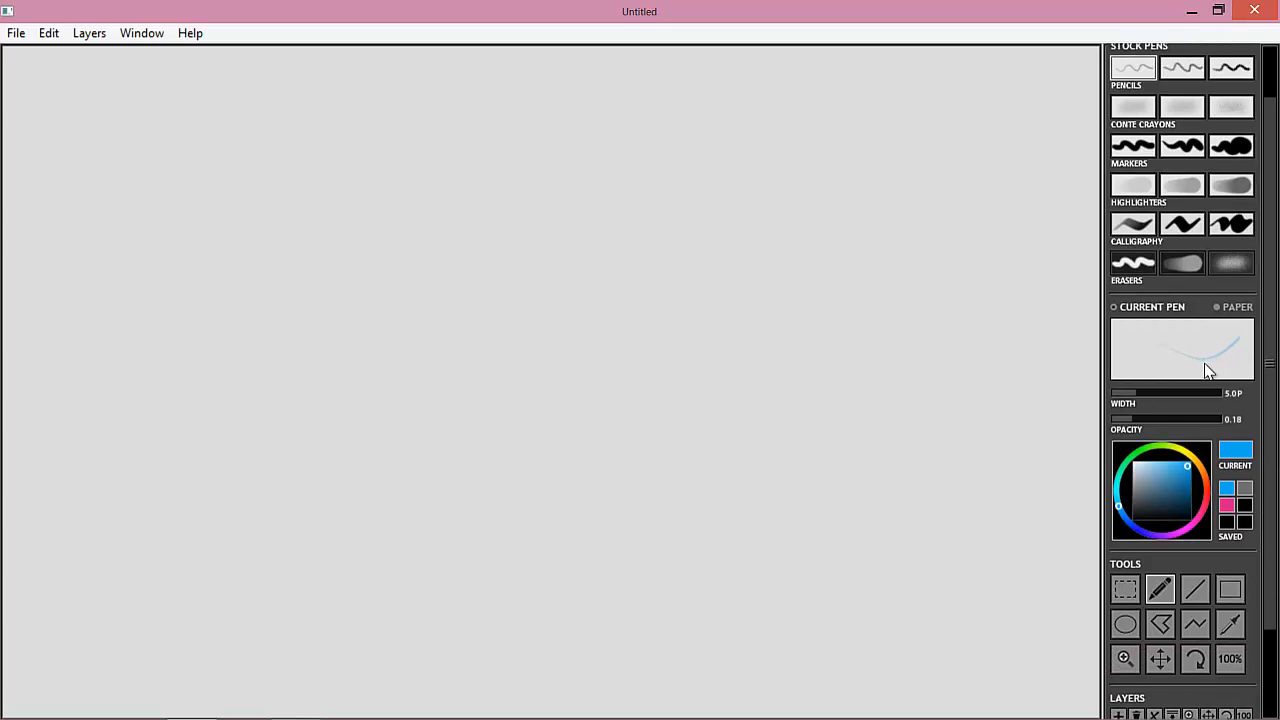
pyautogui.moveTo(499, 236)
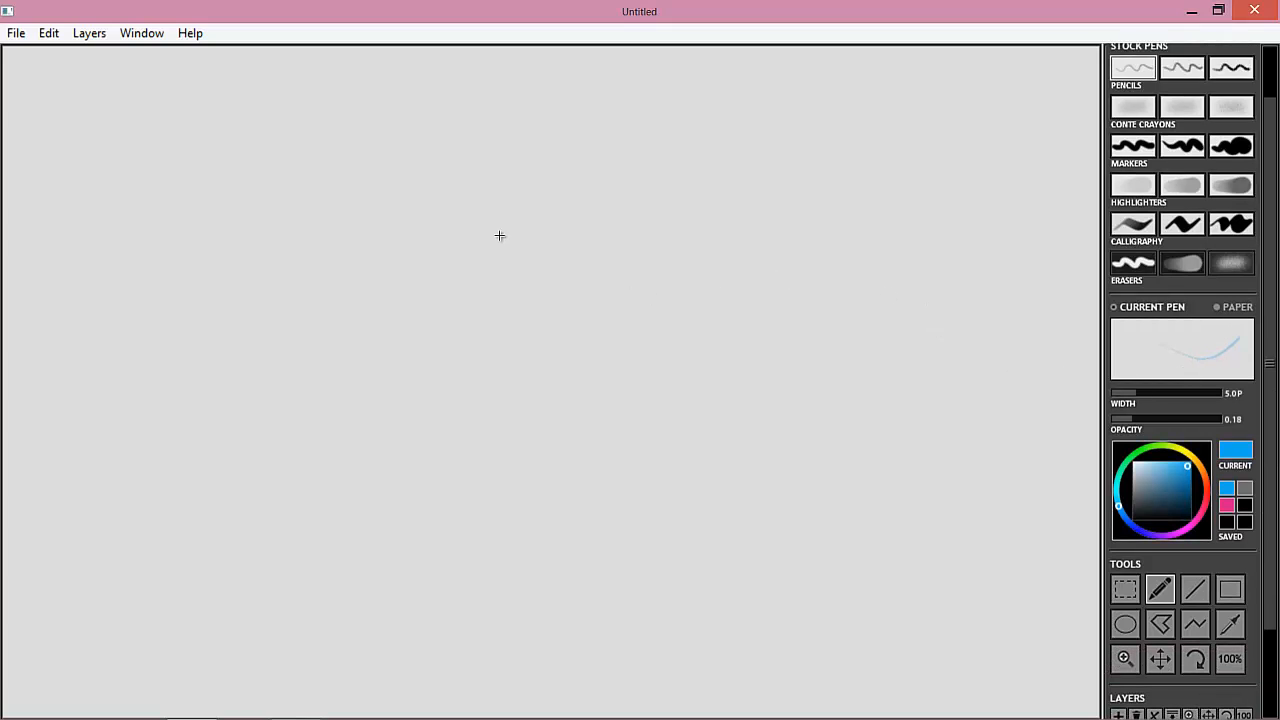
pyautogui.moveTo(513, 155); pyautogui.dragTo(513, 435)
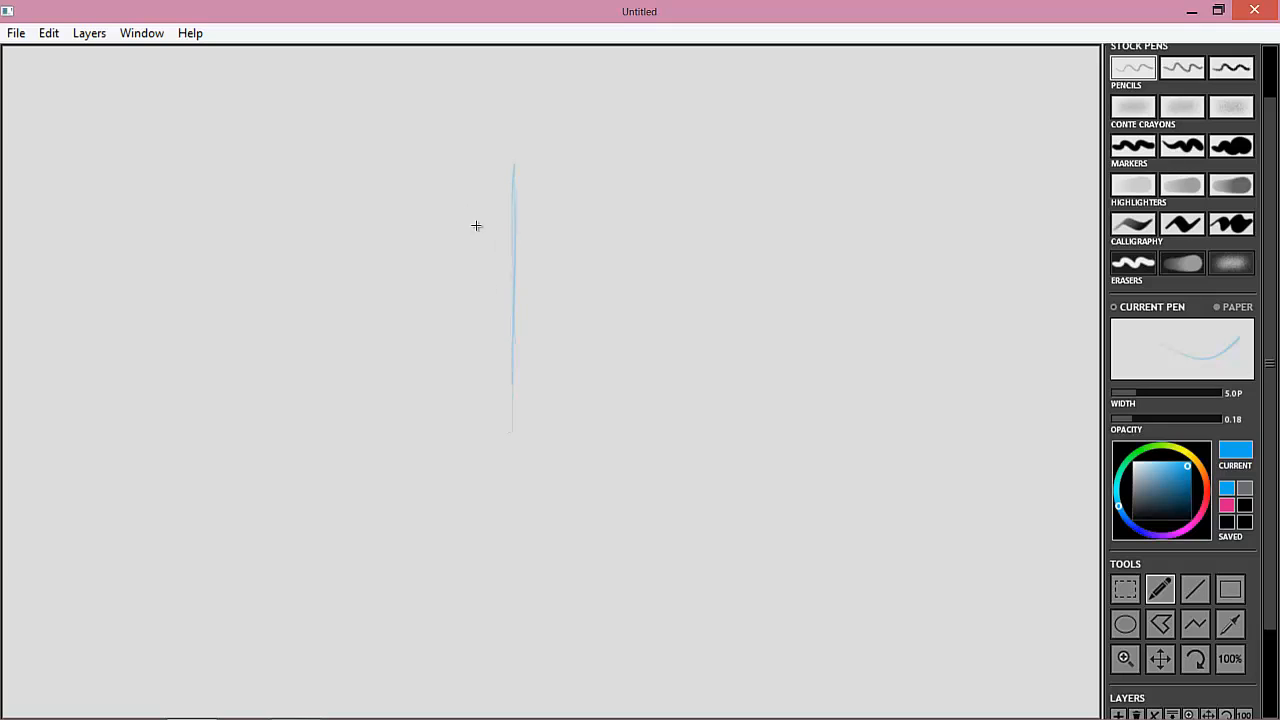
pyautogui.moveTo(385, 155); pyautogui.dragTo(450, 420)
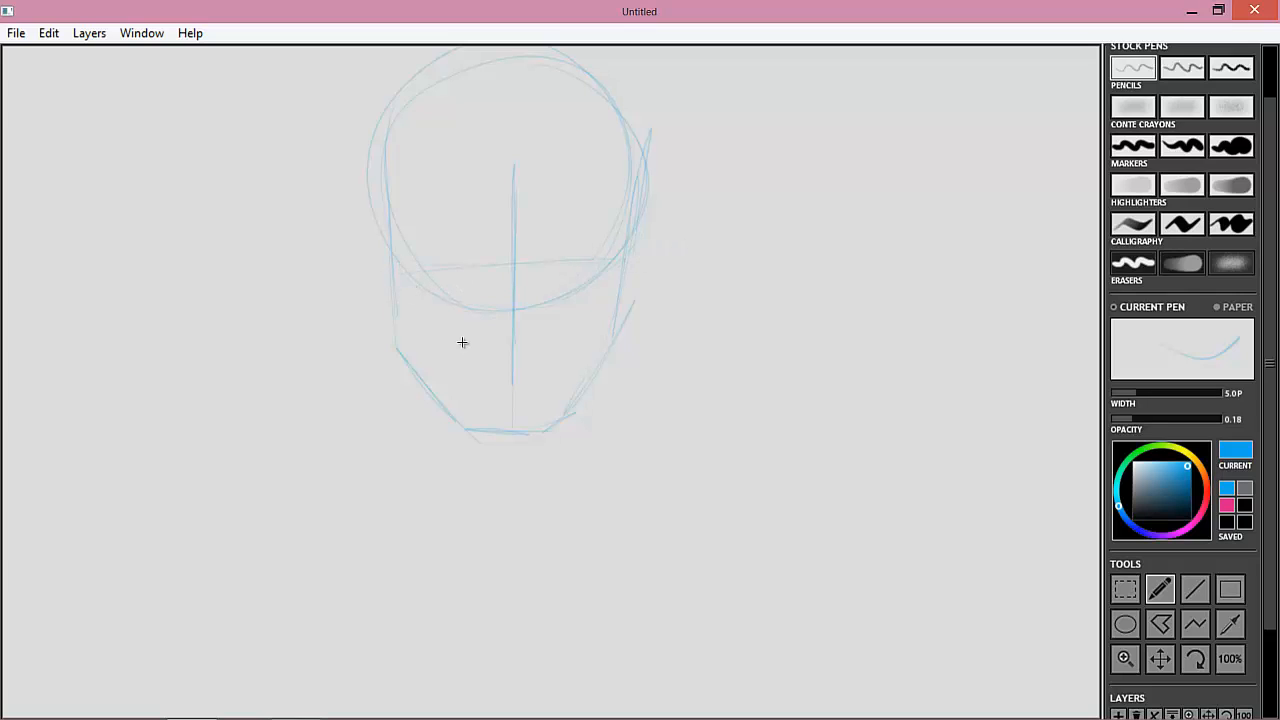
pyautogui.moveTo(460, 340); pyautogui.dragTo(540, 372)
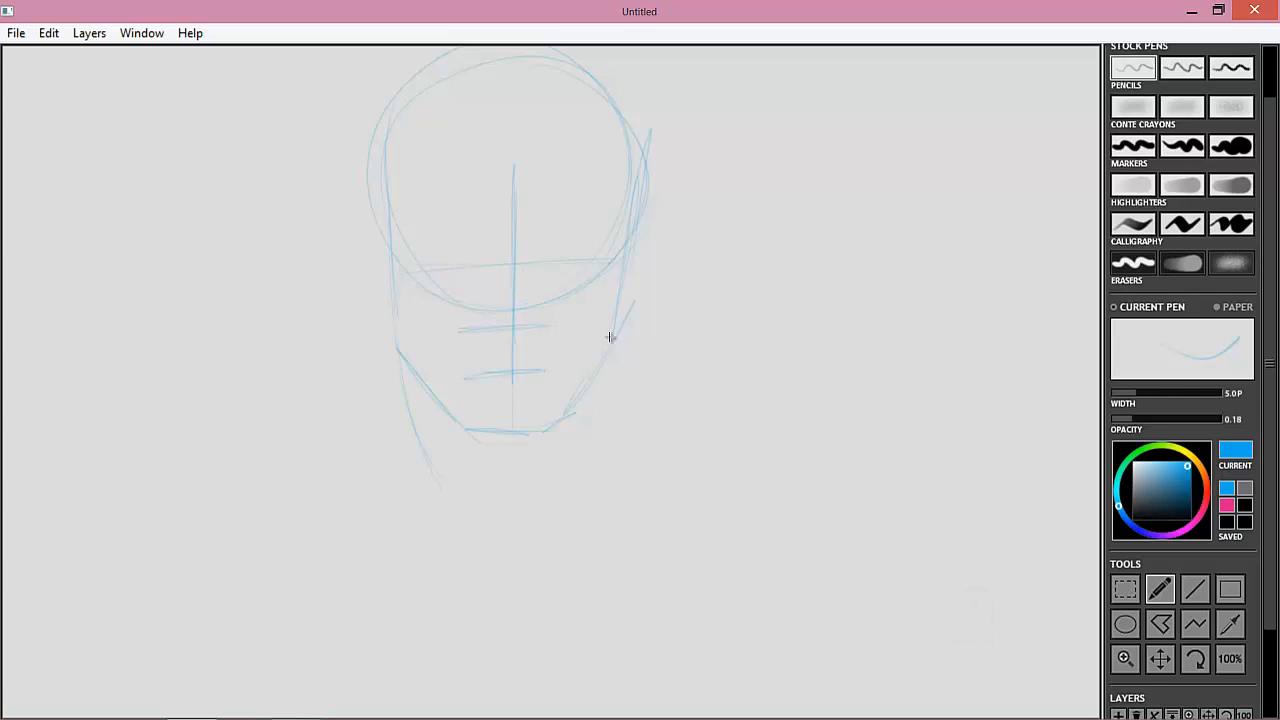
# - Sketch the neck and shoulder lines, then a zigzag test stroke beside the head
pyautogui.moveTo(620, 320); pyautogui.dragTo(575, 505)
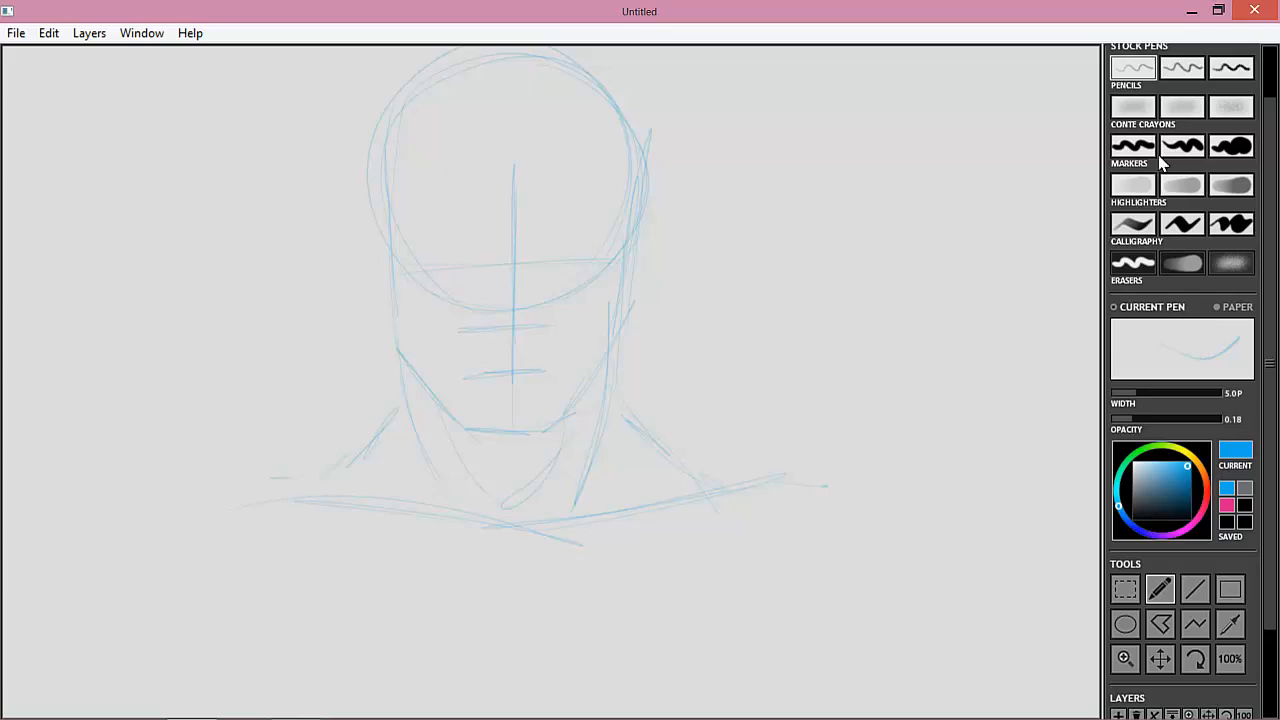
pyautogui.moveTo(450, 218)
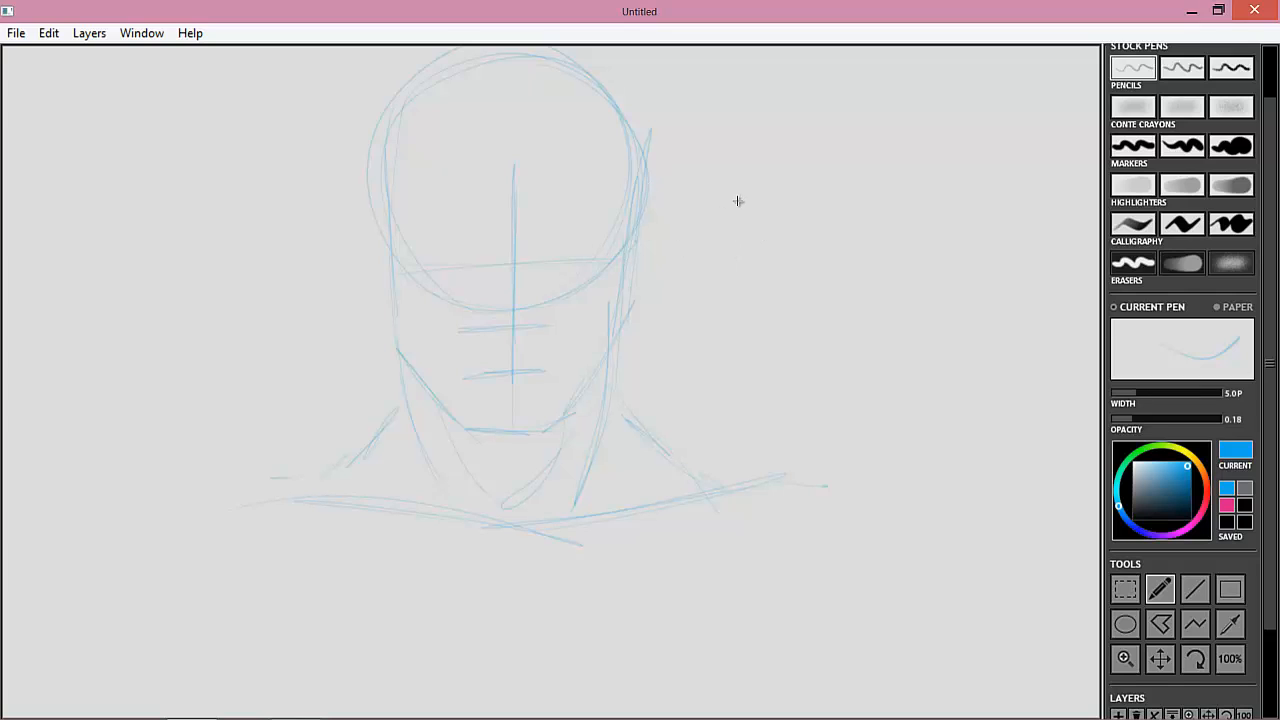
pyautogui.moveTo(730, 200); pyautogui.dragTo(795, 260)
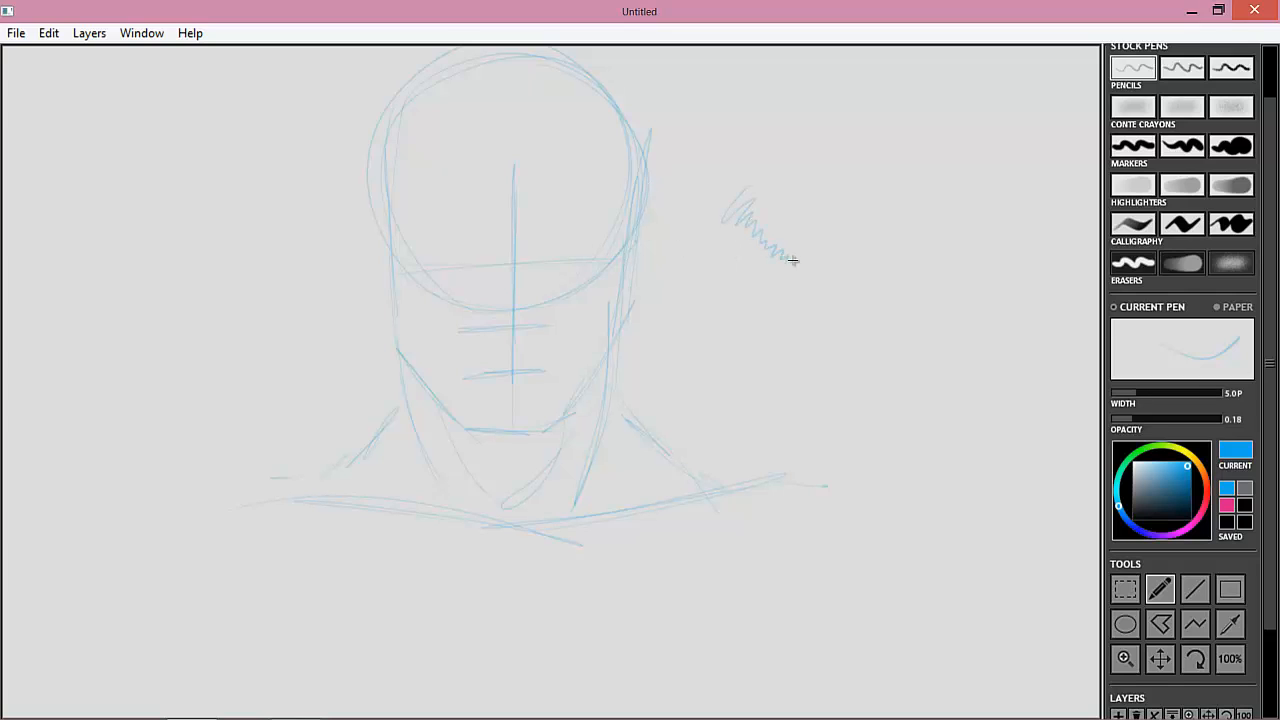
pyautogui.moveTo(790, 265); pyautogui.dragTo(810, 310)
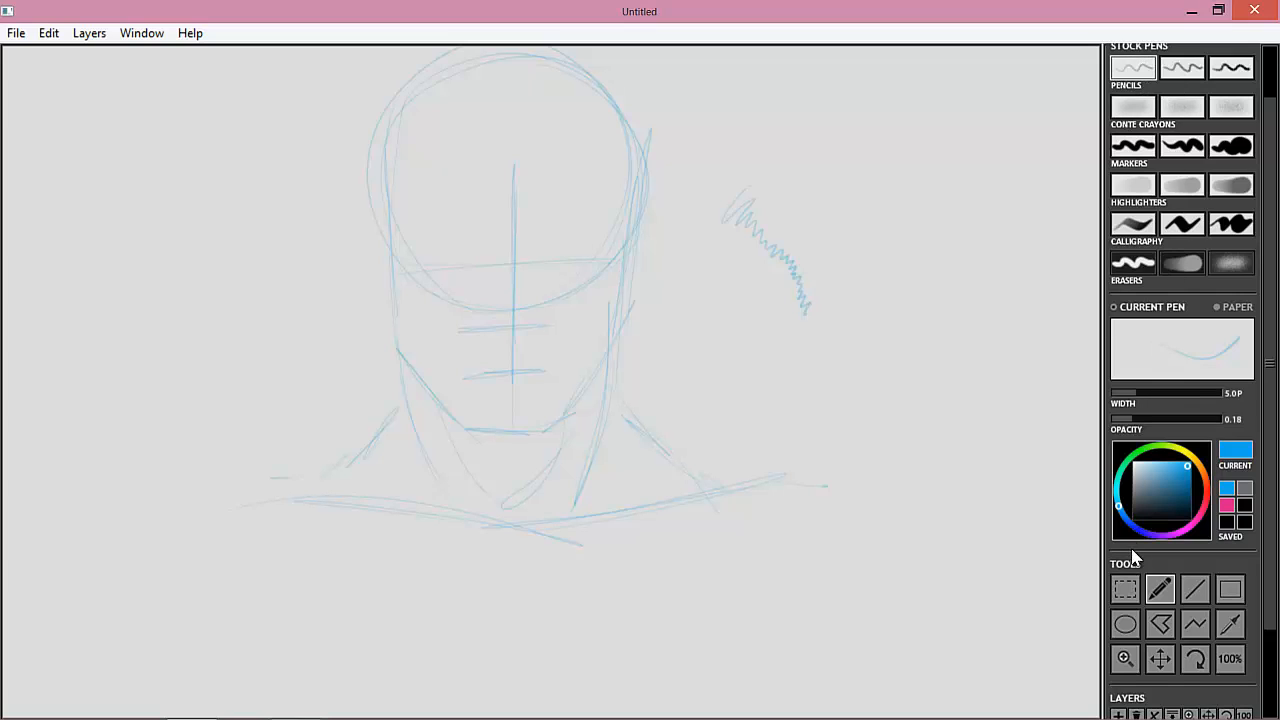
pyautogui.moveTo(1068, 559)
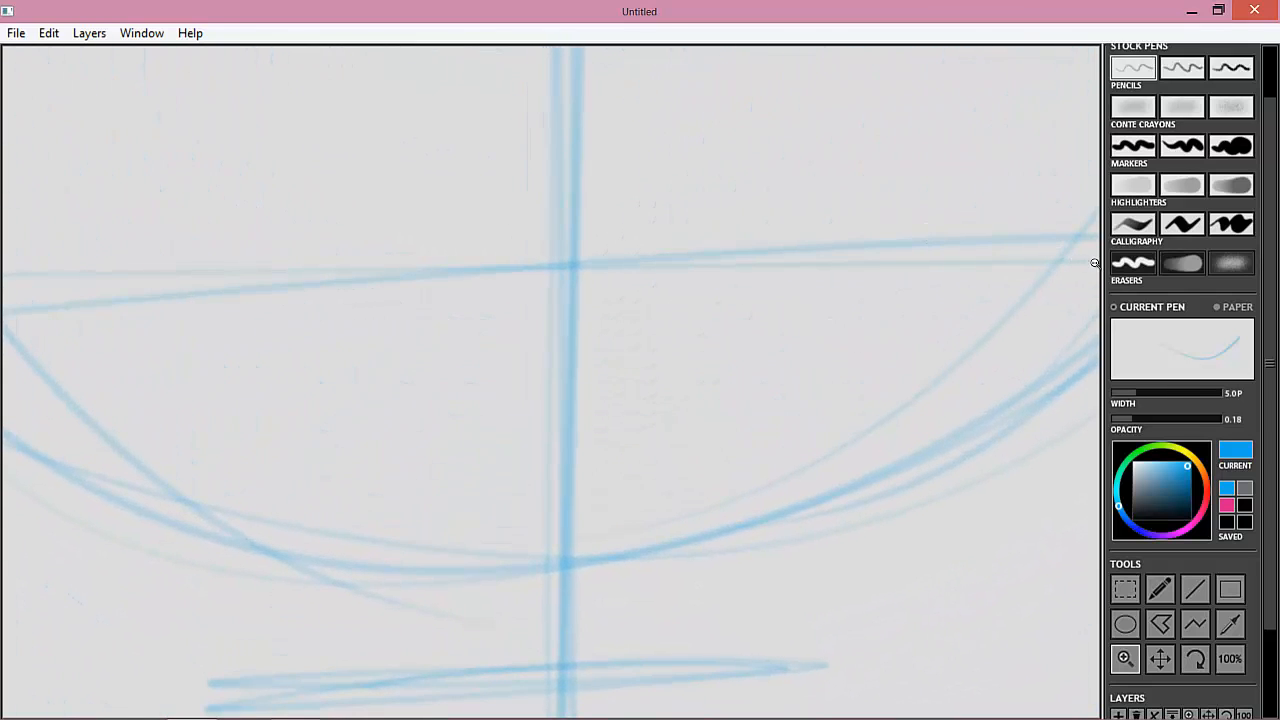
pyautogui.moveTo(718, 269)
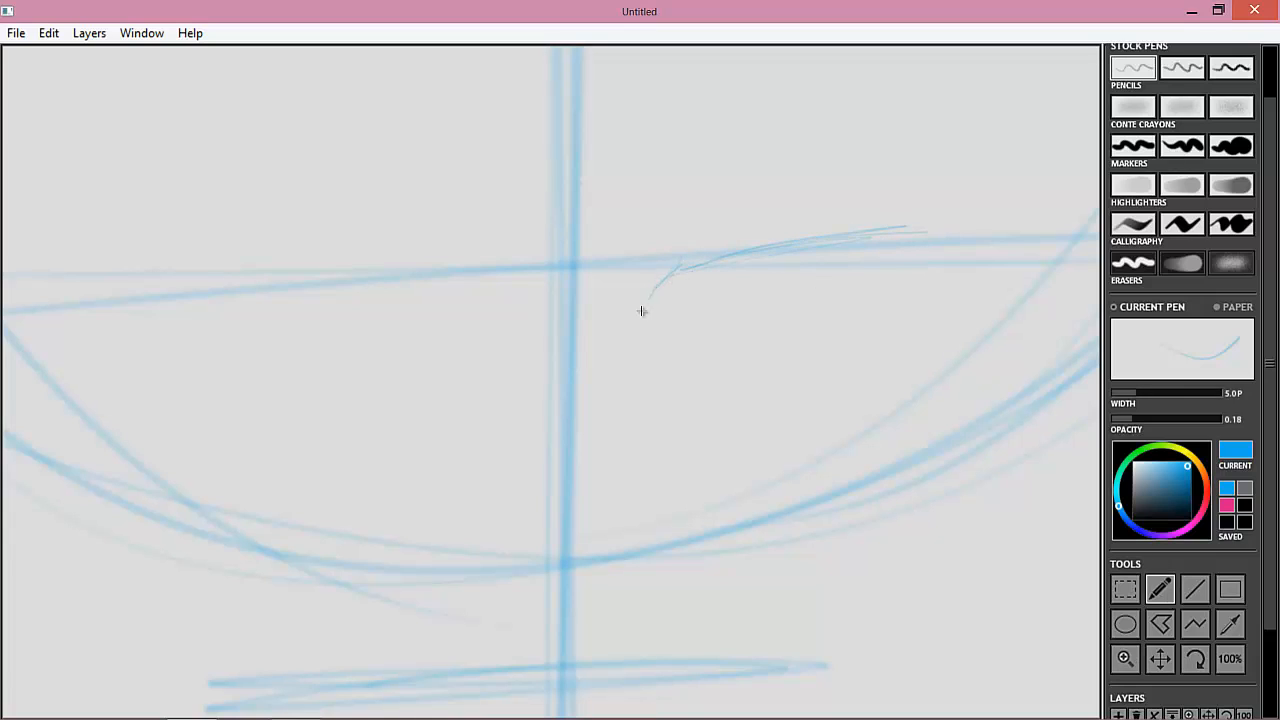
# - Draw the upper and lower eye guide lines across the face
pyautogui.moveTo(640, 325); pyautogui.dragTo(920, 375)
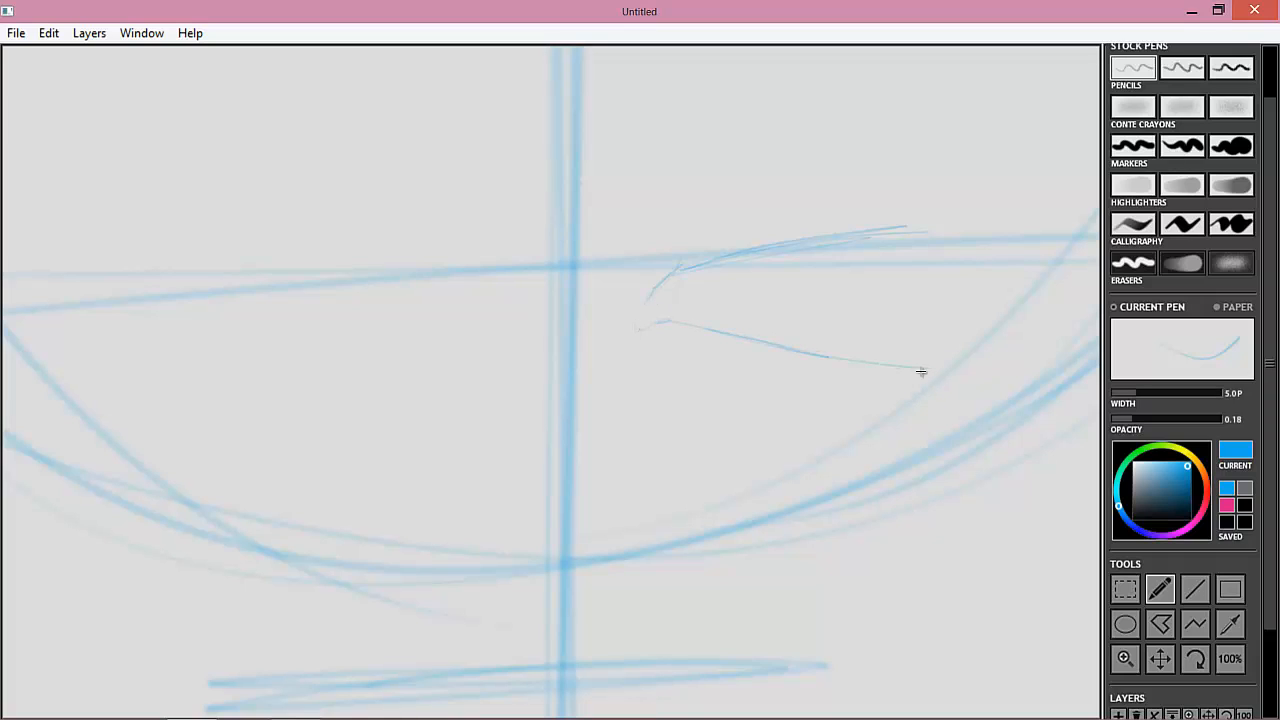
pyautogui.moveTo(920, 372); pyautogui.dragTo(672, 270)
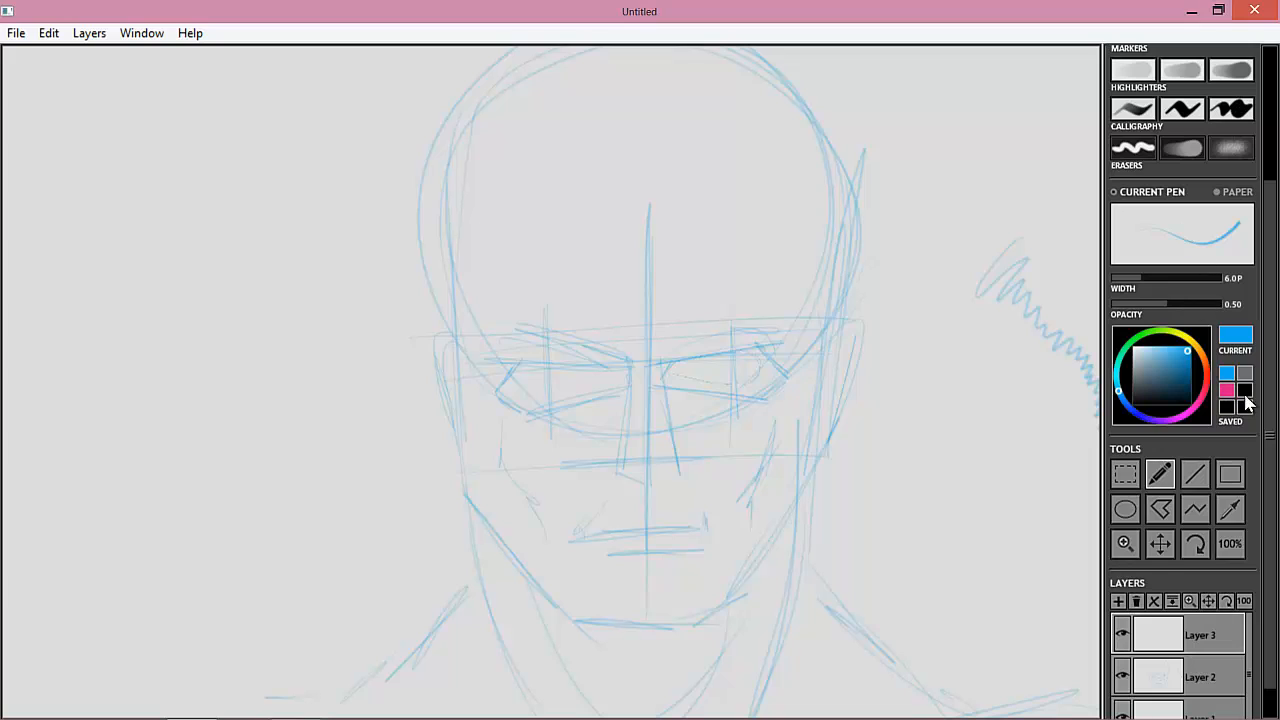
# - Switch to the black saved colour and draw hatching strokes beside the head
pyautogui.click(1243, 400)
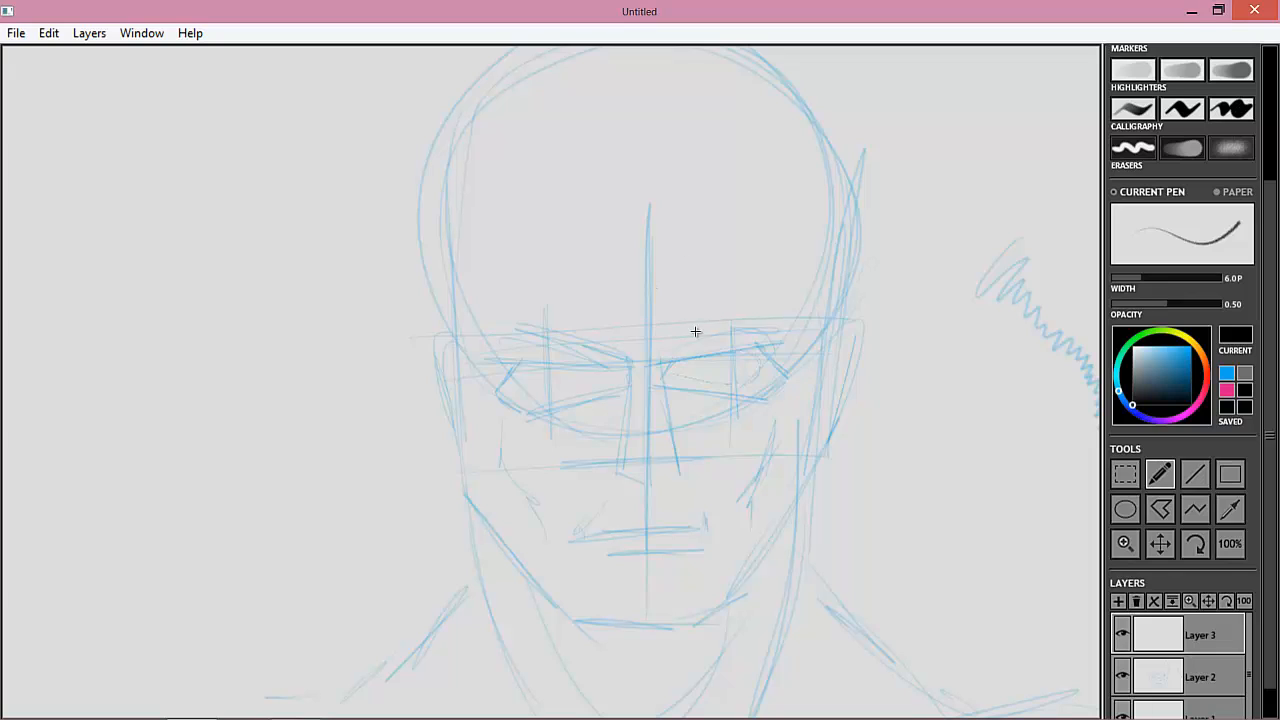
pyautogui.moveTo(785, 241)
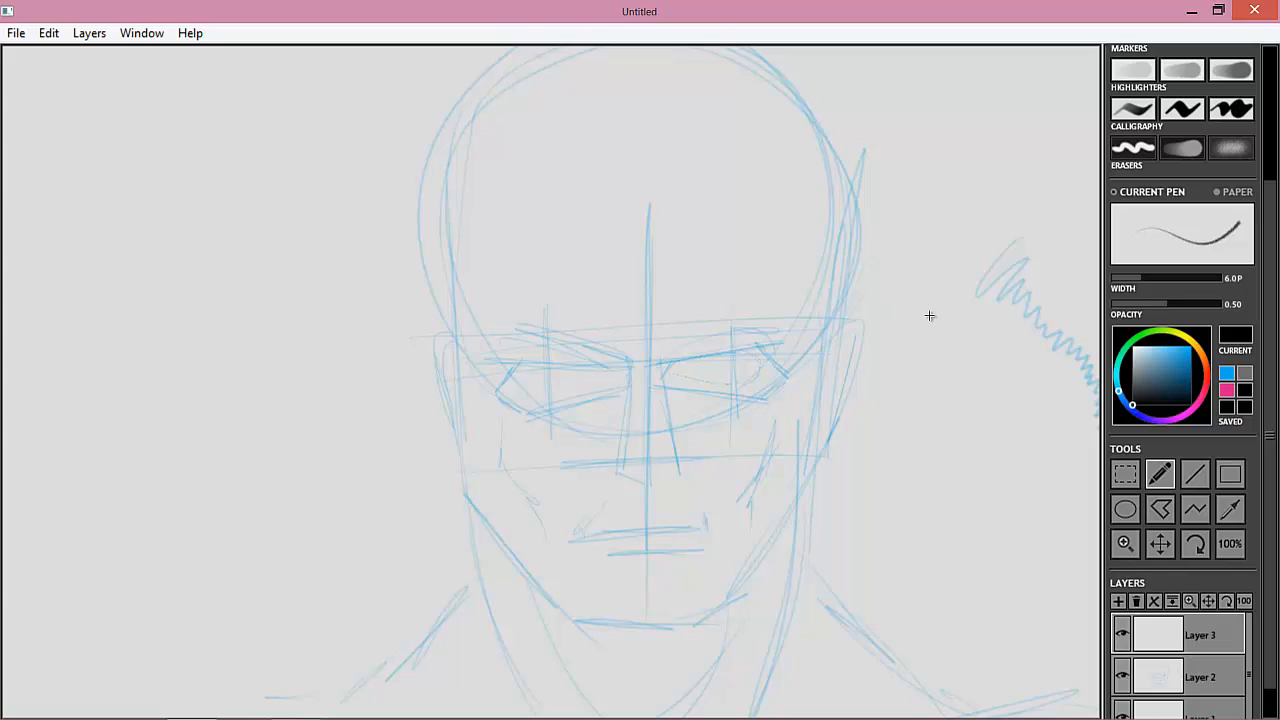
pyautogui.moveTo(950, 310); pyautogui.dragTo(905, 390)
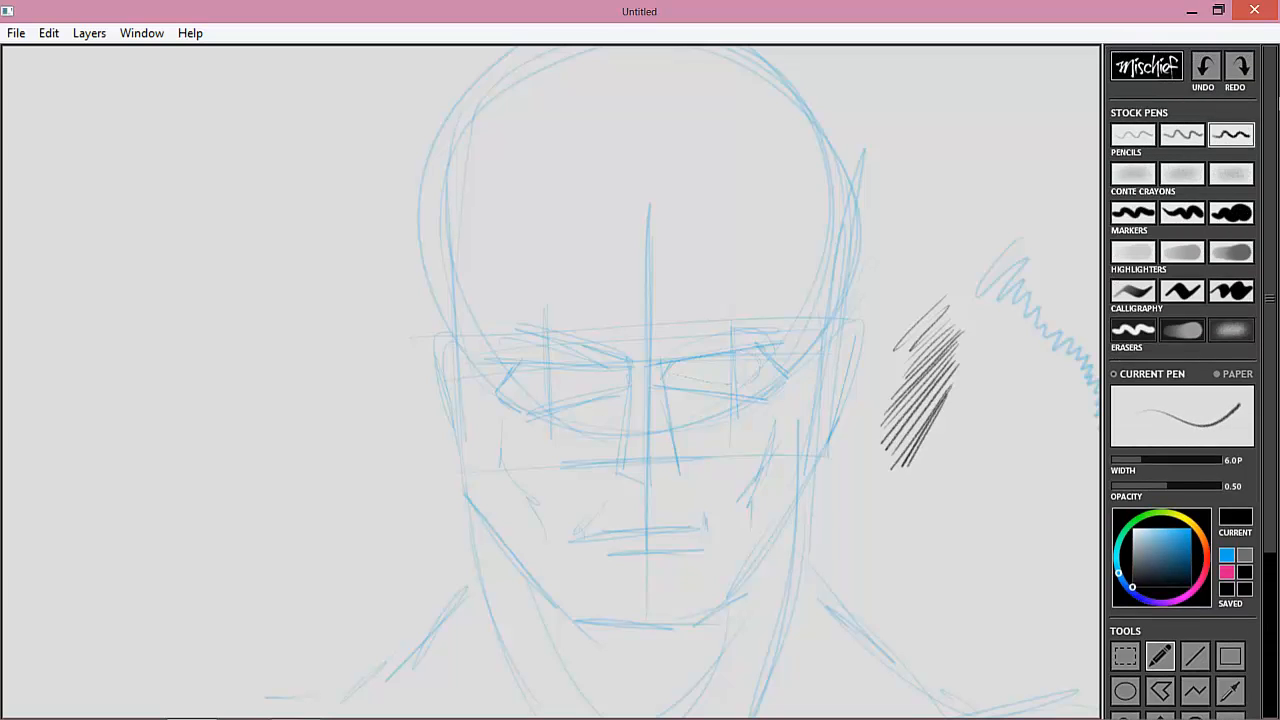
pyautogui.moveTo(1186, 227)
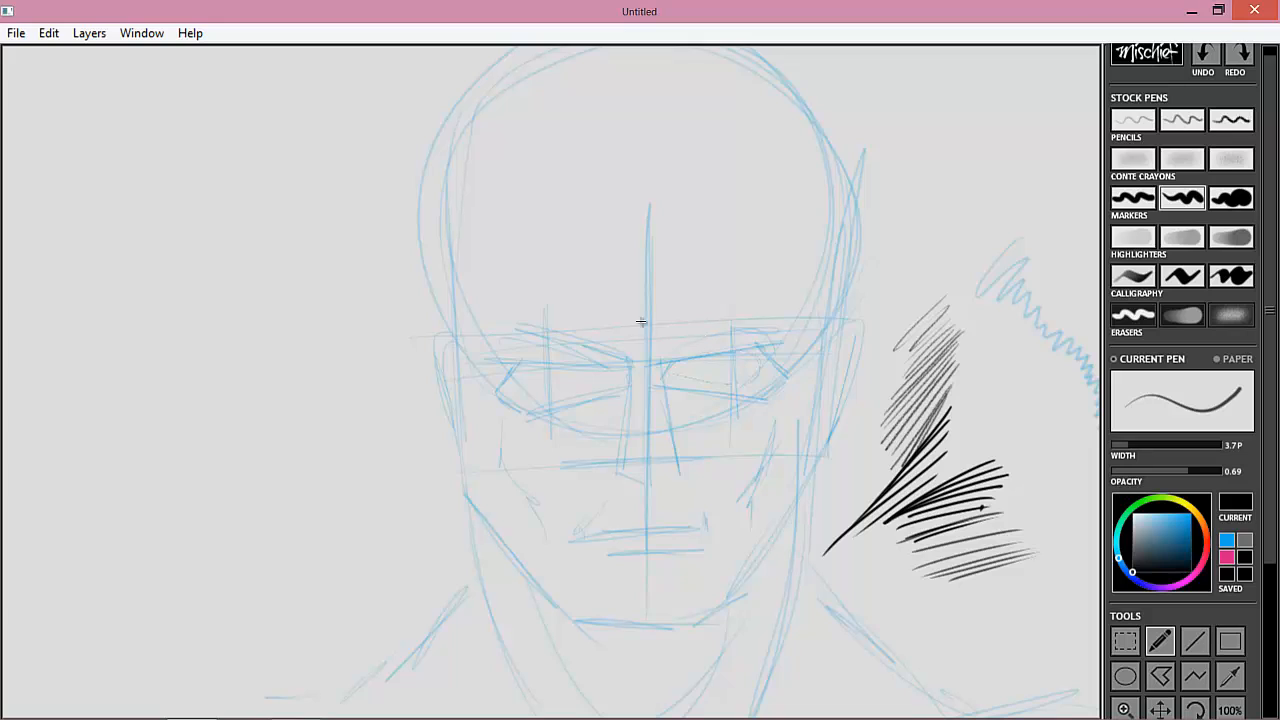
# - Ink the eyebrows, right eyelid, and the side and base of the nose
pyautogui.moveTo(660, 330); pyautogui.dragTo(745, 318)
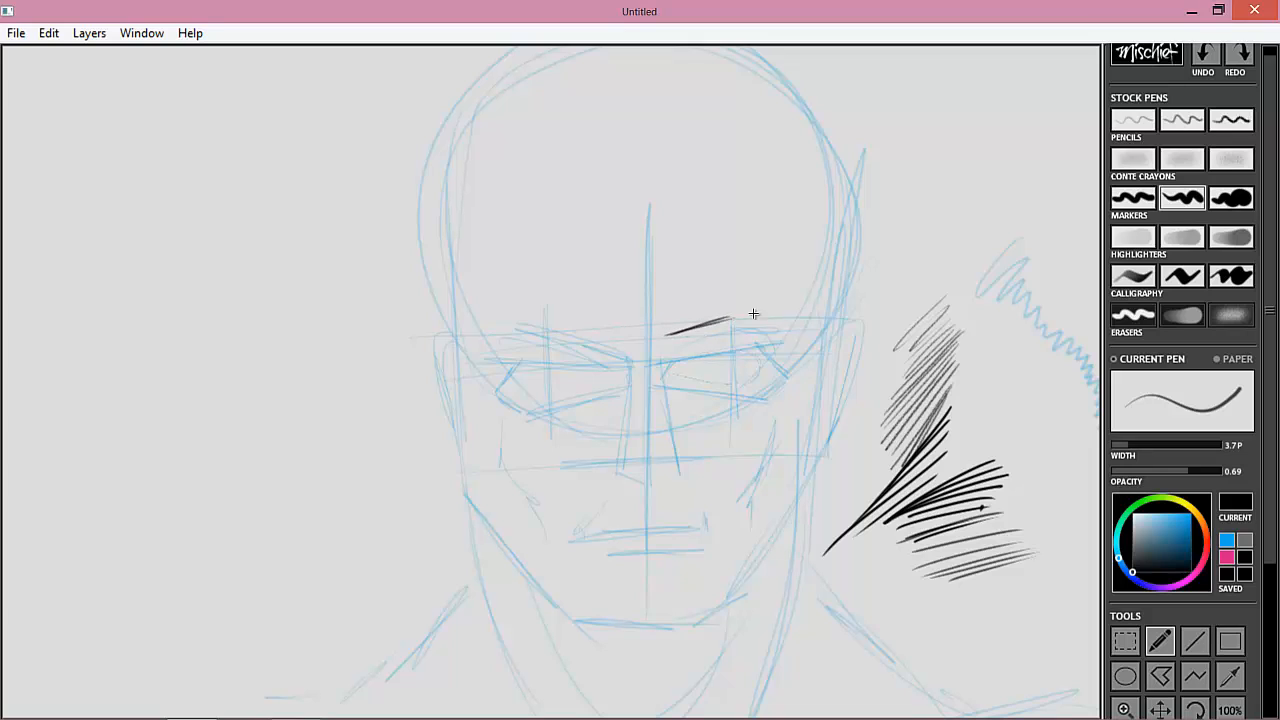
pyautogui.moveTo(660, 330); pyautogui.dragTo(760, 315)
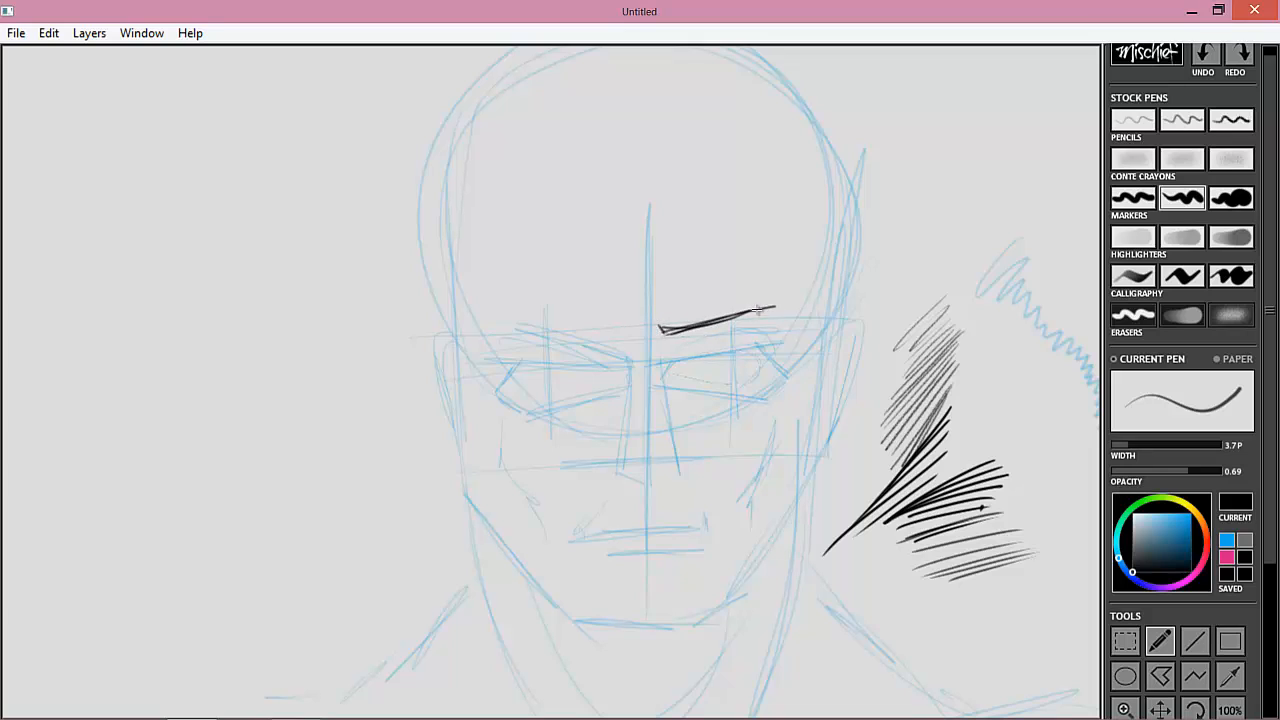
pyautogui.moveTo(660, 328); pyautogui.dragTo(780, 318)
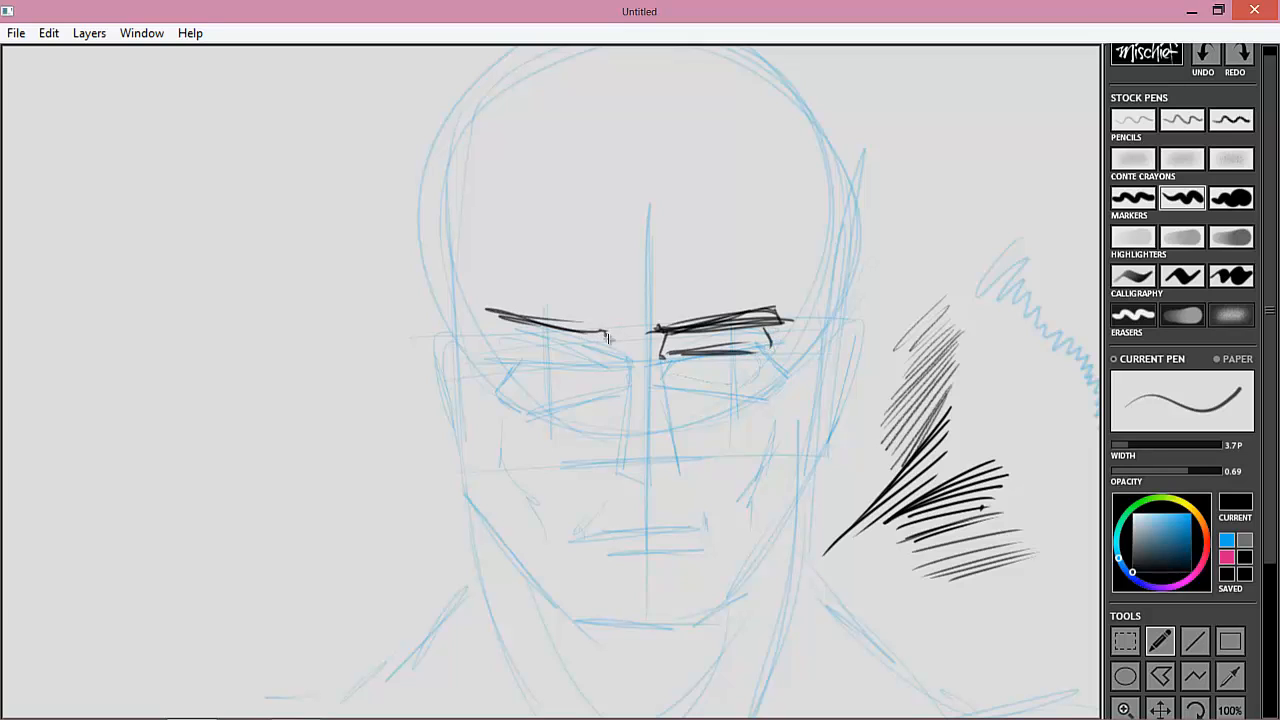
pyautogui.moveTo(615, 350); pyautogui.dragTo(615, 465)
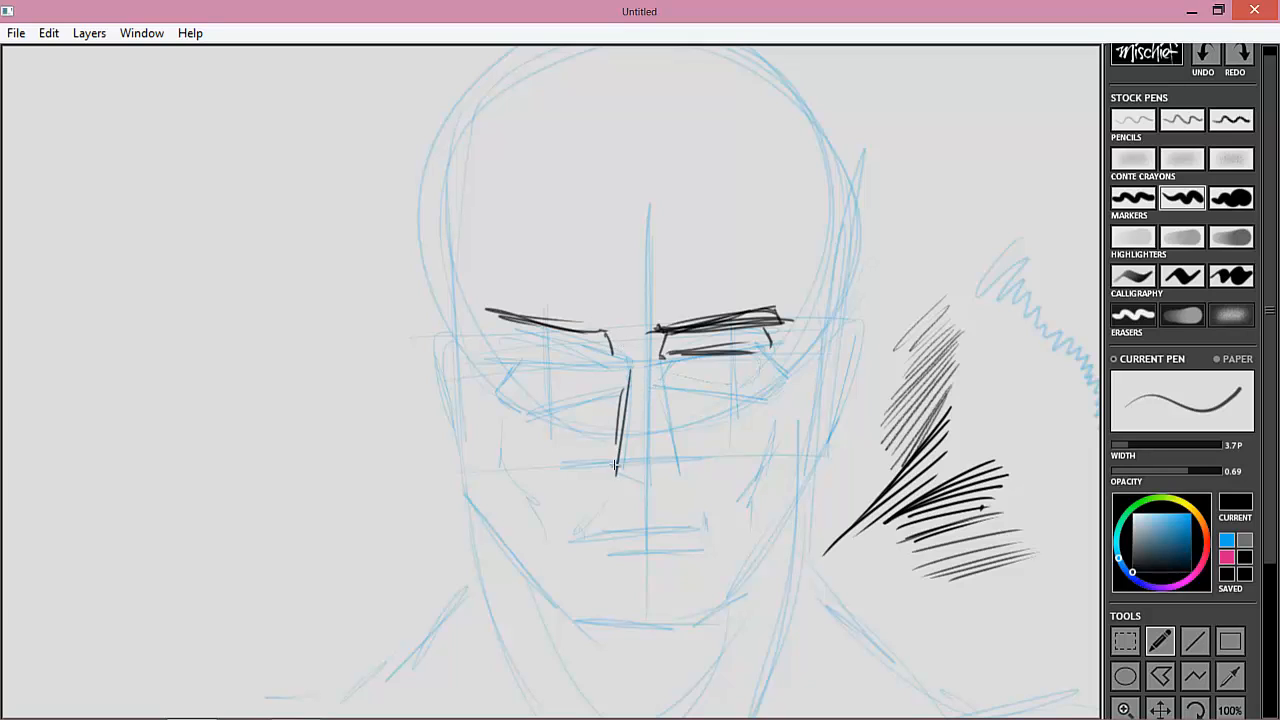
pyautogui.moveTo(615, 465); pyautogui.dragTo(670, 467)
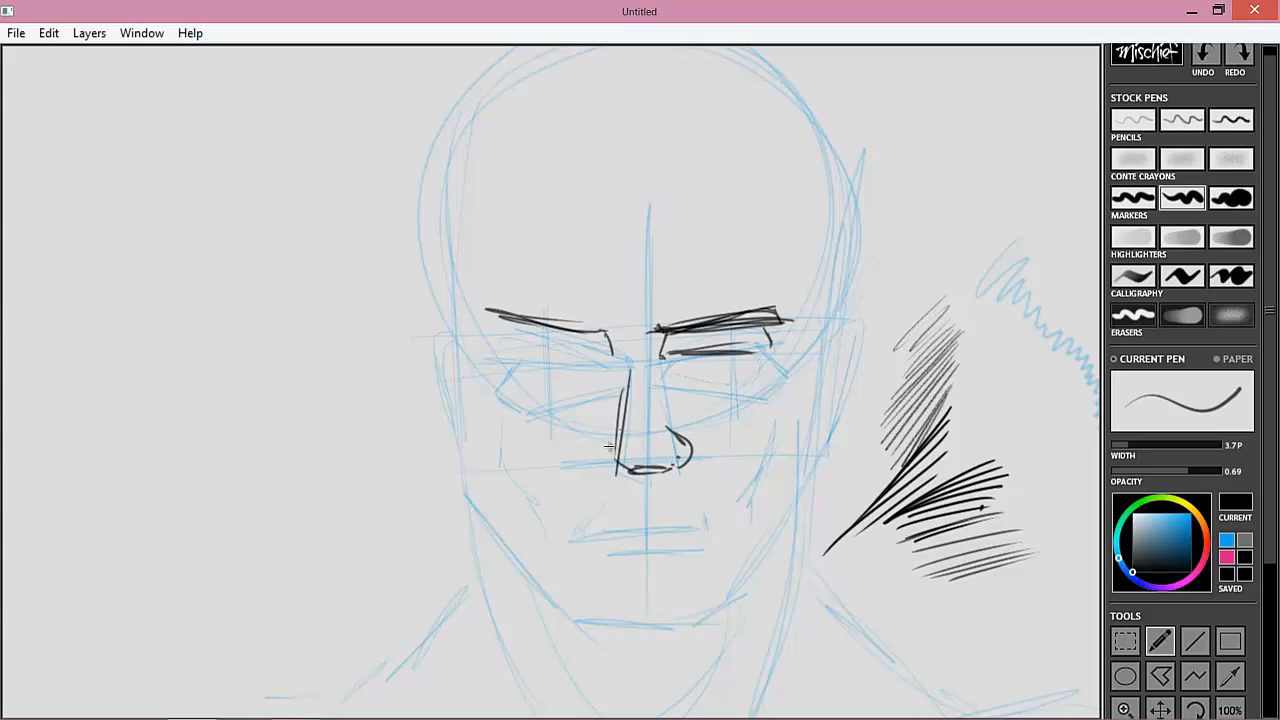
# - Ink the nostrils, mouth, left eye, and the forehead, jaw and ear outlines
pyautogui.moveTo(620, 400); pyautogui.dragTo(640, 480)
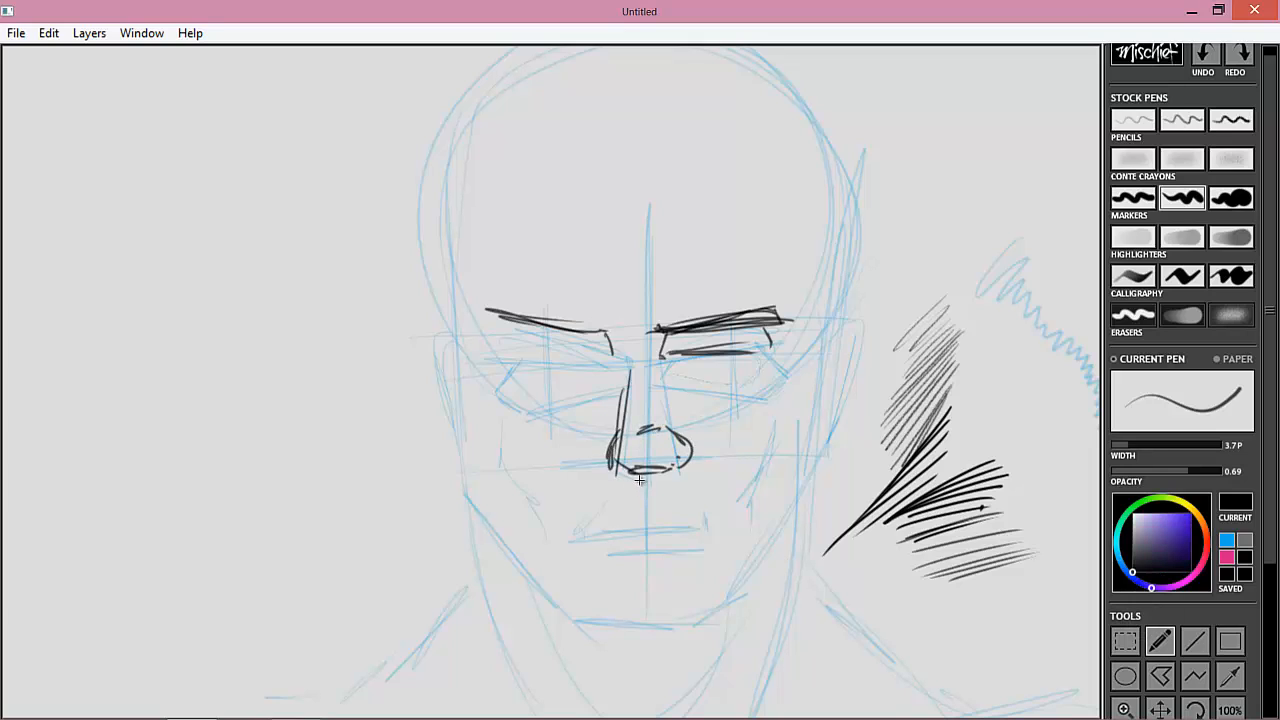
pyautogui.moveTo(575, 520); pyautogui.dragTo(700, 520)
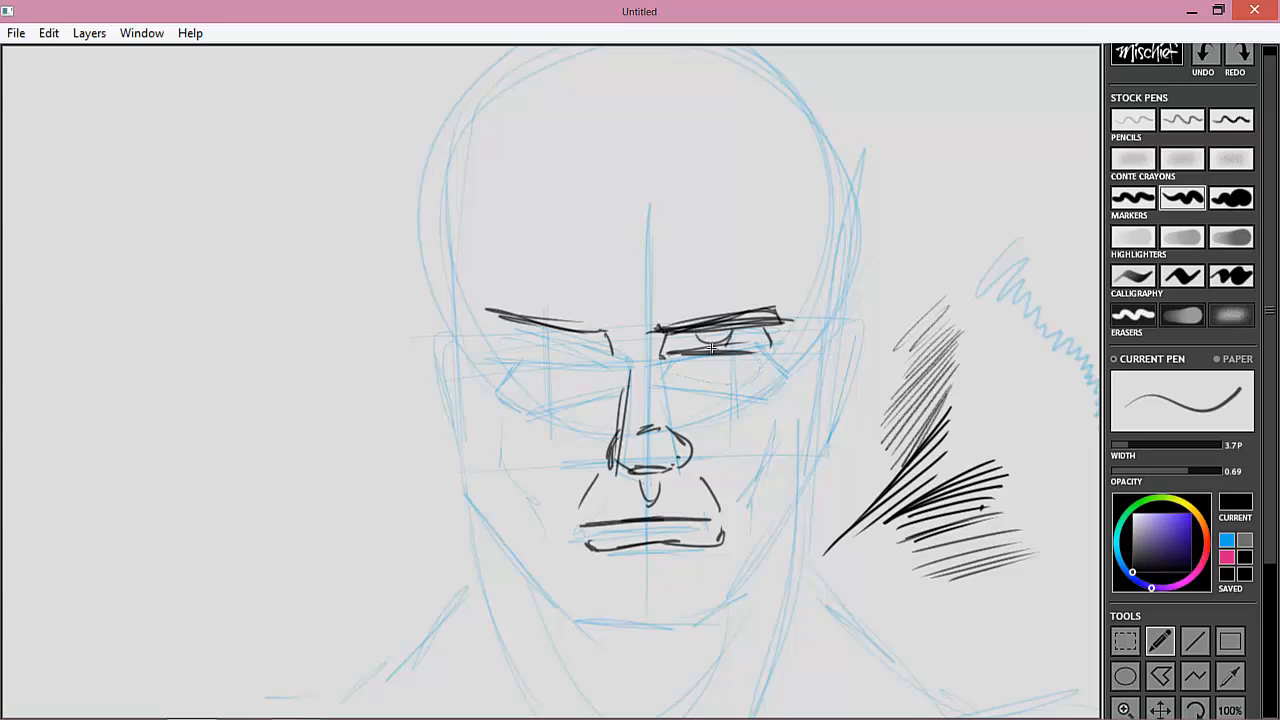
pyautogui.moveTo(500, 335); pyautogui.dragTo(580, 345)
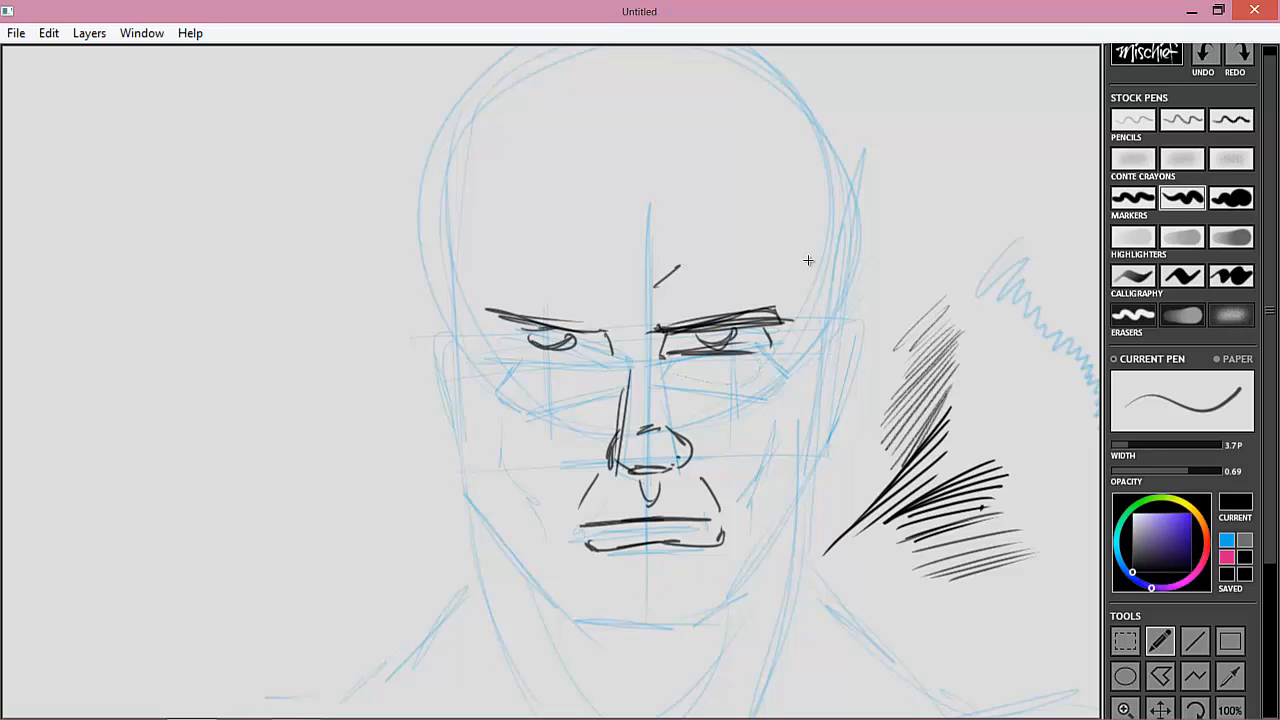
pyautogui.moveTo(790, 230); pyautogui.dragTo(800, 410)
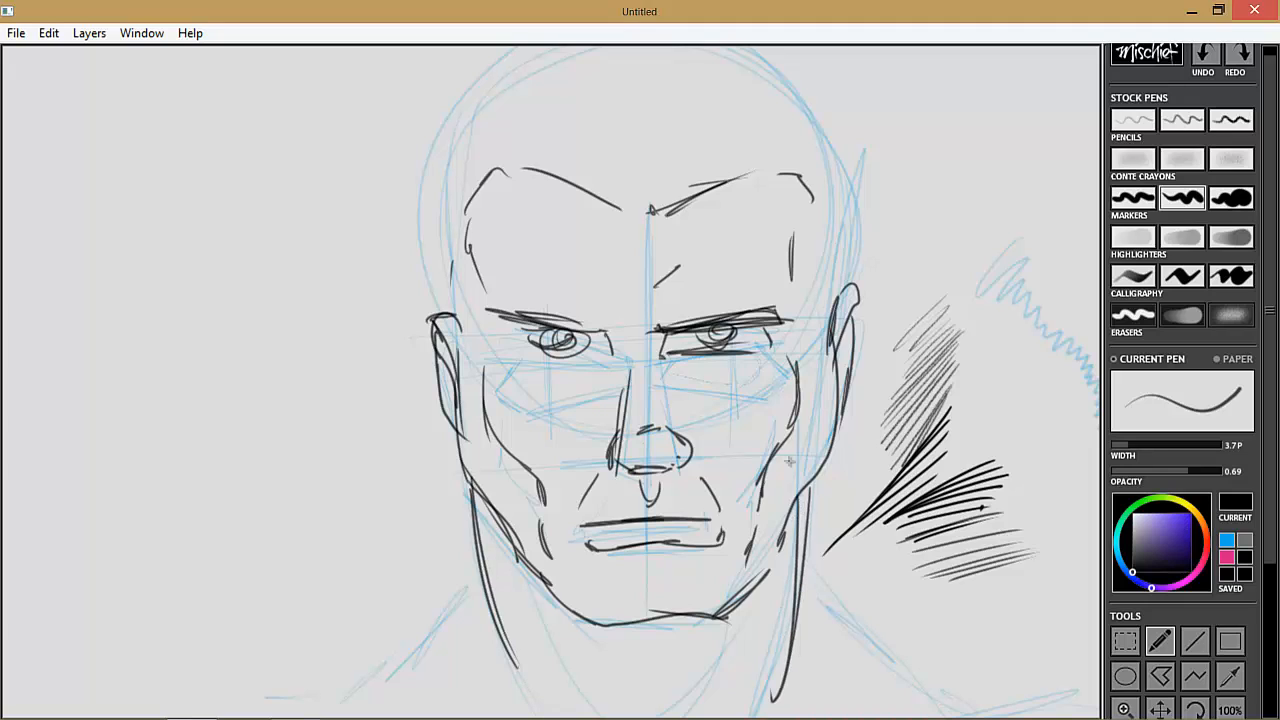
pyautogui.moveTo(1195, 335)
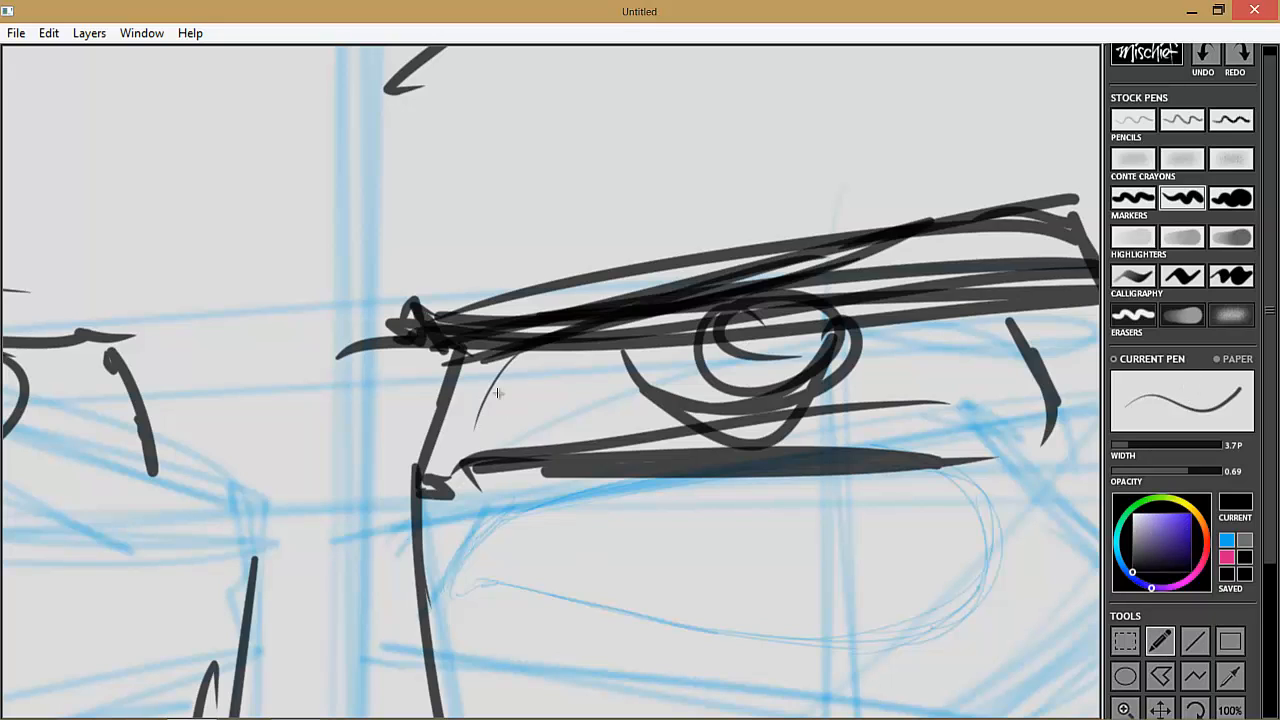
# - Add heavier detail strokes to the inked right eye and its brow
pyautogui.moveTo(475, 375); pyautogui.dragTo(490, 430)
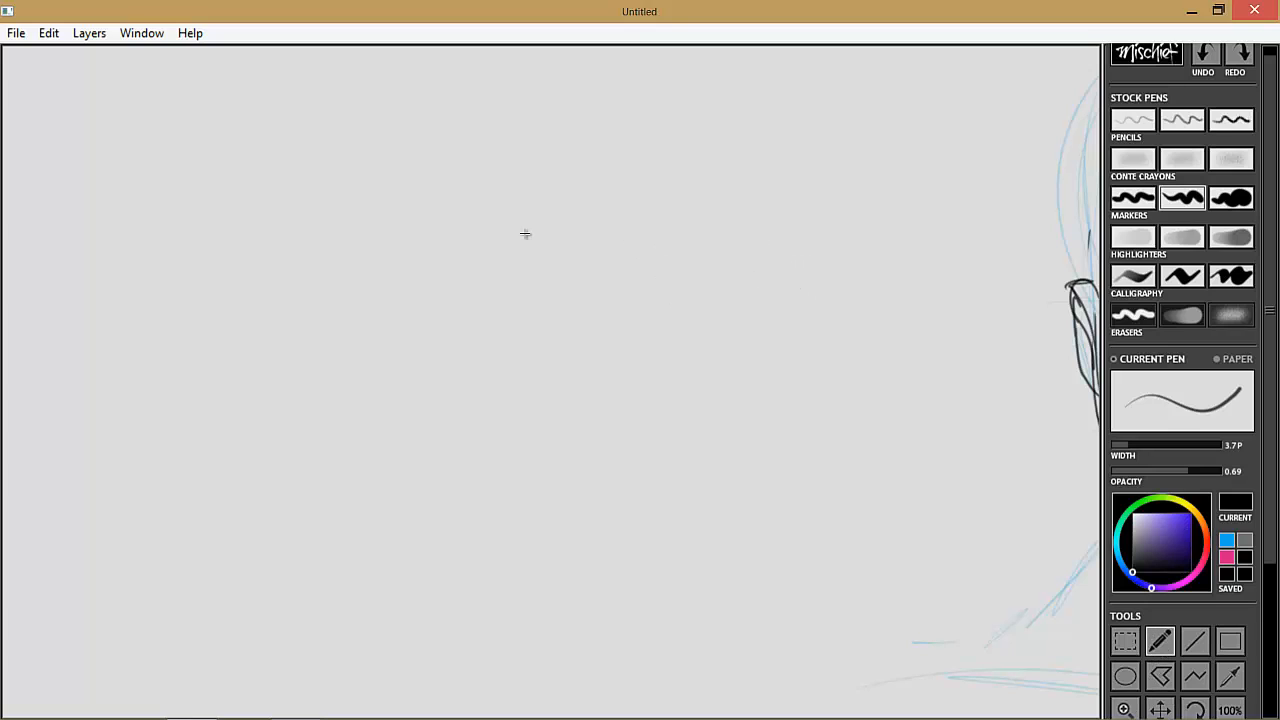
pyautogui.moveTo(533, 267)
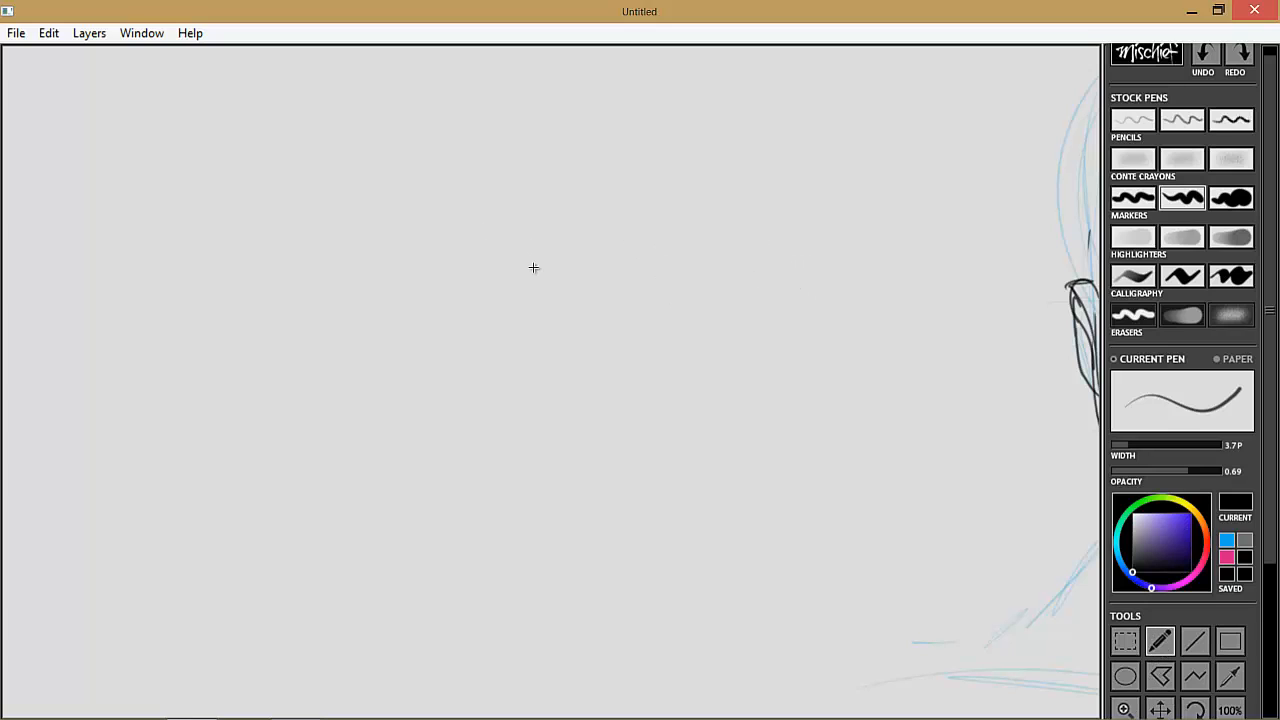
pyautogui.moveTo(320, 248)
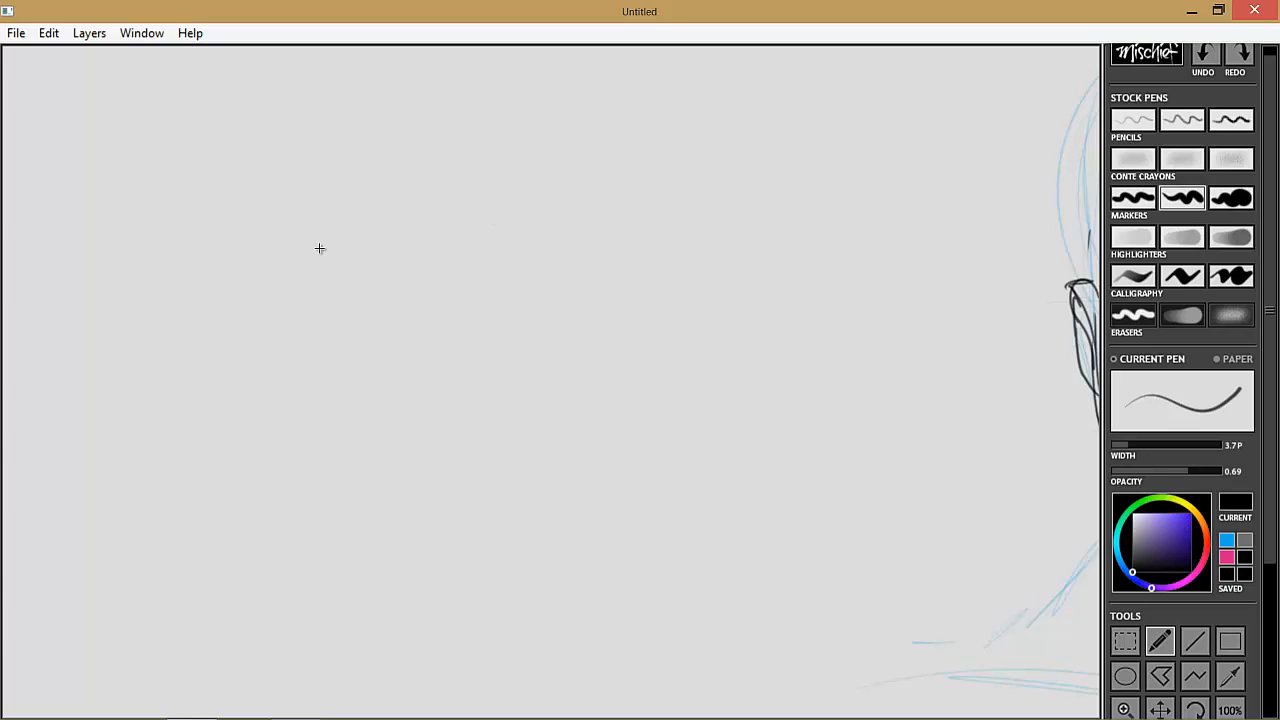
# - Draw the big eye's upper lid with iris curve, lower lid, pupil and extra detail
pyautogui.moveTo(312, 270); pyautogui.dragTo(665, 158)
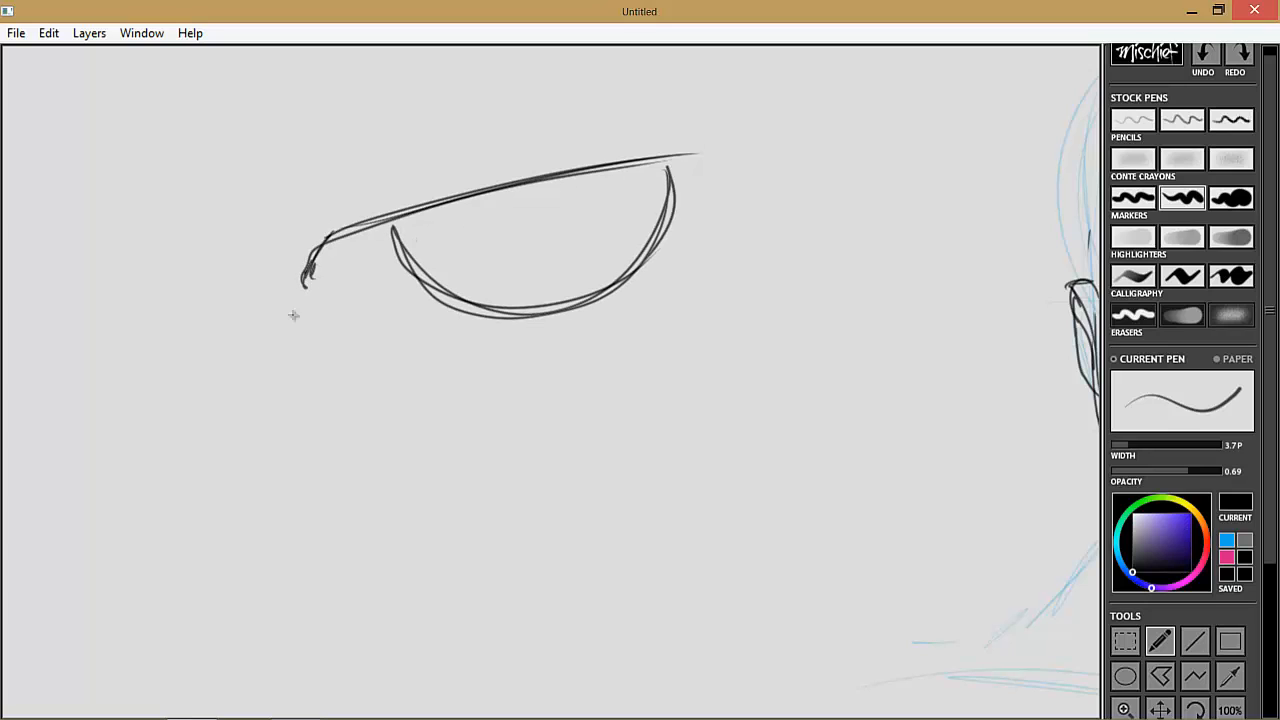
pyautogui.moveTo(300, 320); pyautogui.dragTo(775, 280)
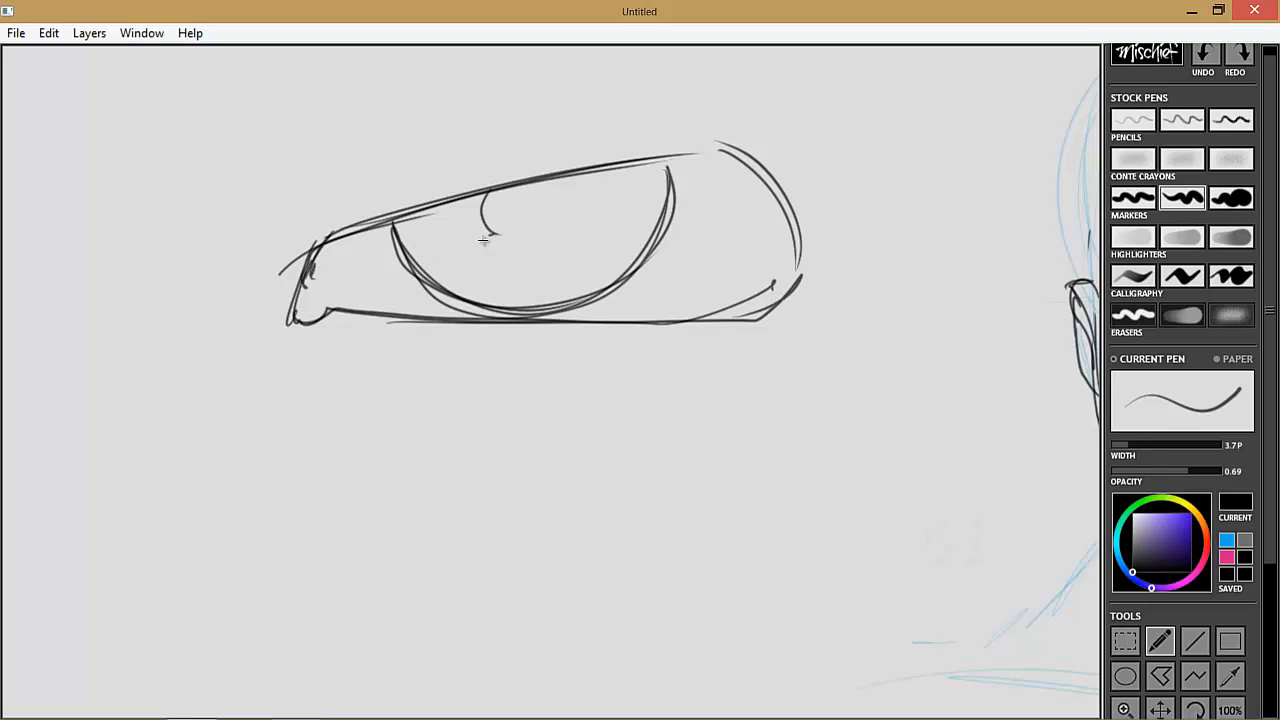
pyautogui.moveTo(500, 250); pyautogui.dragTo(570, 190)
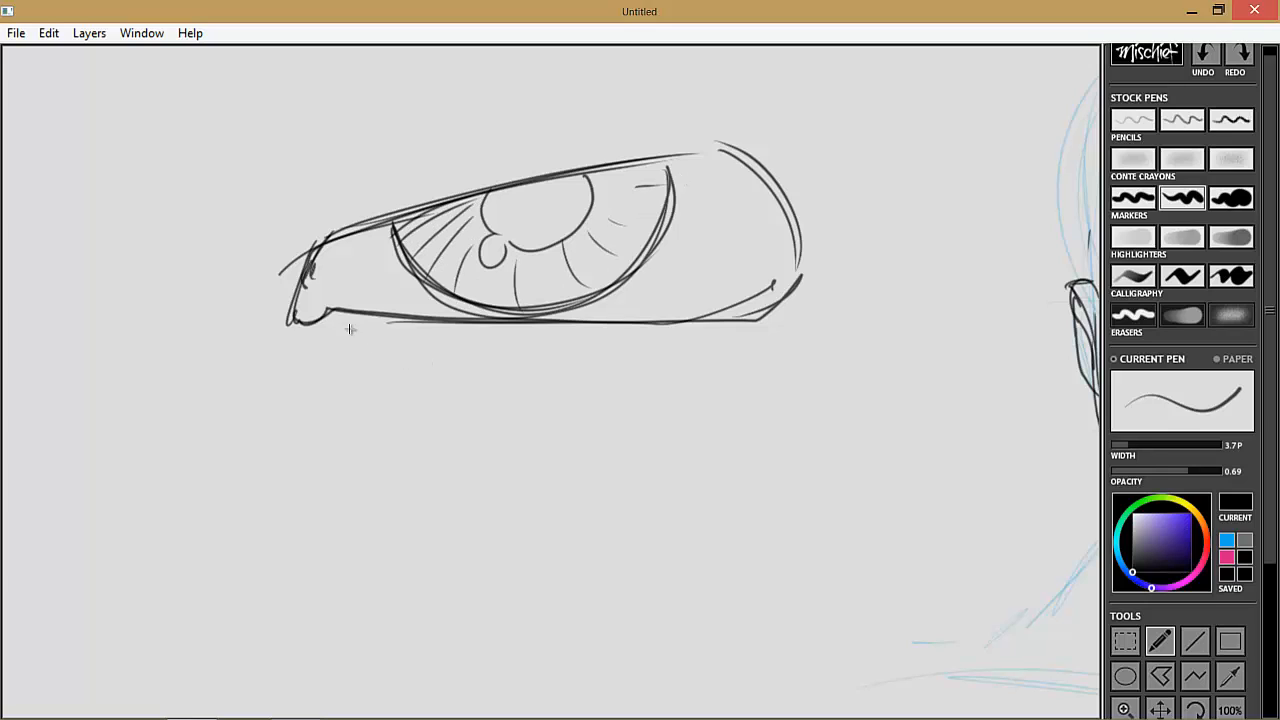
pyautogui.moveTo(290, 320); pyautogui.dragTo(790, 305)
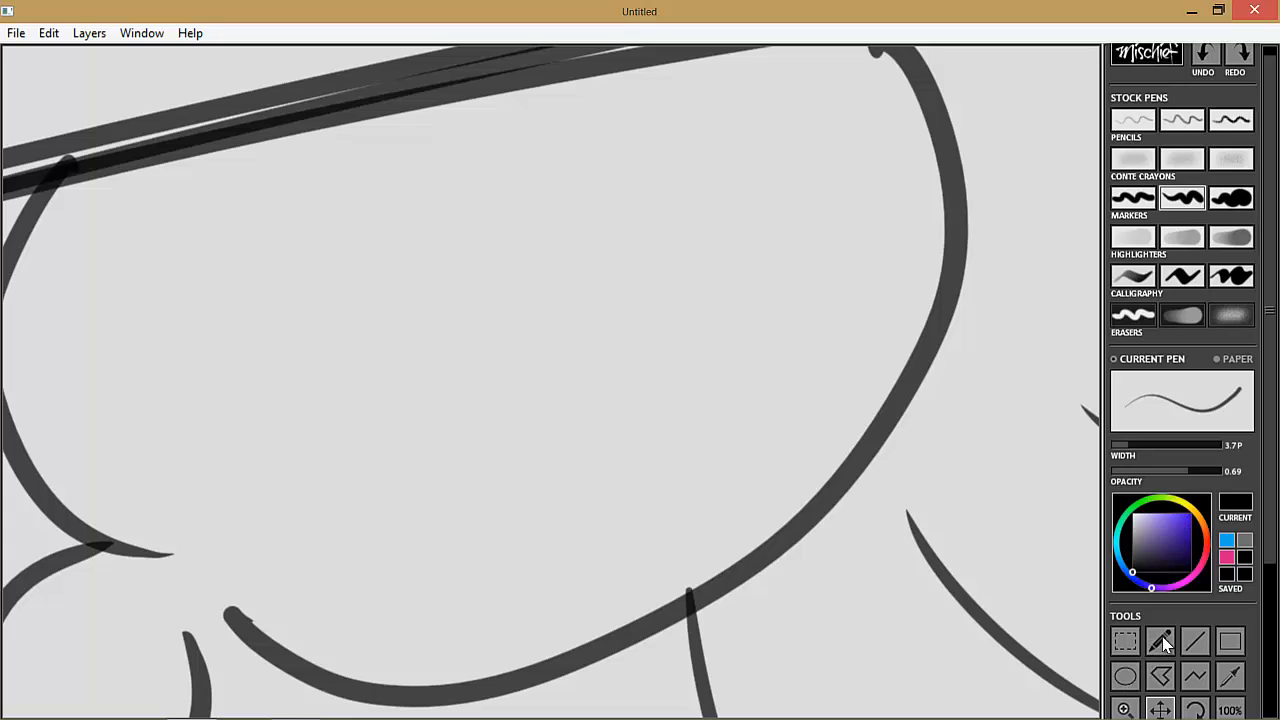
pyautogui.moveTo(400, 223)
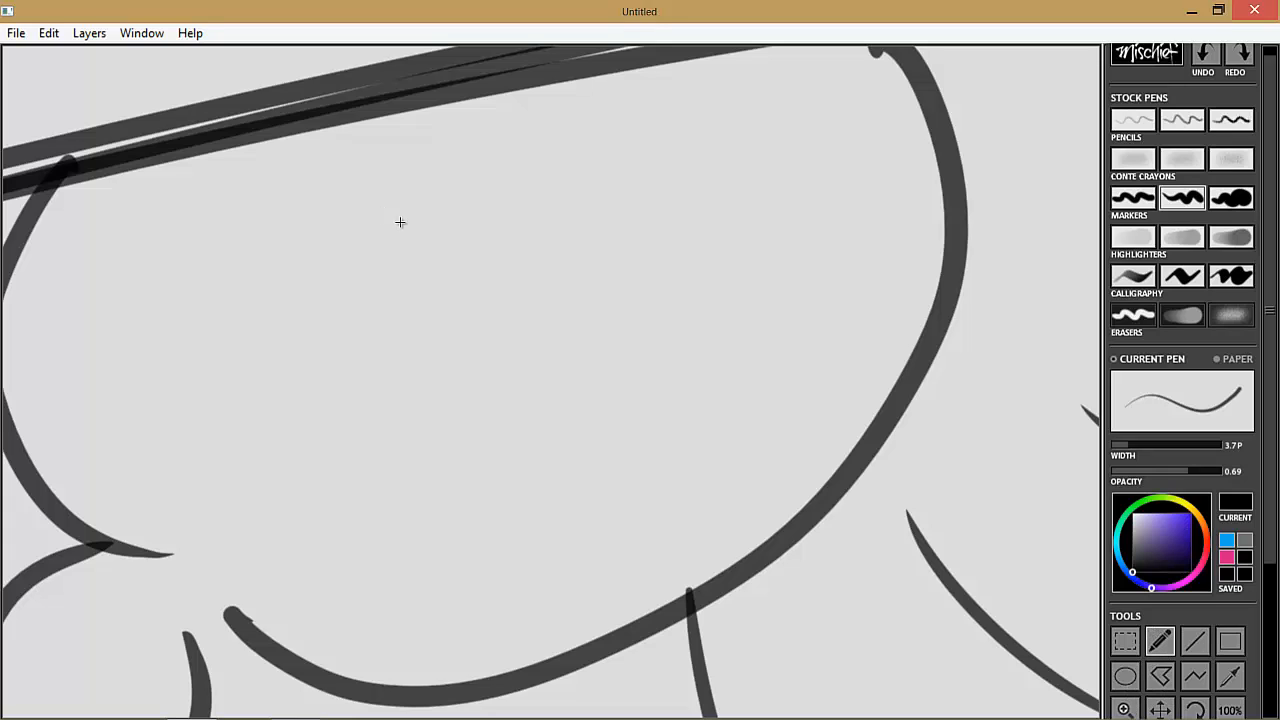
pyautogui.moveTo(413, 199)
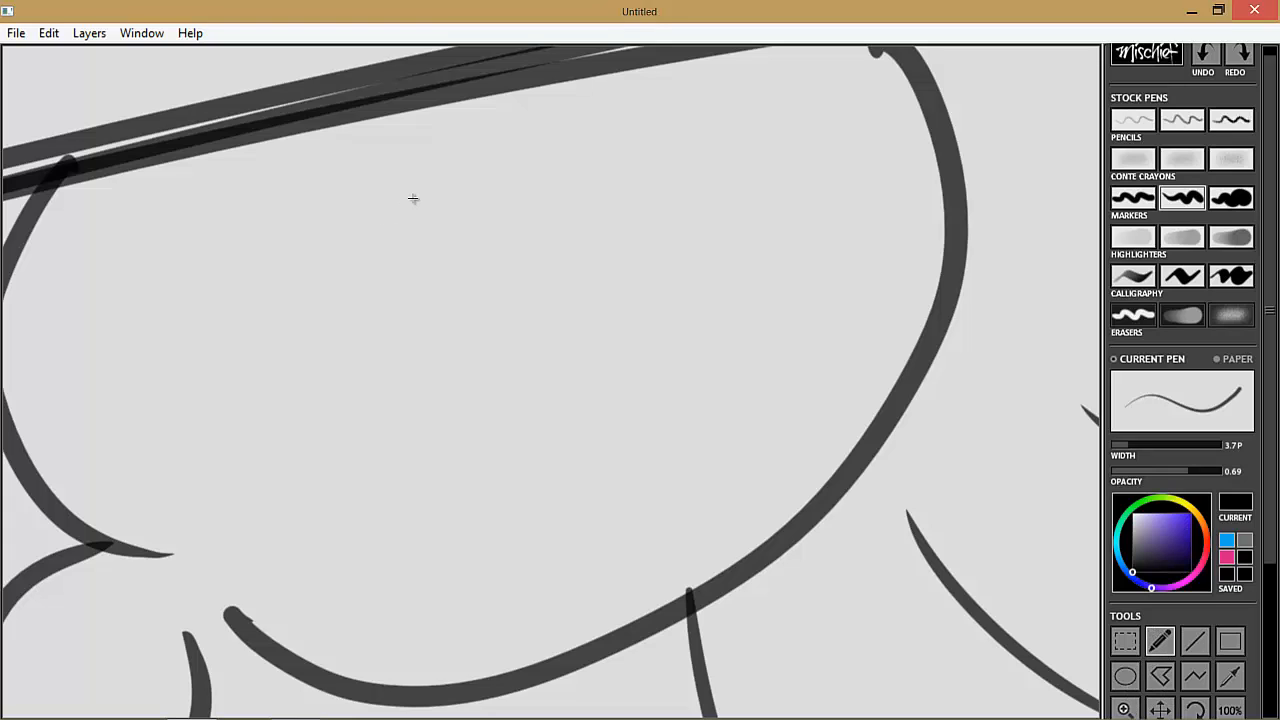
pyautogui.moveTo(387, 213)
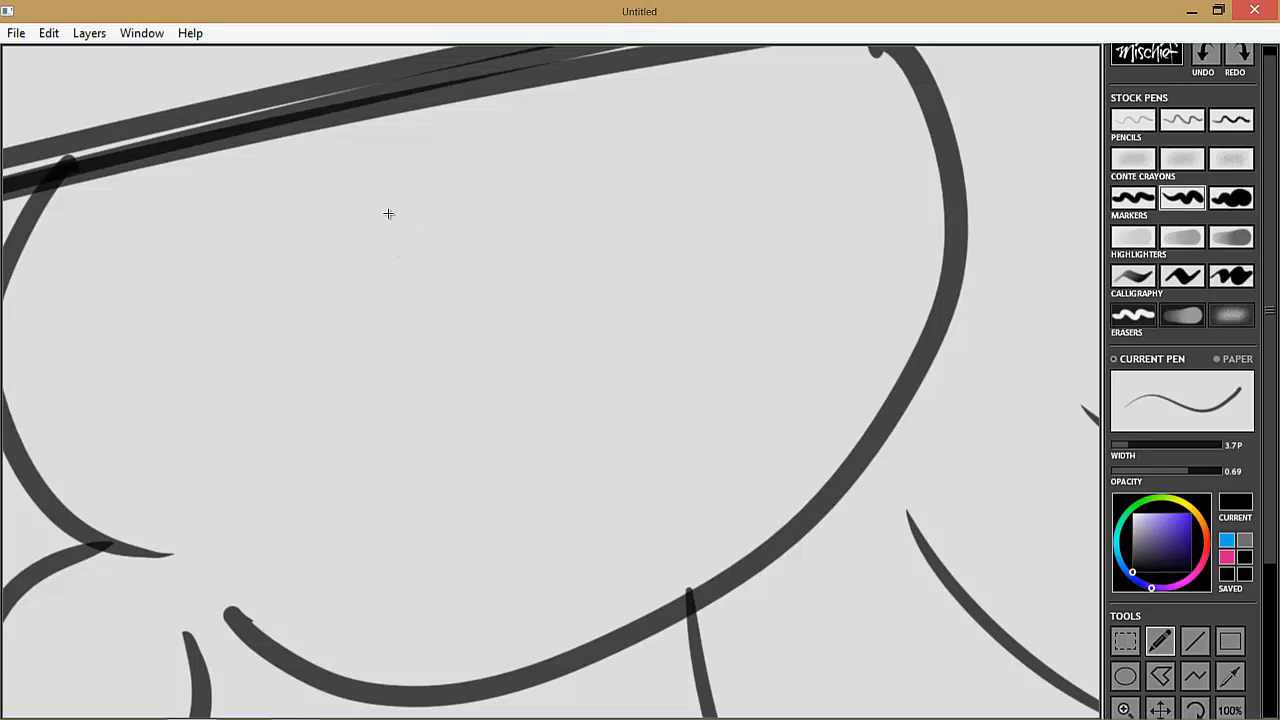
pyautogui.moveTo(404, 221)
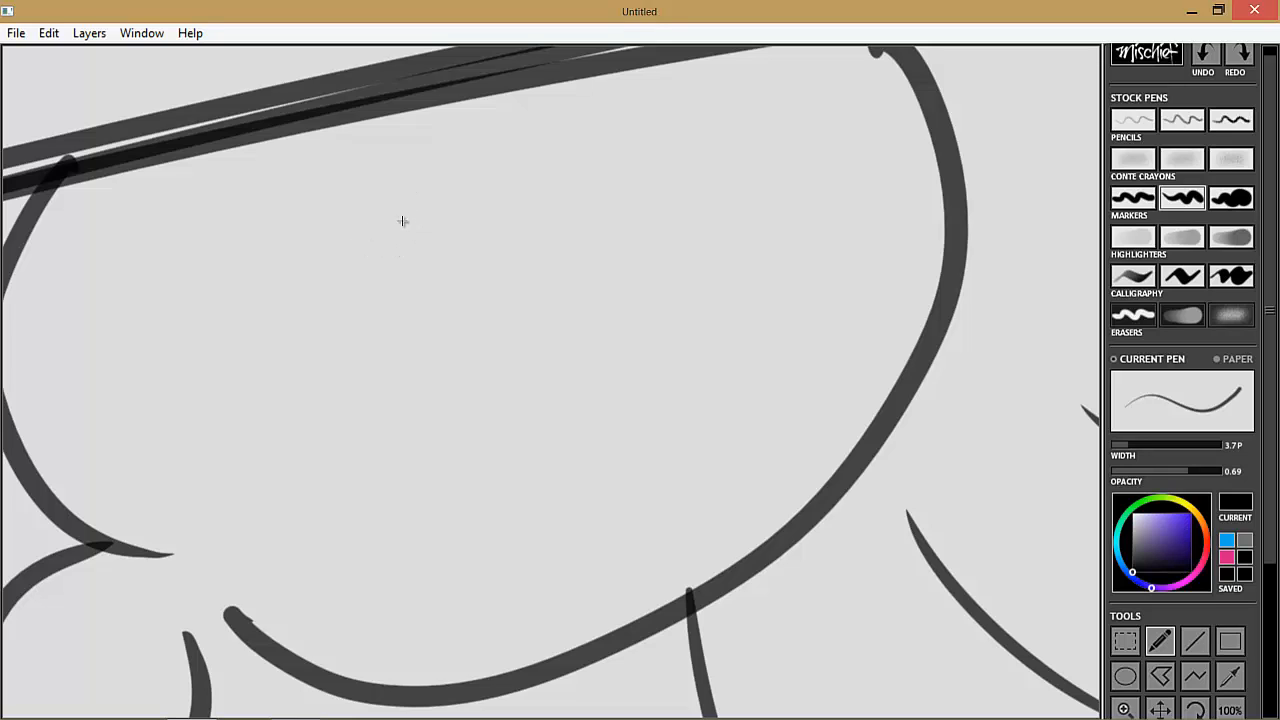
# - Sketch the predator head's outline, jaw, brow lines and hooked beak inside the eye
pyautogui.moveTo(430, 175); pyautogui.dragTo(370, 320)
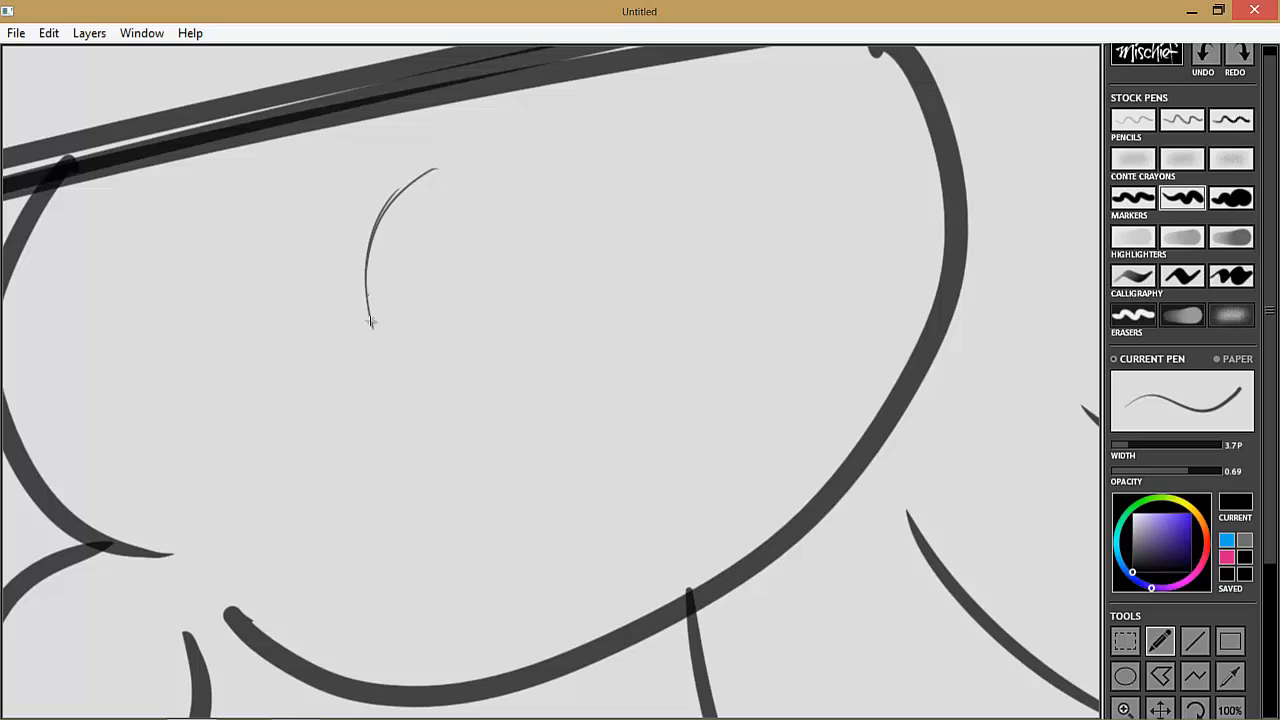
pyautogui.moveTo(370, 320); pyautogui.dragTo(445, 408)
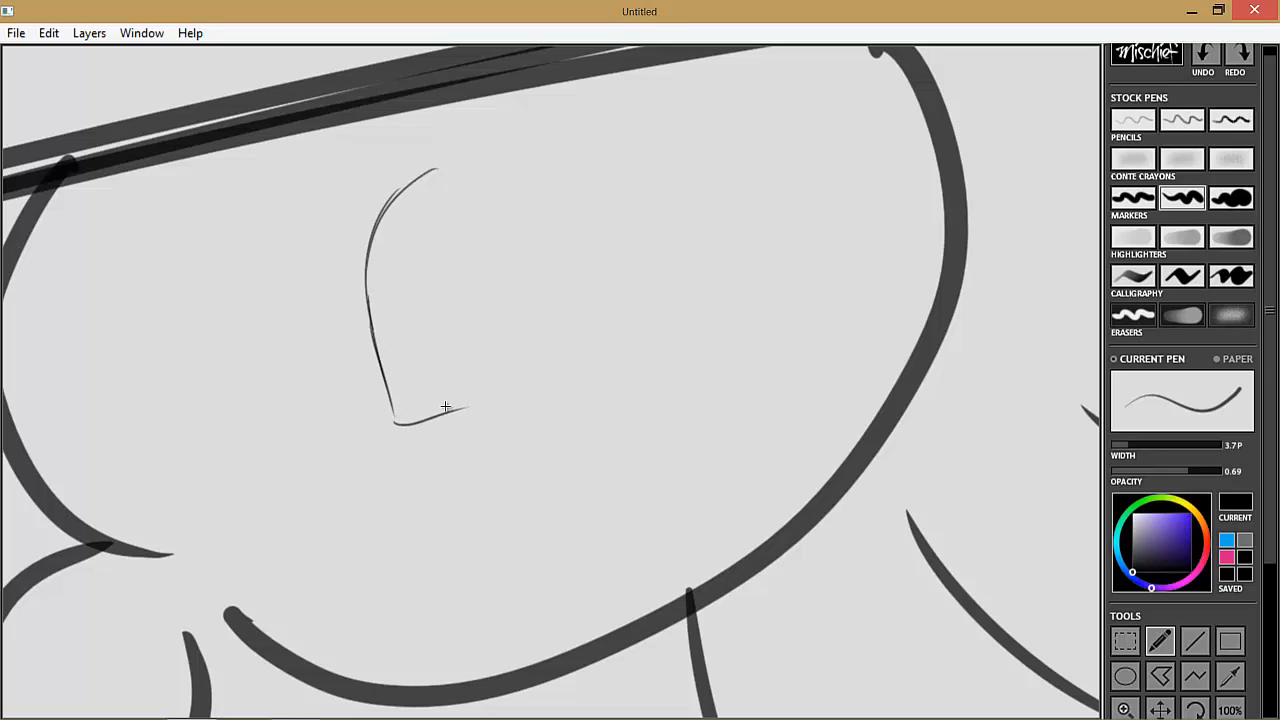
pyautogui.moveTo(420, 420); pyautogui.dragTo(545, 140)
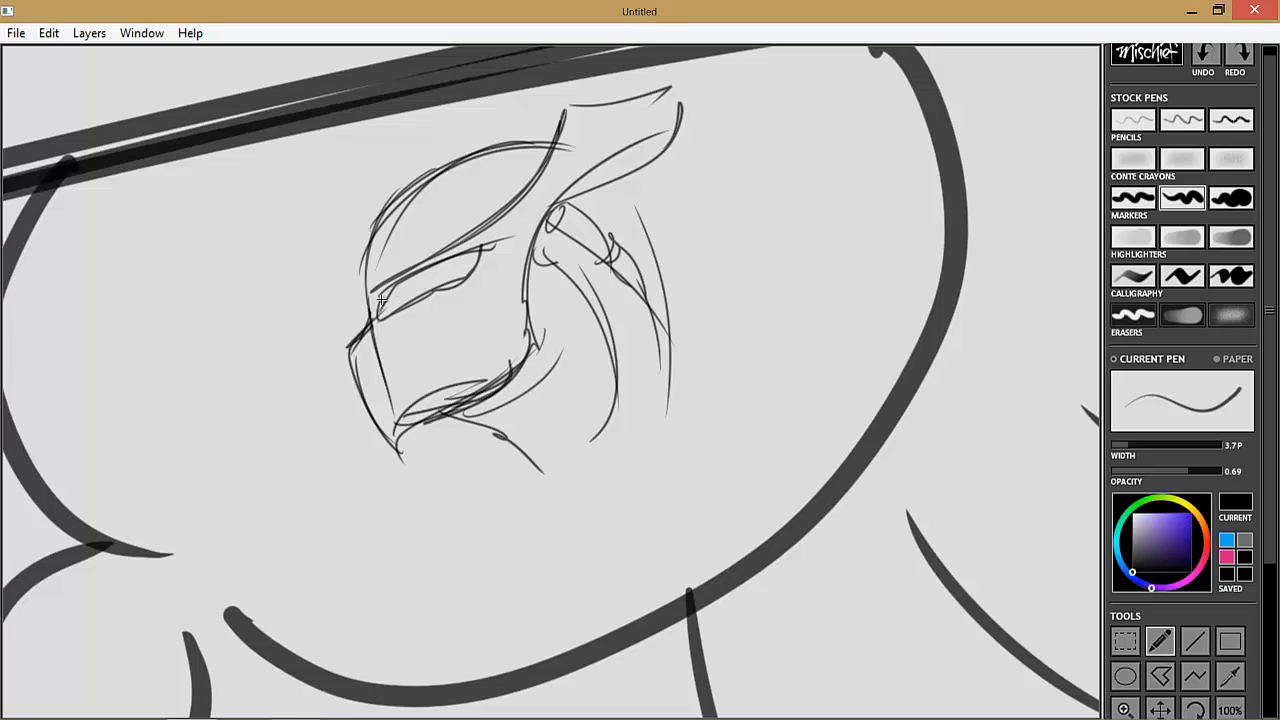
pyautogui.moveTo(360, 310); pyautogui.dragTo(520, 190)
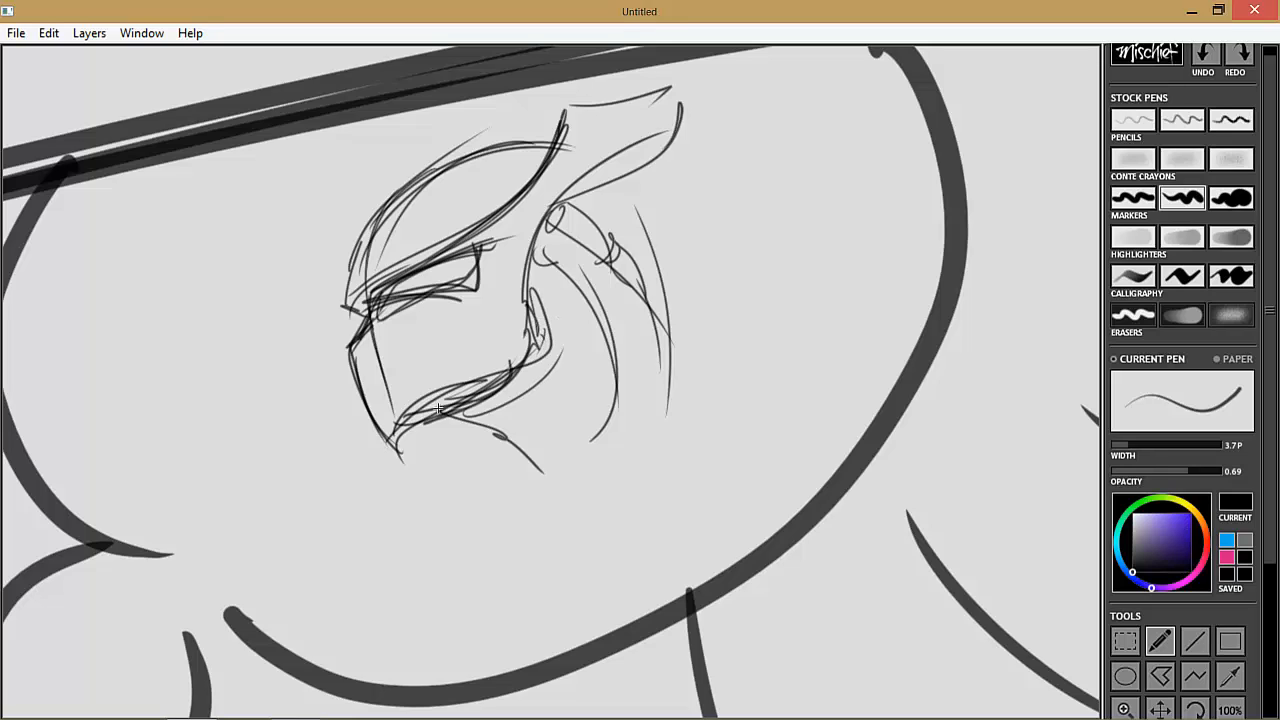
pyautogui.moveTo(440, 408); pyautogui.dragTo(560, 485)
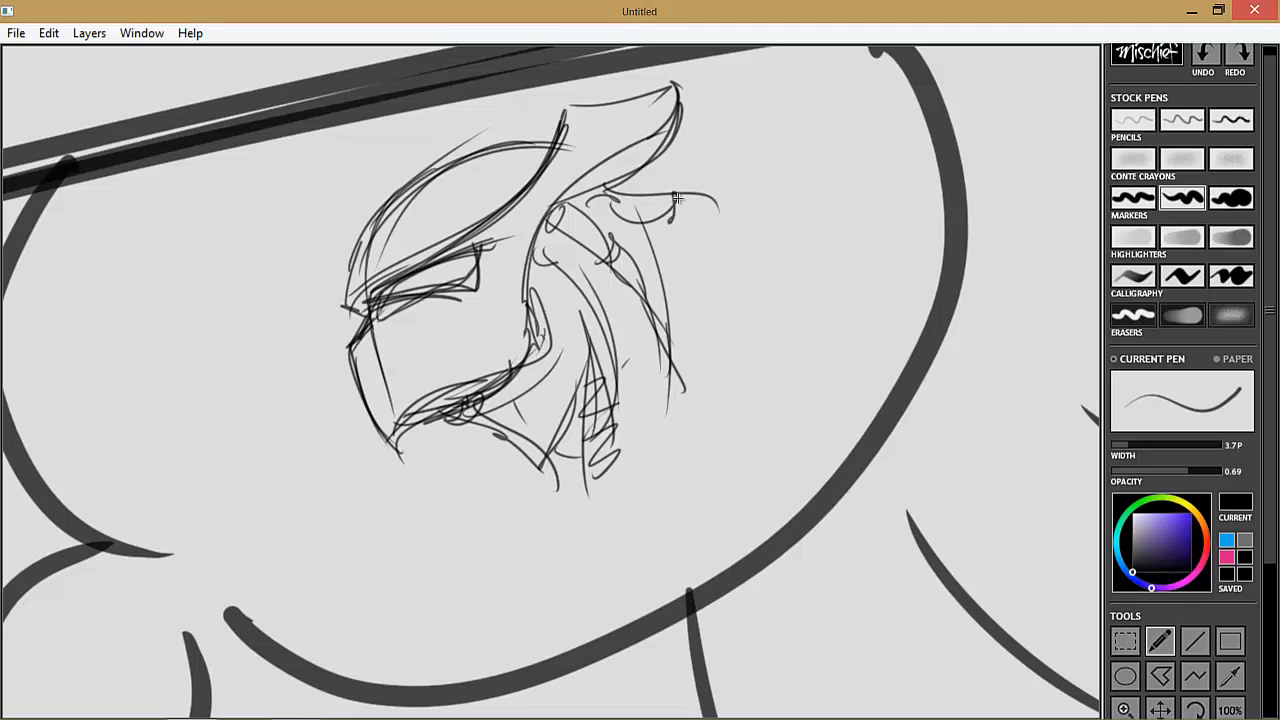
pyautogui.moveTo(660, 180); pyautogui.dragTo(760, 260)
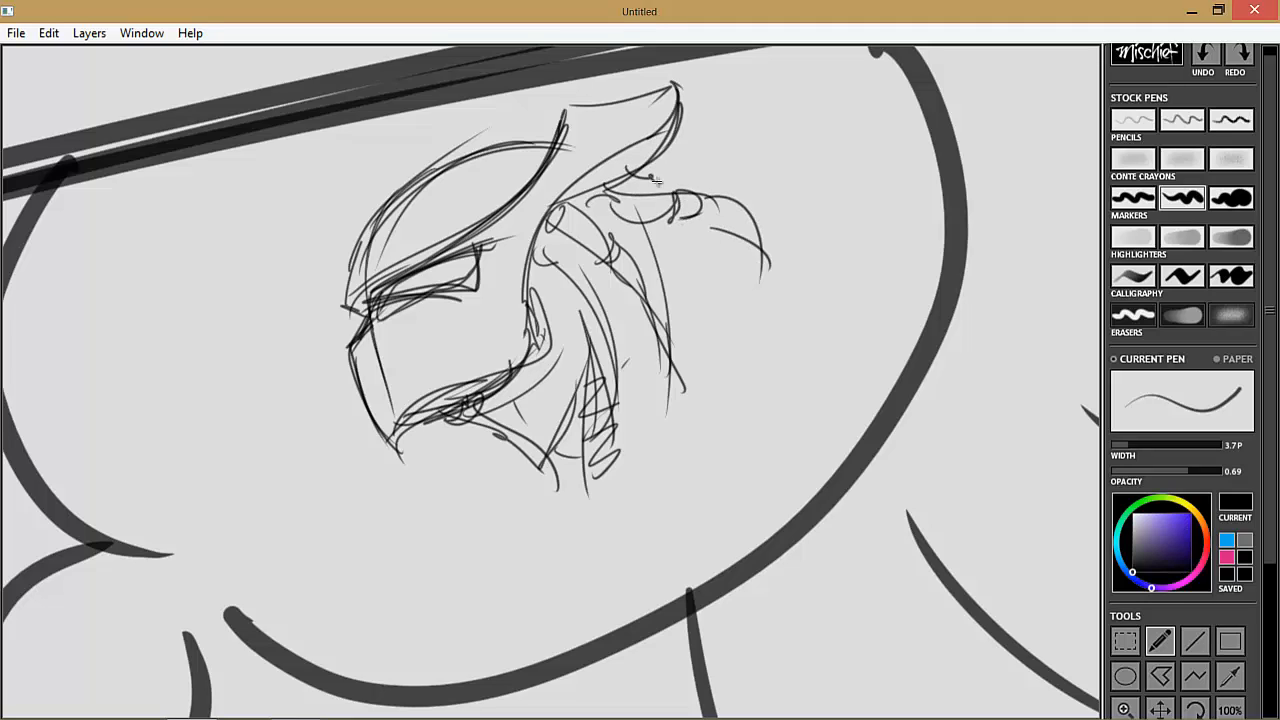
pyautogui.moveTo(660, 180); pyautogui.dragTo(745, 310)
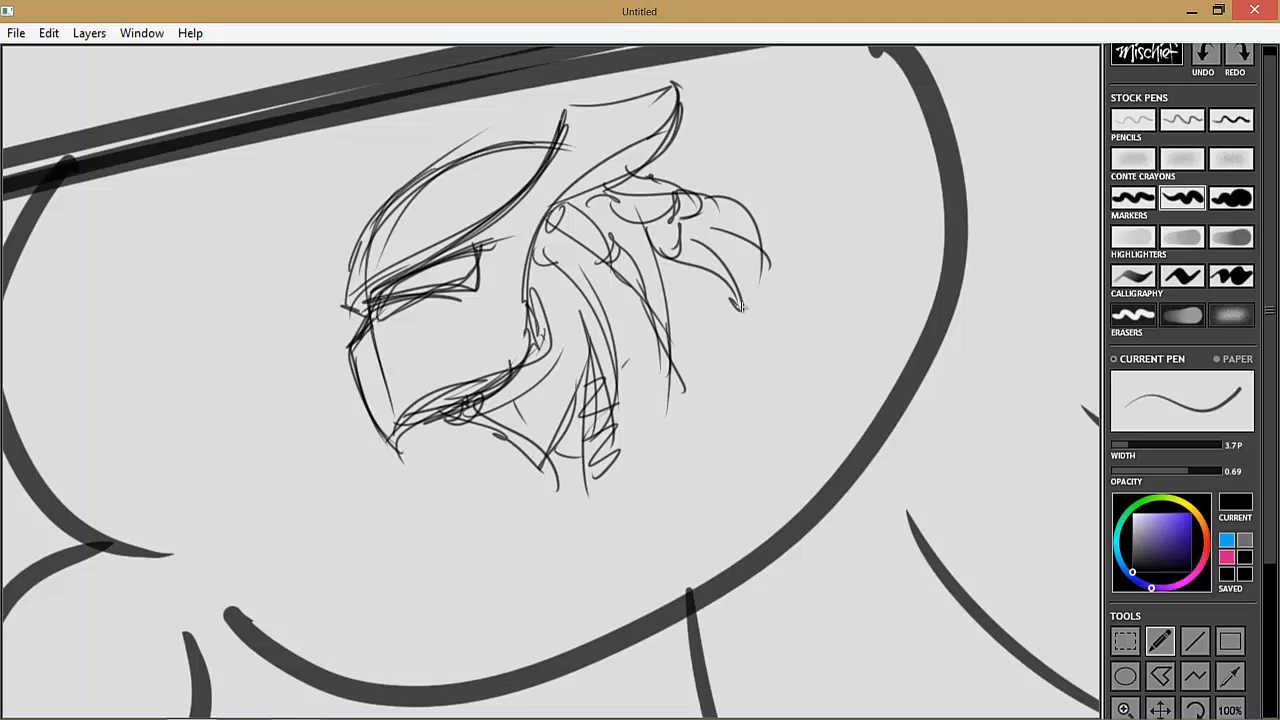
# - Add a small patch of fine hatch strokes to the sketch with the marker pen
pyautogui.click(1233, 197)
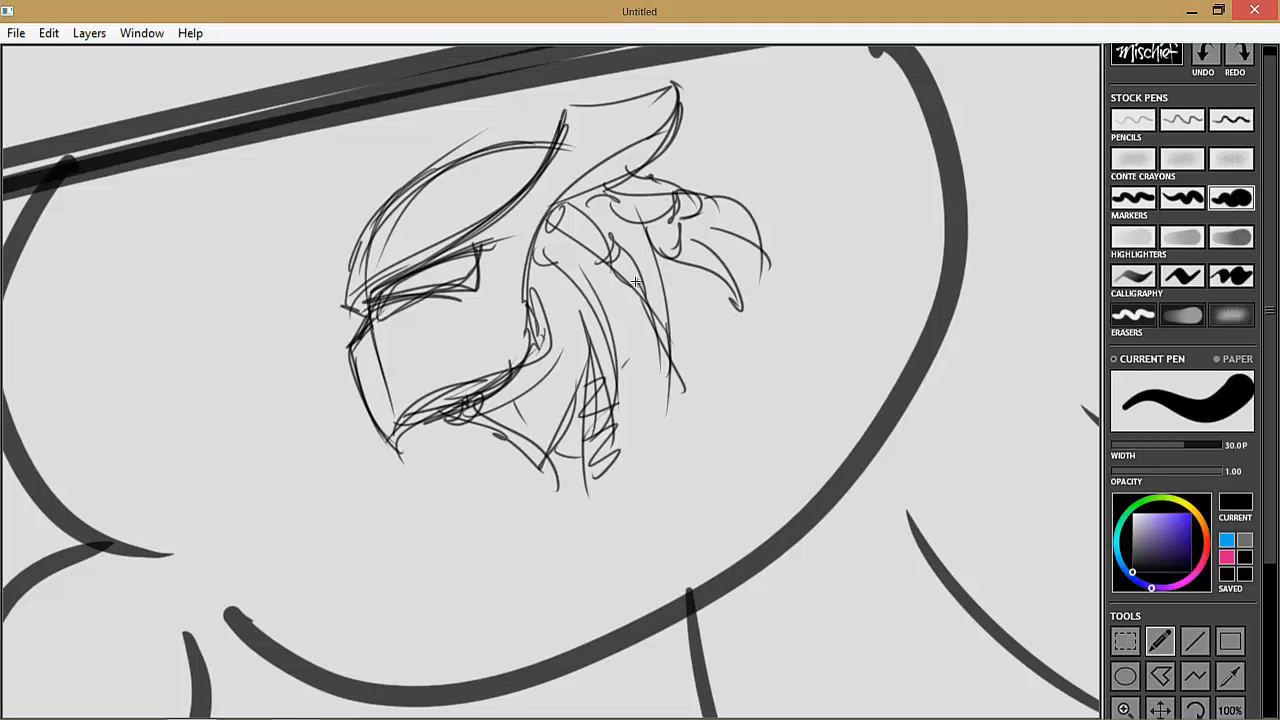
pyautogui.moveTo(565, 210); pyautogui.dragTo(645, 320)
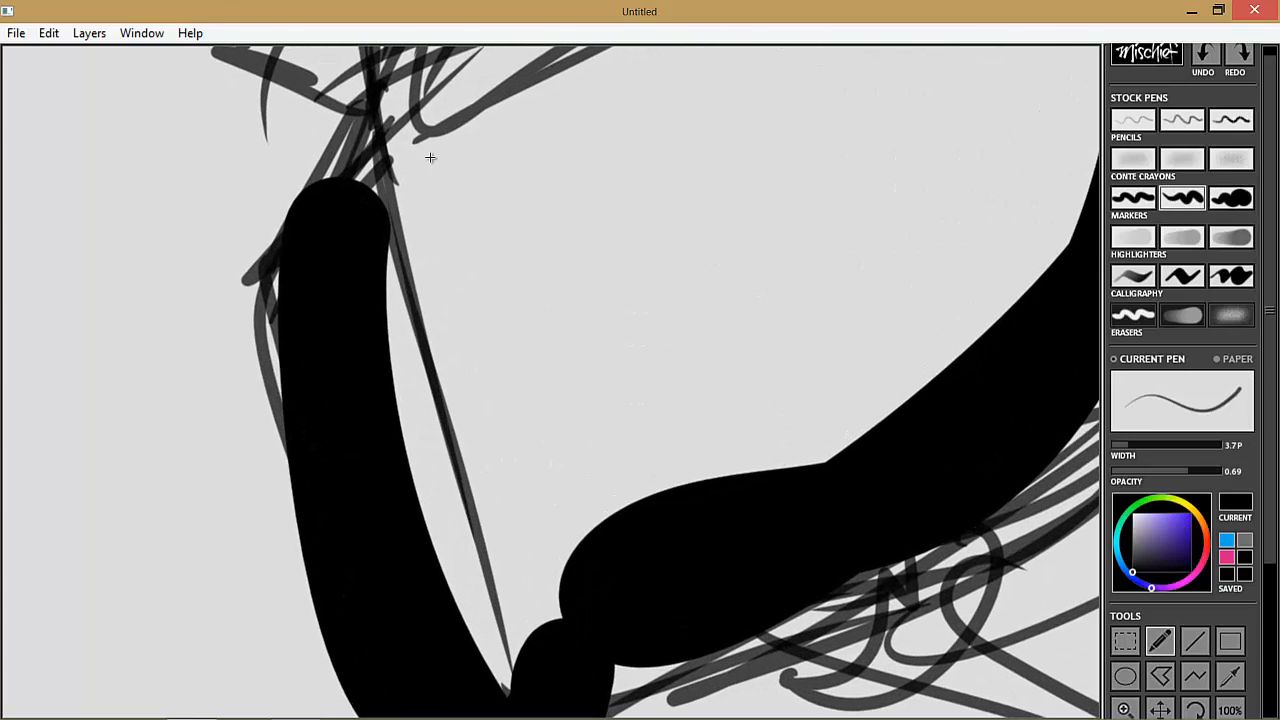
pyautogui.moveTo(400, 170); pyautogui.dragTo(480, 135)
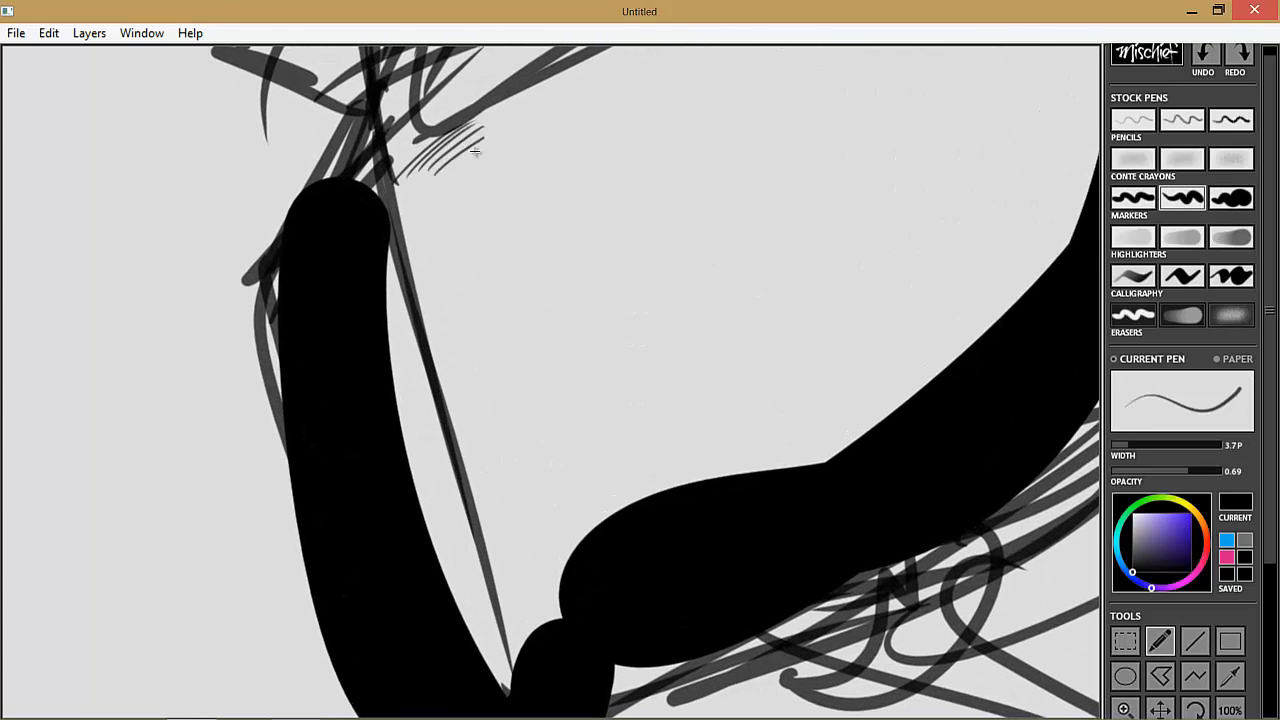
pyautogui.moveTo(460, 165); pyautogui.dragTo(490, 160)
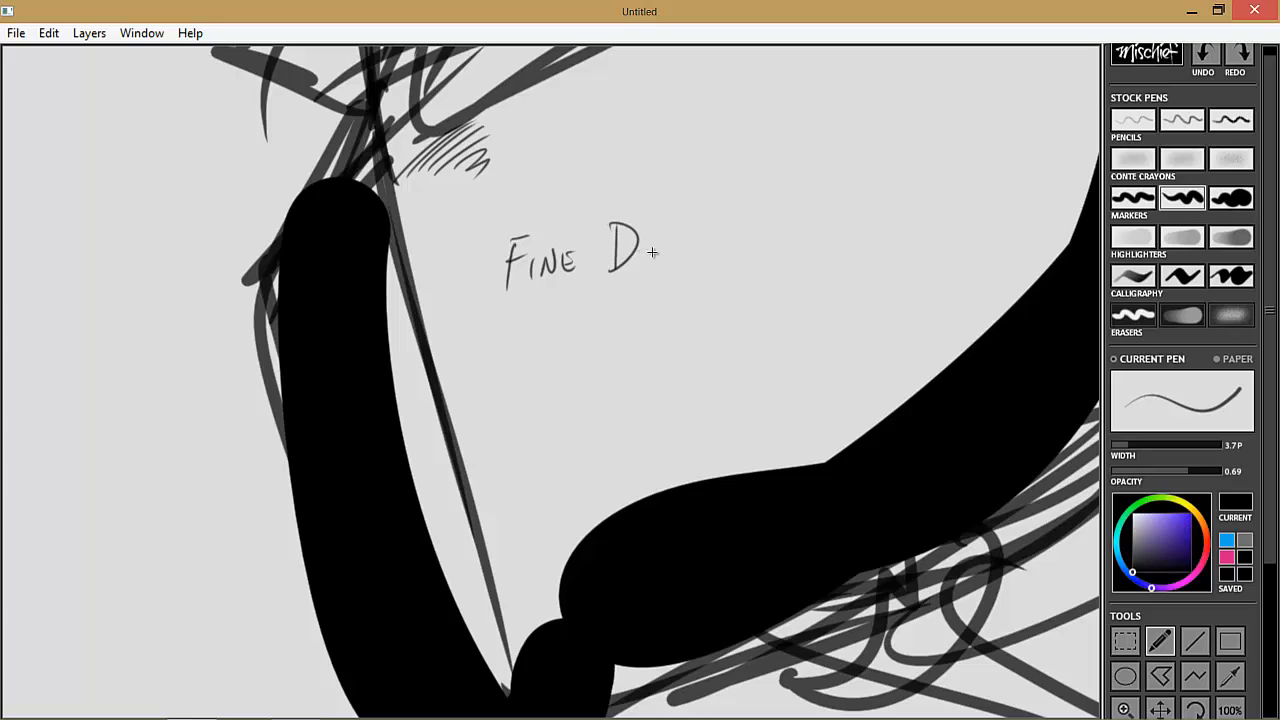
# - Hand-letter 'Fine Details', underline it, and write a second line beneath
pyautogui.moveTo(620, 250); pyautogui.dragTo(745, 220)
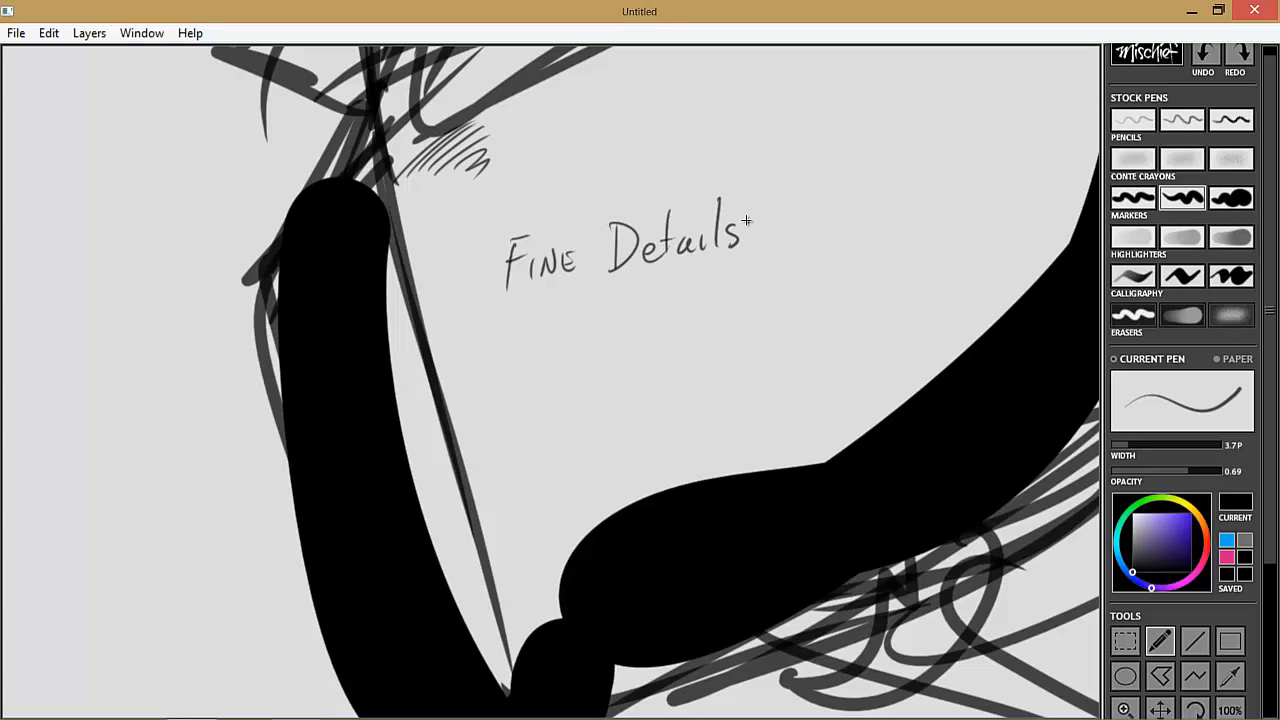
pyautogui.moveTo(510, 285); pyautogui.dragTo(745, 285)
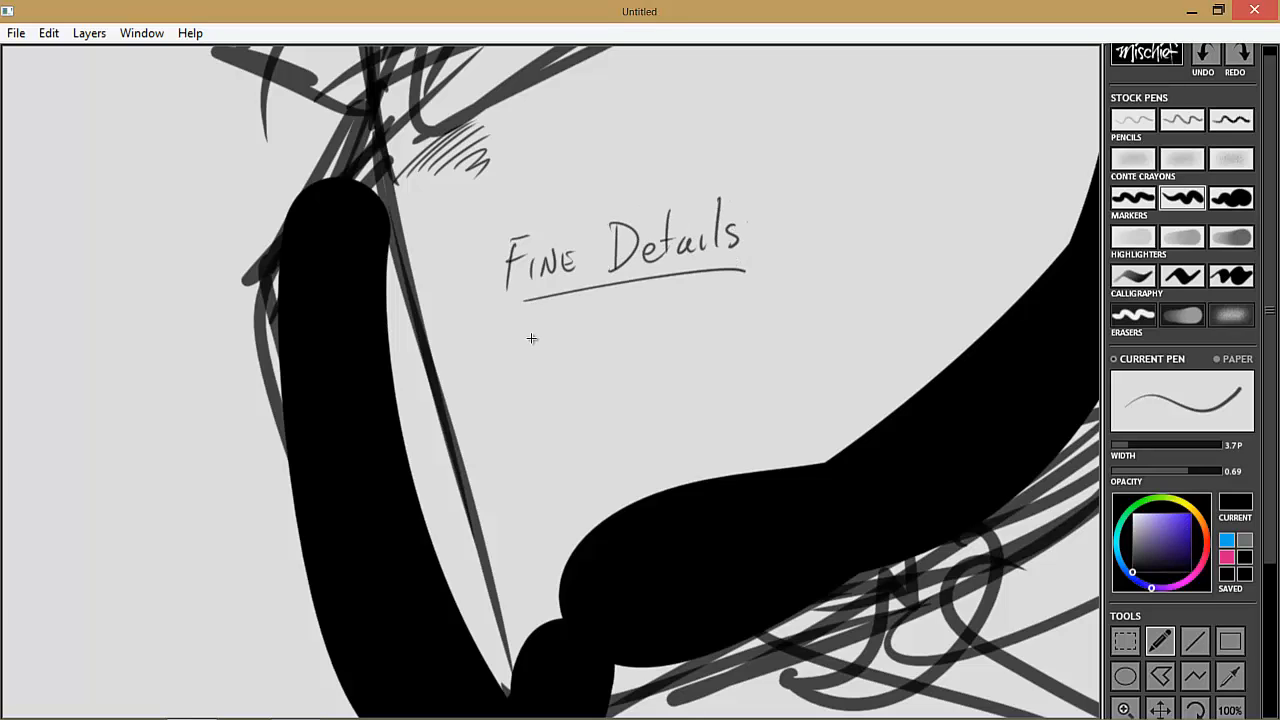
pyautogui.moveTo(520, 345); pyautogui.dragTo(595, 330)
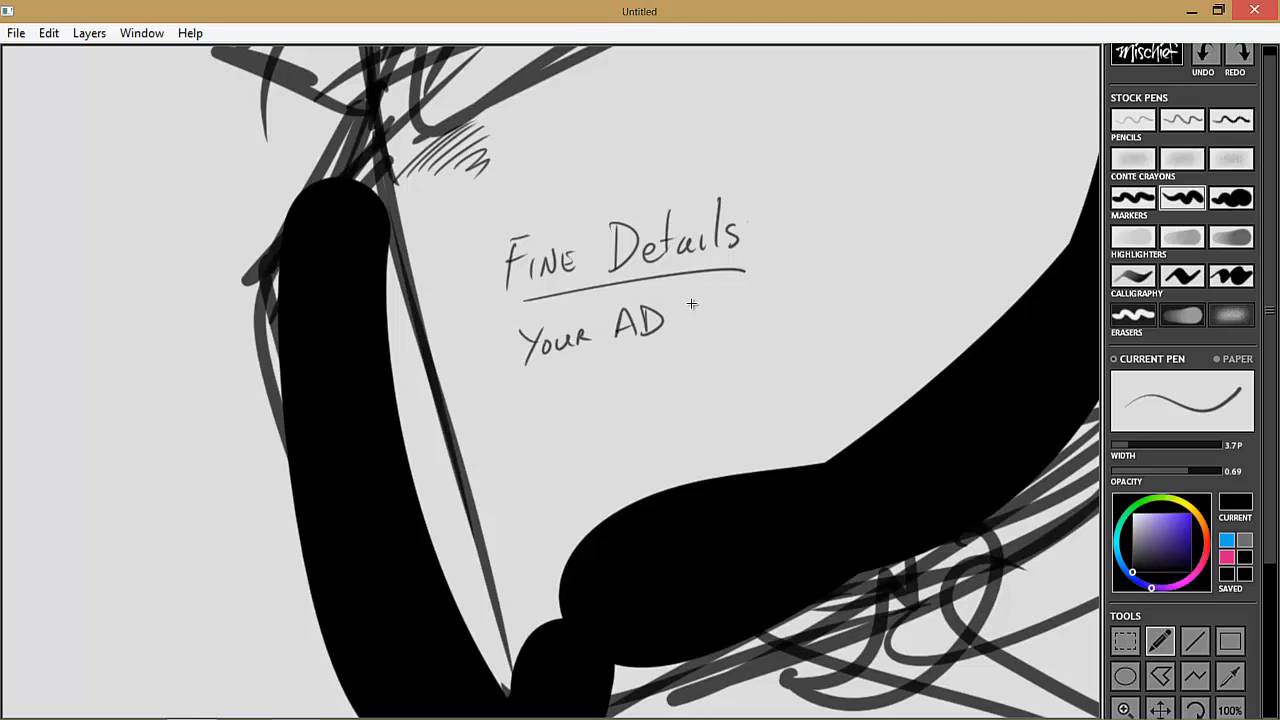
pyautogui.moveTo(680, 320); pyautogui.dragTo(745, 320)
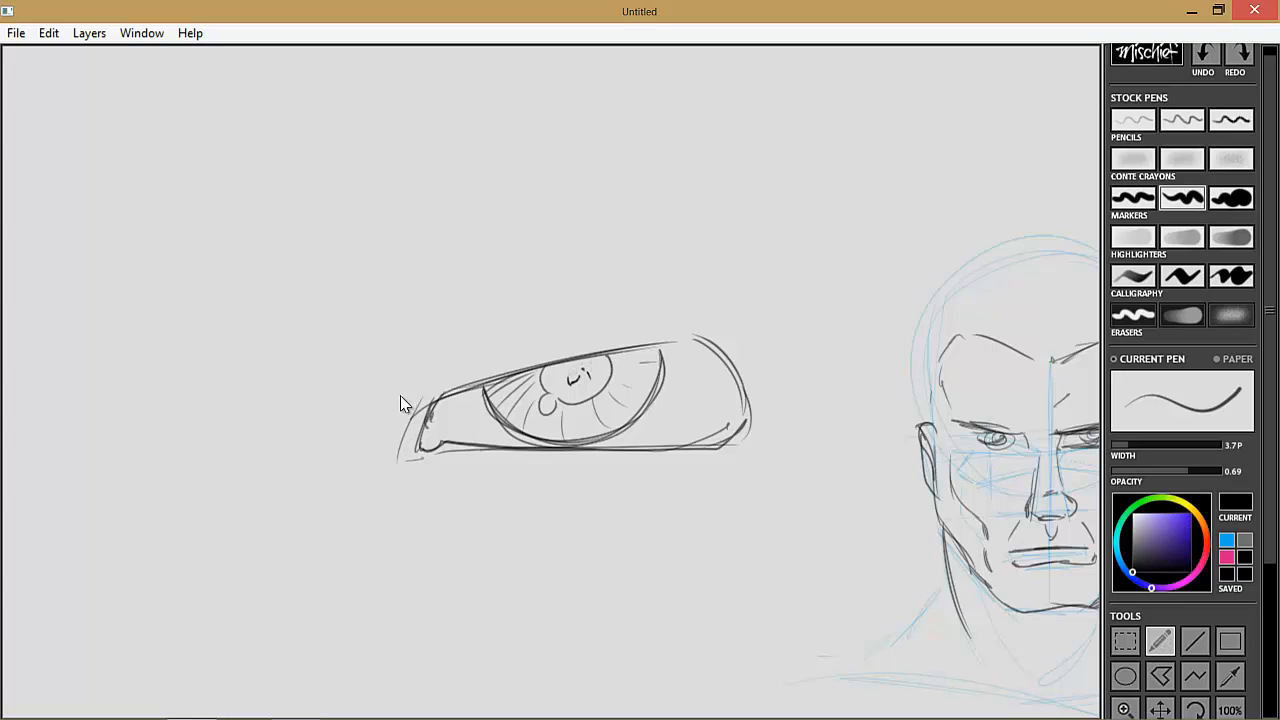
# - Draw a brow line over the eye, feathered hair strokes along it, and strands down the left
pyautogui.moveTo(340, 385); pyautogui.dragTo(410, 400)
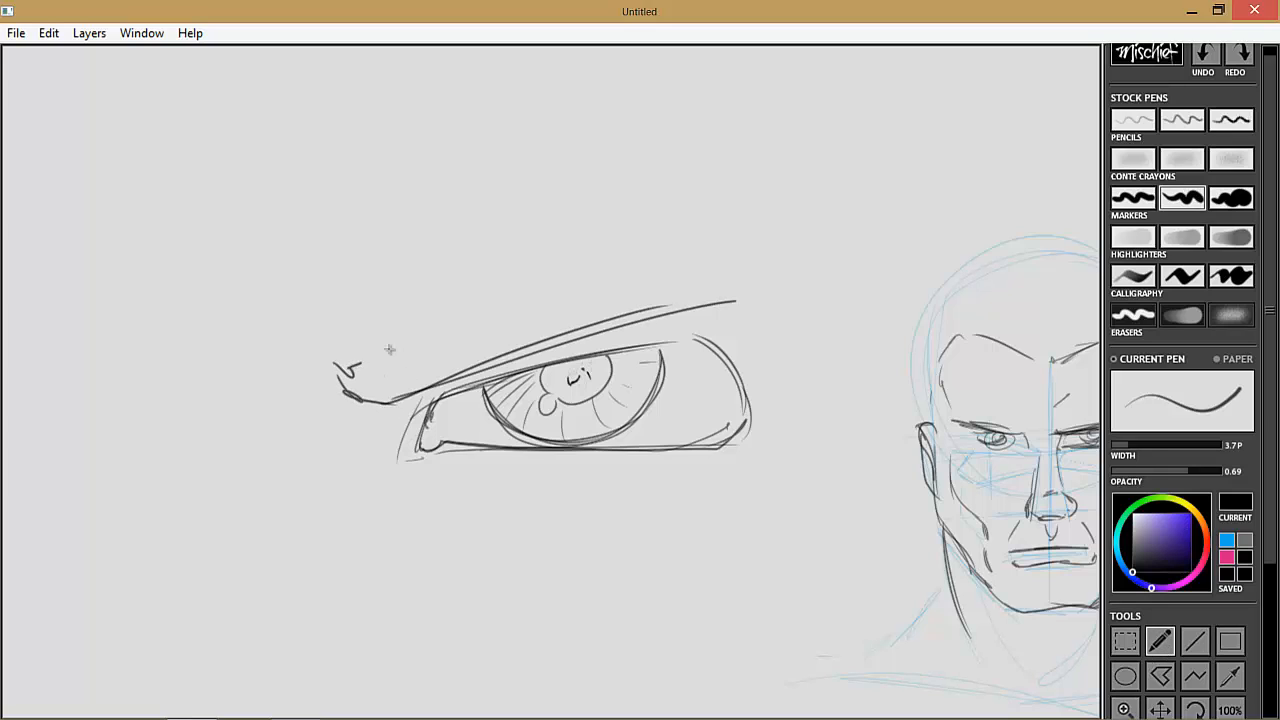
pyautogui.moveTo(360, 355); pyautogui.dragTo(755, 270)
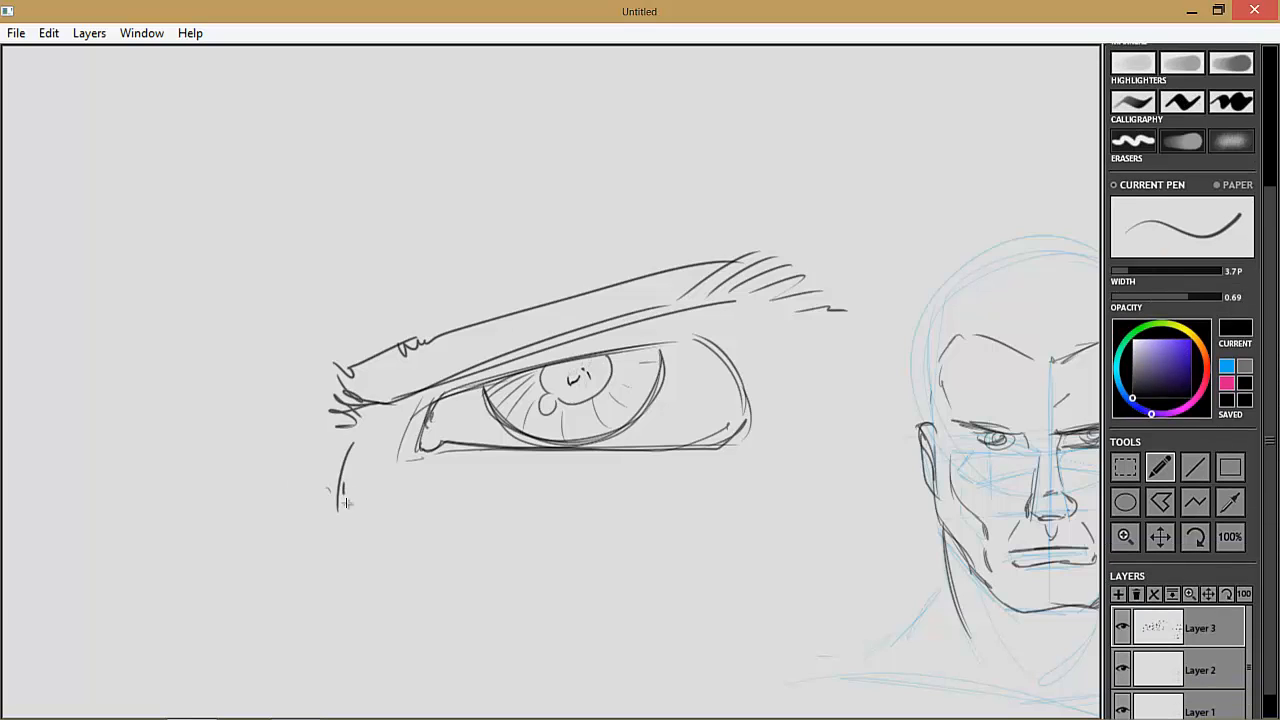
pyautogui.moveTo(345, 460); pyautogui.dragTo(360, 600)
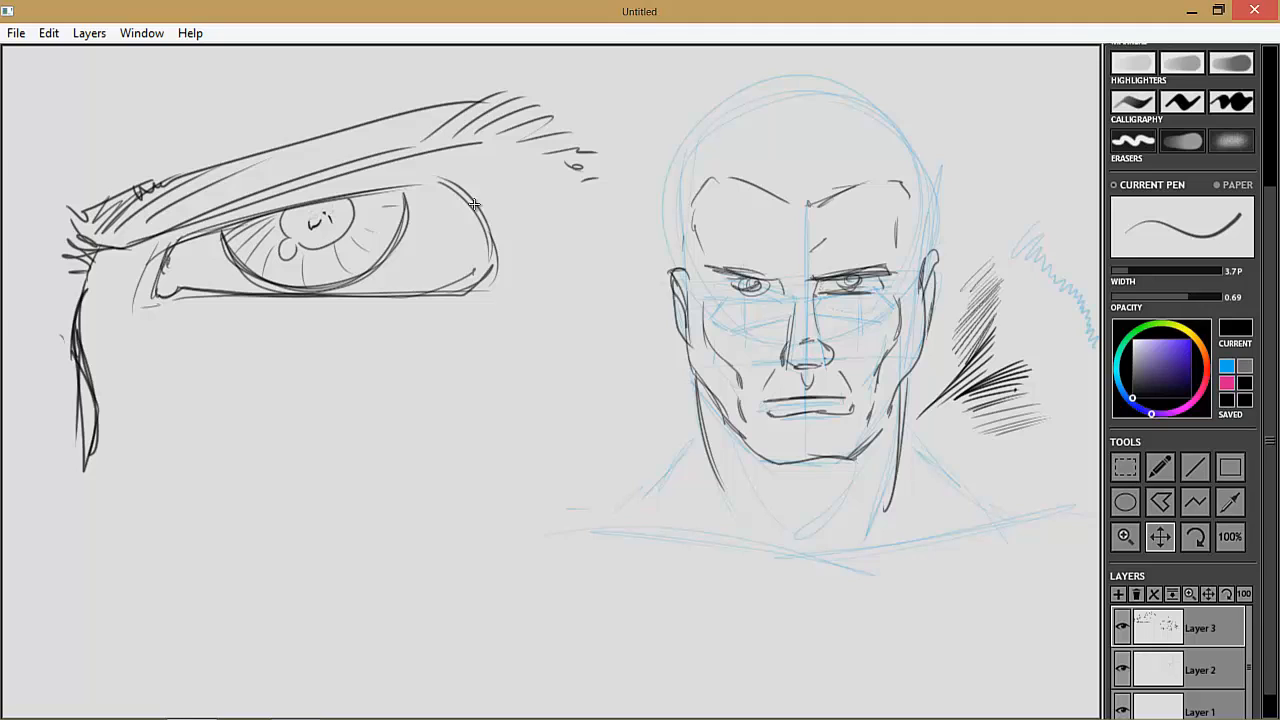
pyautogui.moveTo(478, 213)
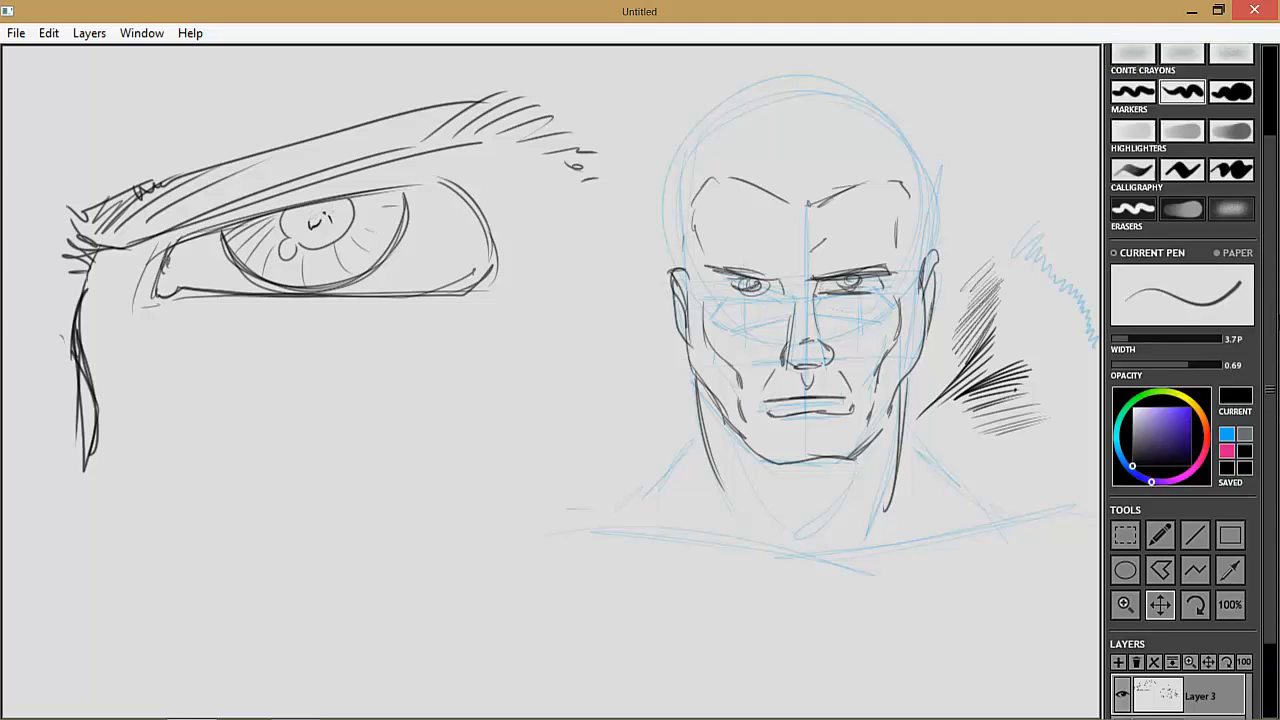
pyautogui.scroll(-3)
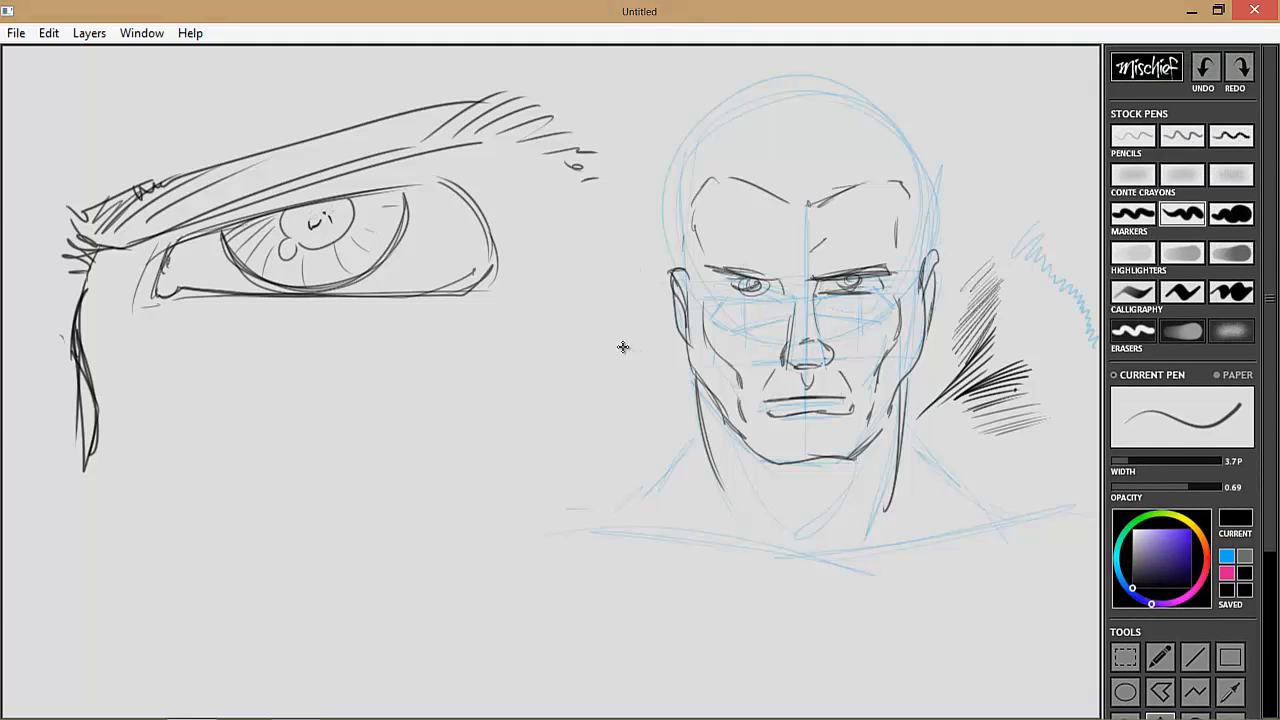
pyautogui.moveTo(1177, 150)
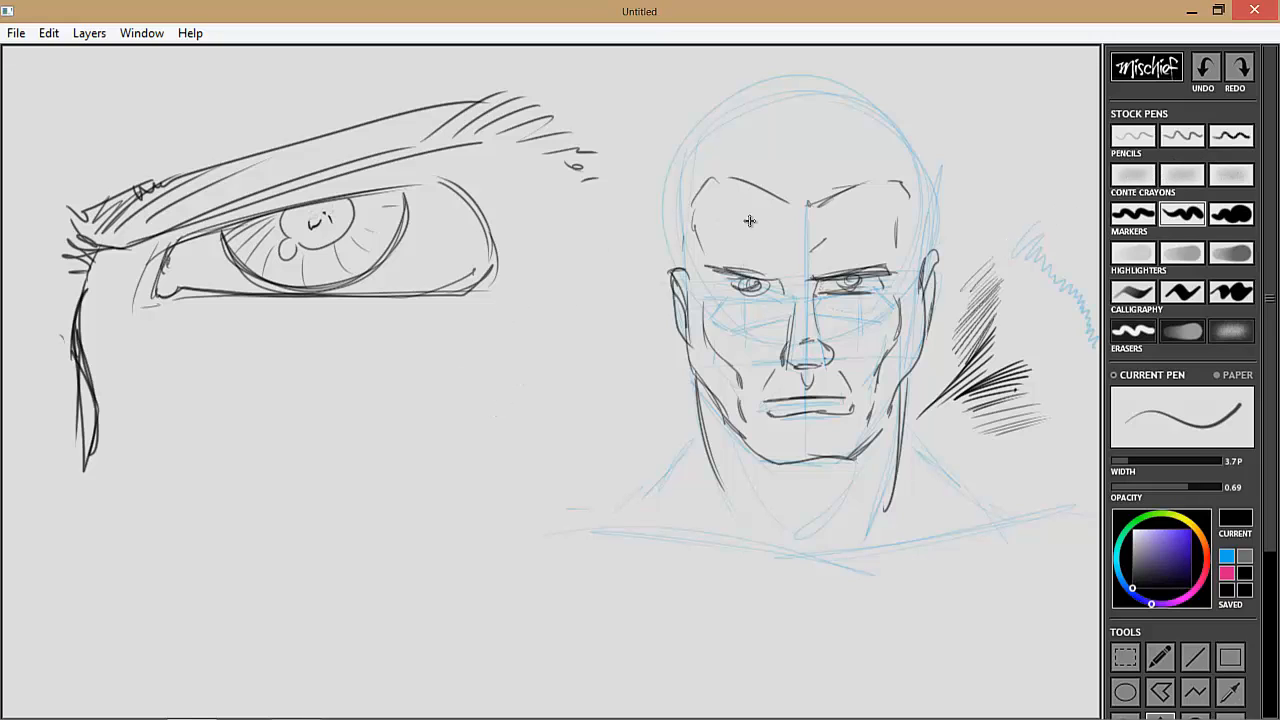
pyautogui.moveTo(826, 142)
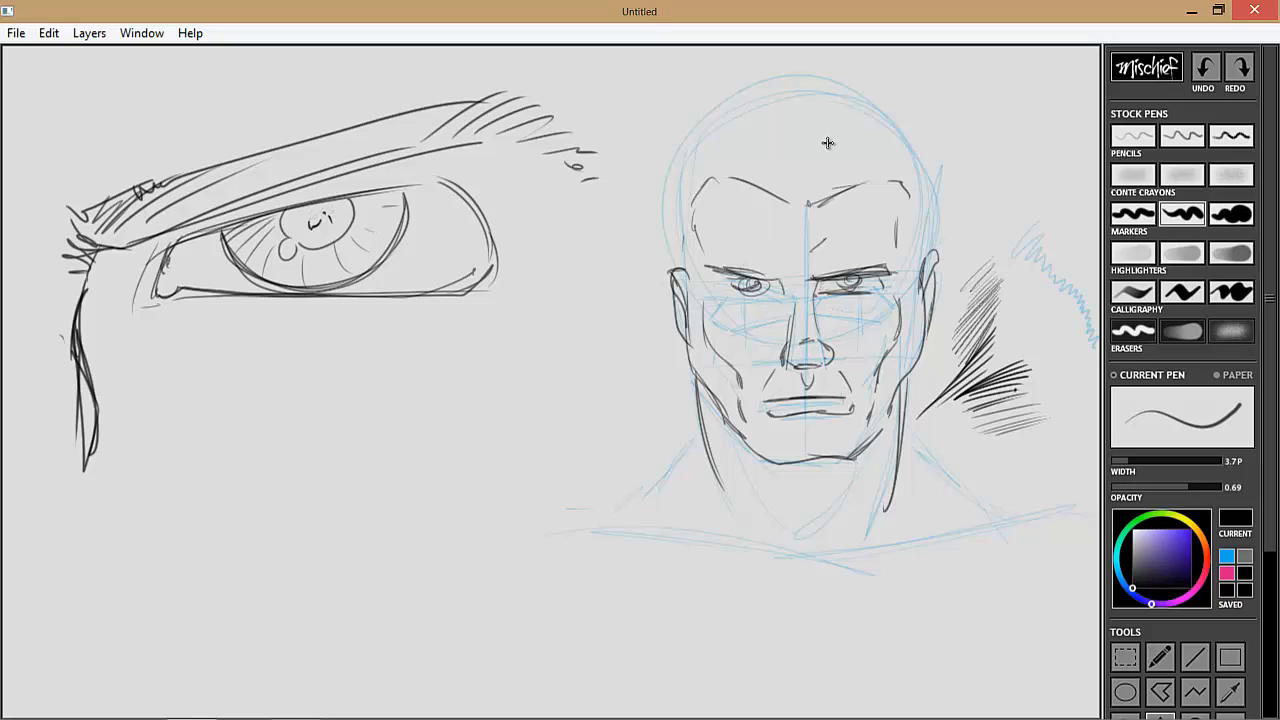
pyautogui.moveTo(784, 178)
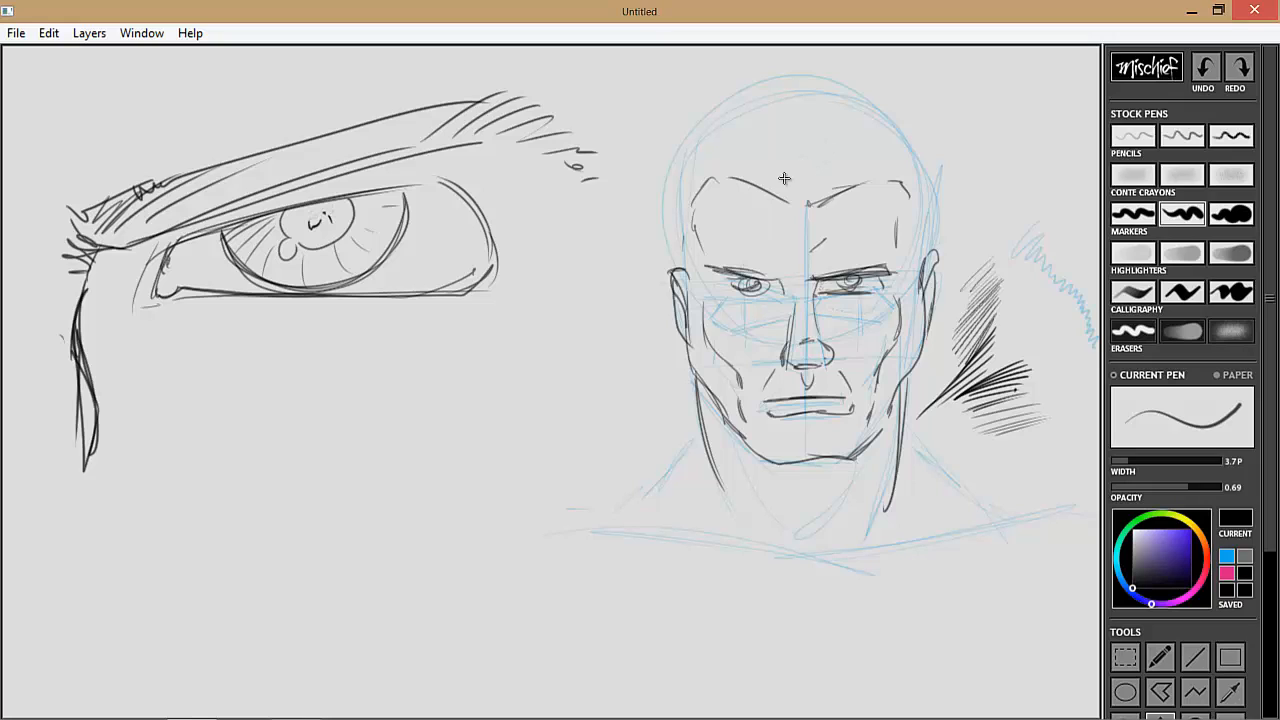